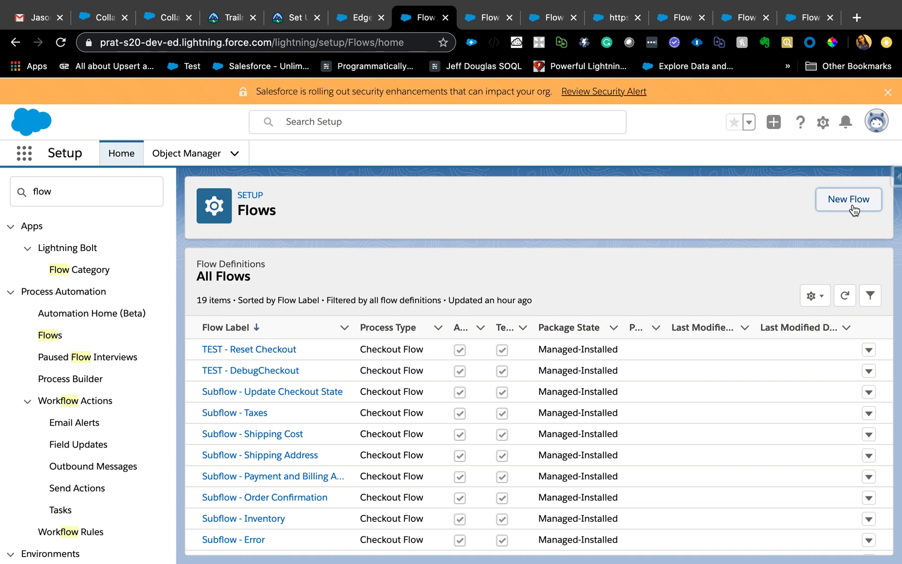
Start a new flow from the Setup Flows page to bring up the flow-type choices
click(848, 199)
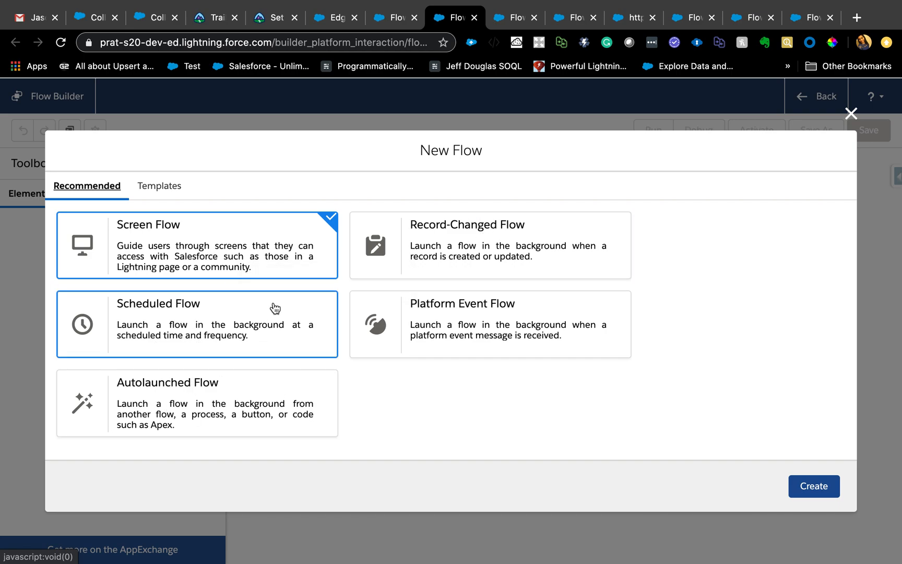
mouse_move(524, 221)
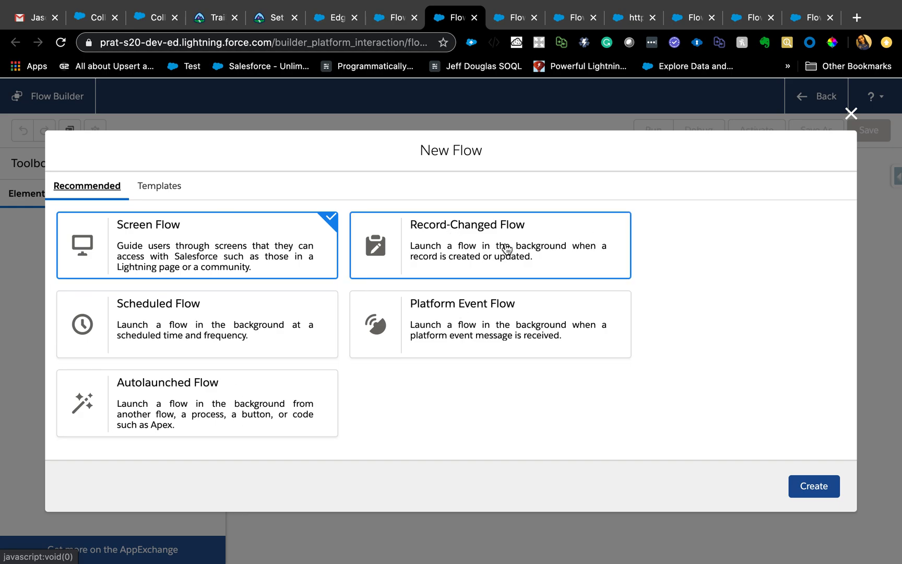
Create a Record-Changed Flow from the flow-type picker
click(490, 244)
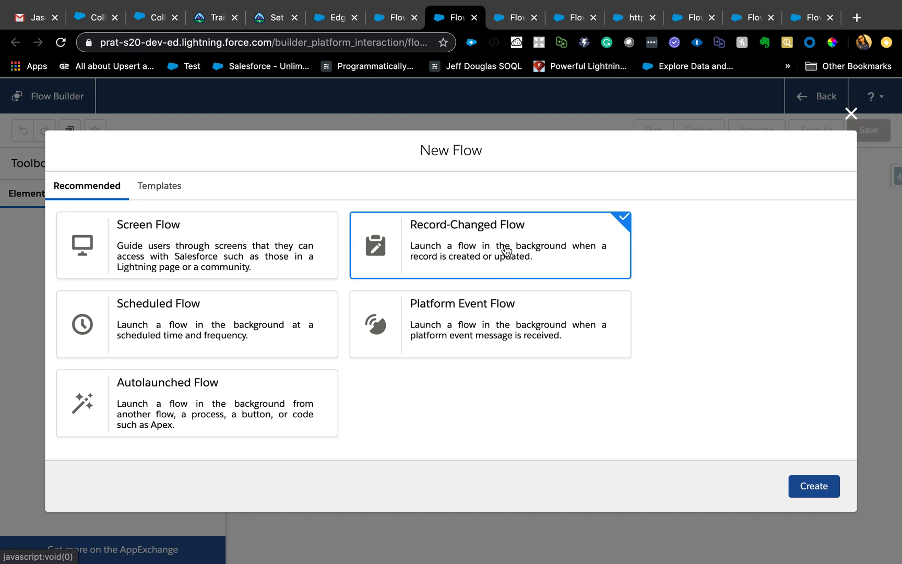
click(813, 487)
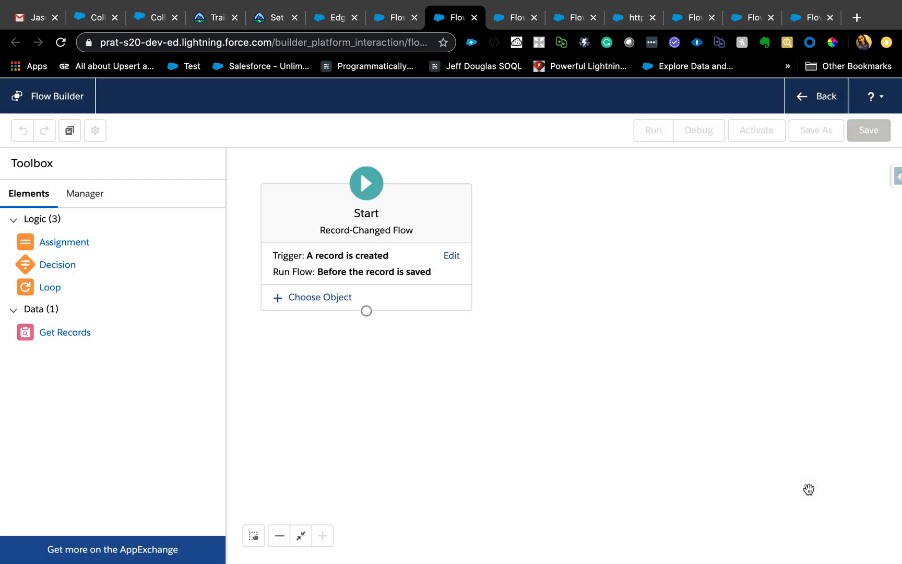
mouse_move(283, 193)
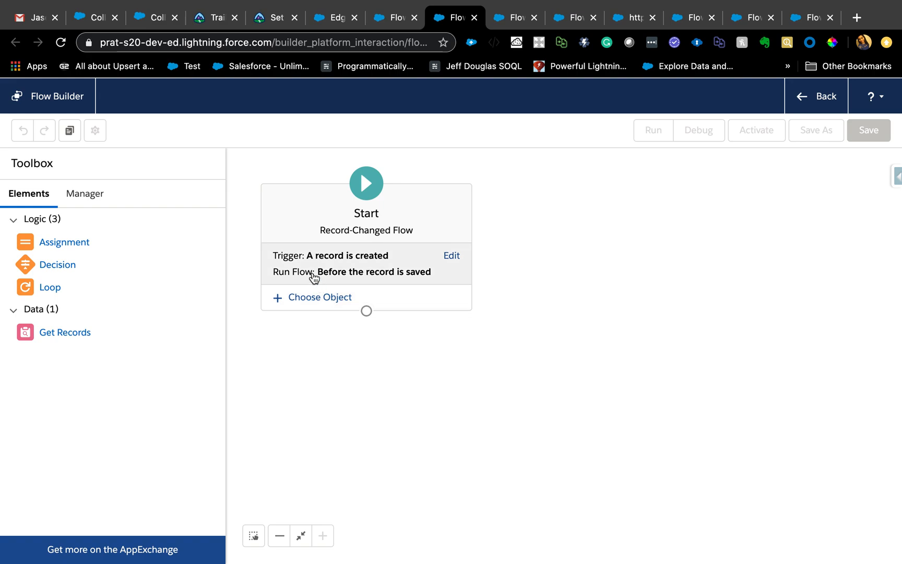
mouse_move(363, 281)
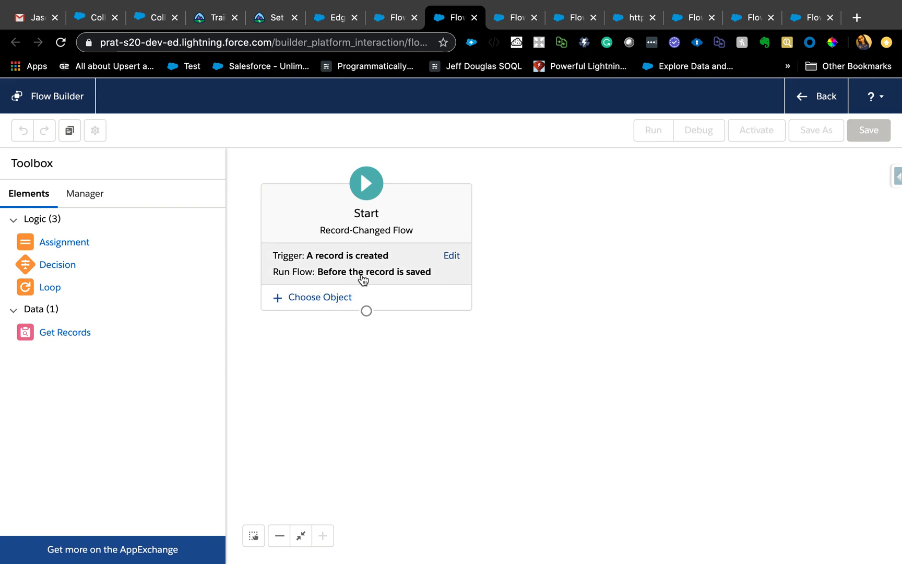
mouse_move(455, 284)
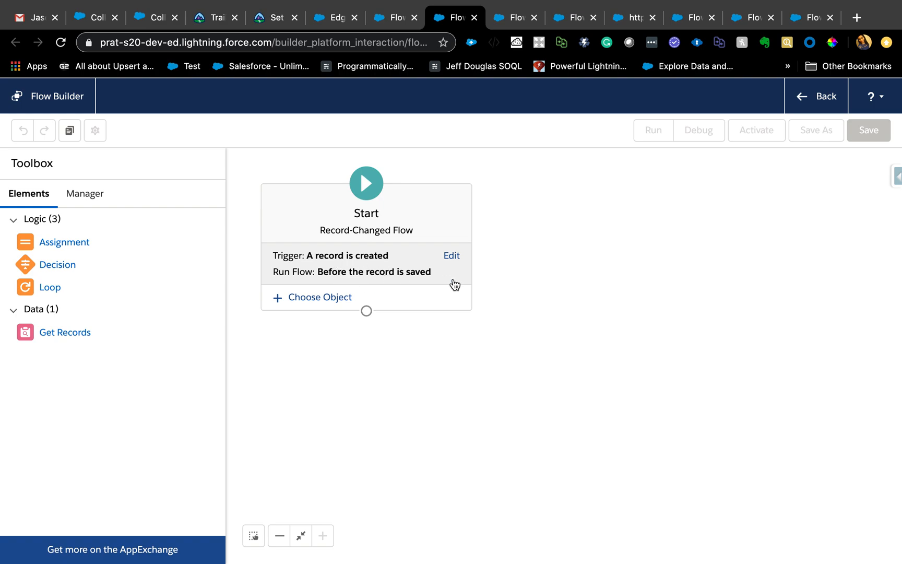
mouse_move(432, 275)
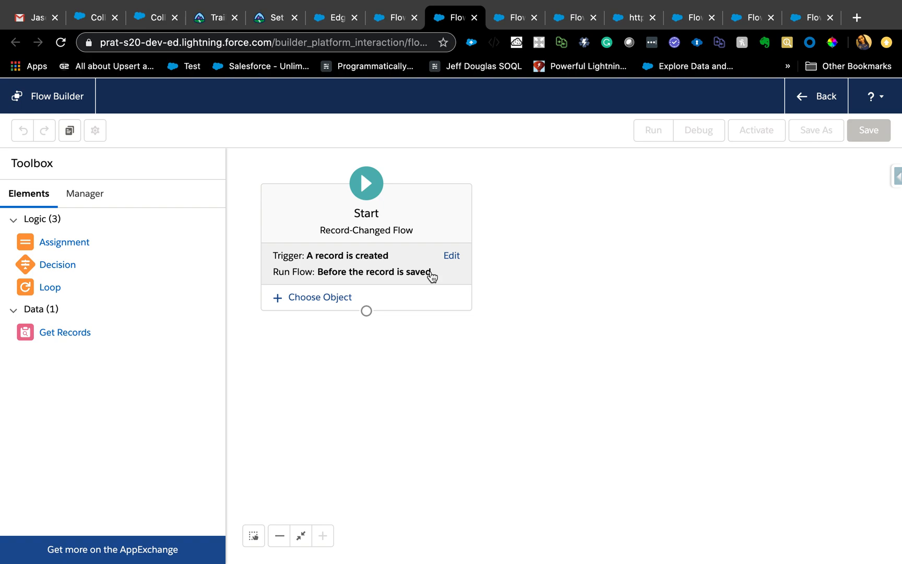
mouse_move(447, 260)
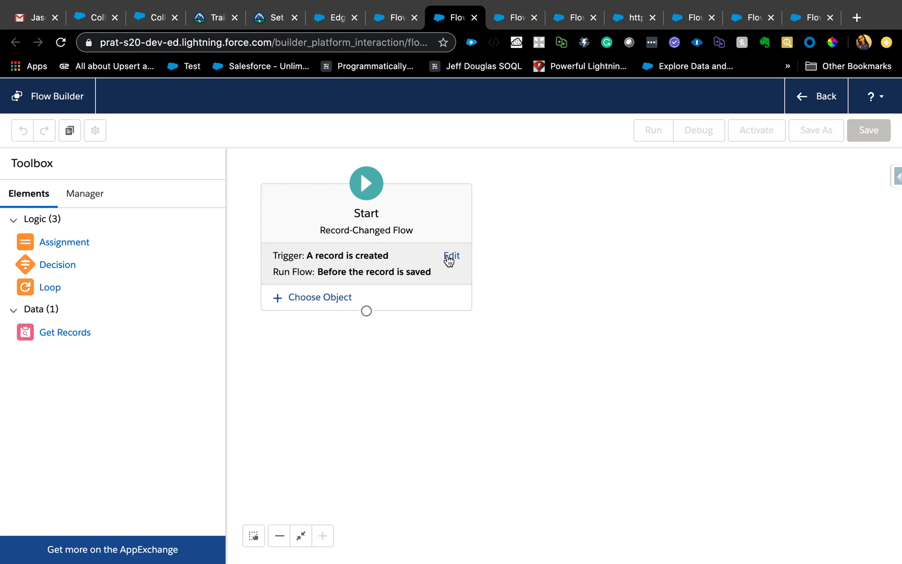
Change the Start element's trigger to run after the record is saved
click(452, 255)
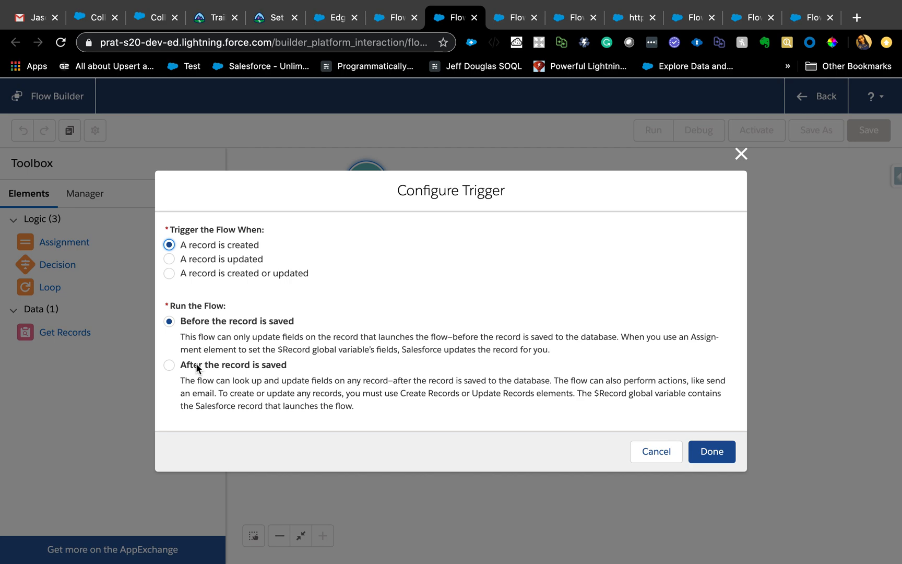
mouse_move(246, 377)
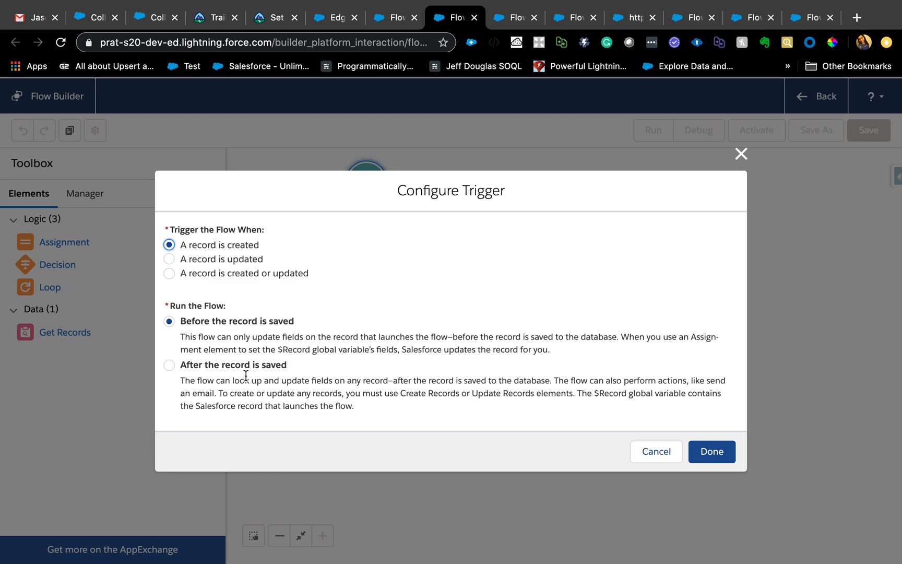
mouse_move(244, 376)
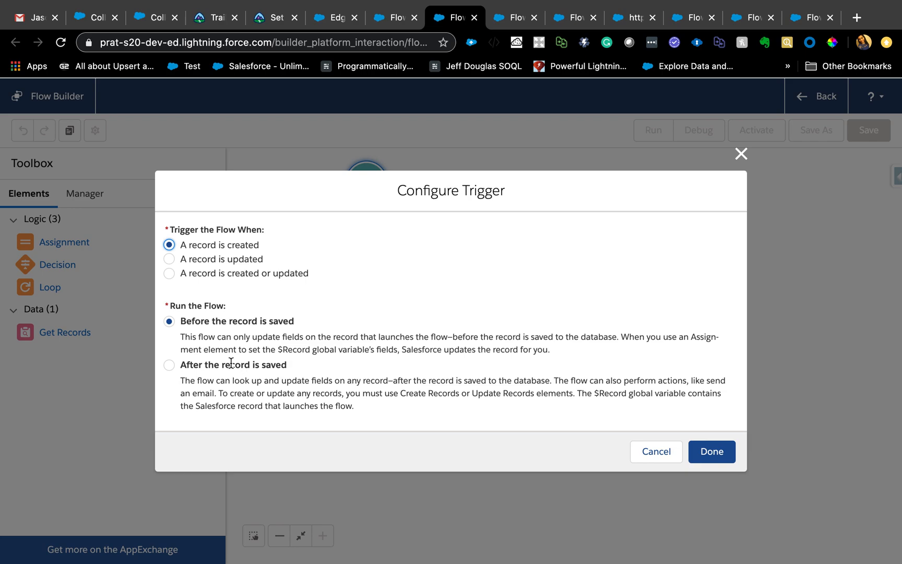
mouse_move(228, 337)
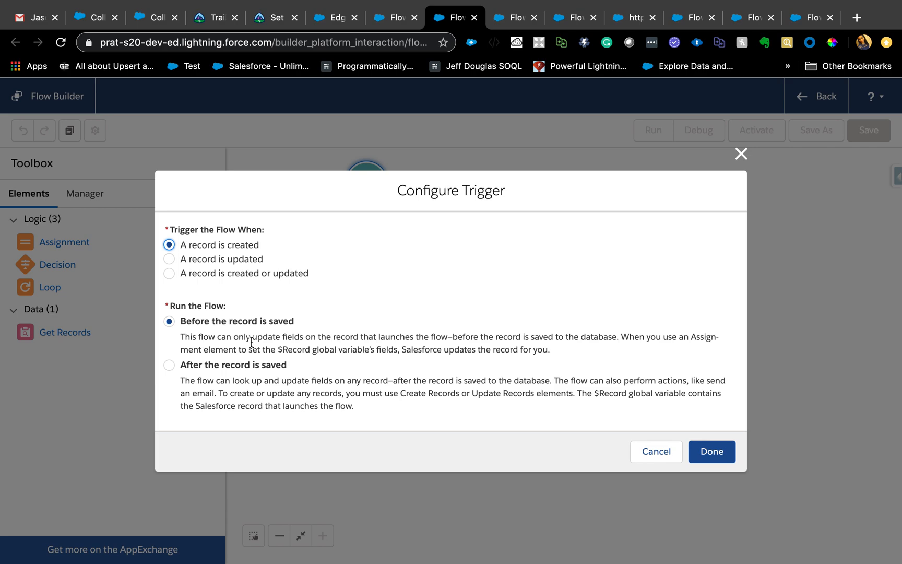
mouse_move(292, 374)
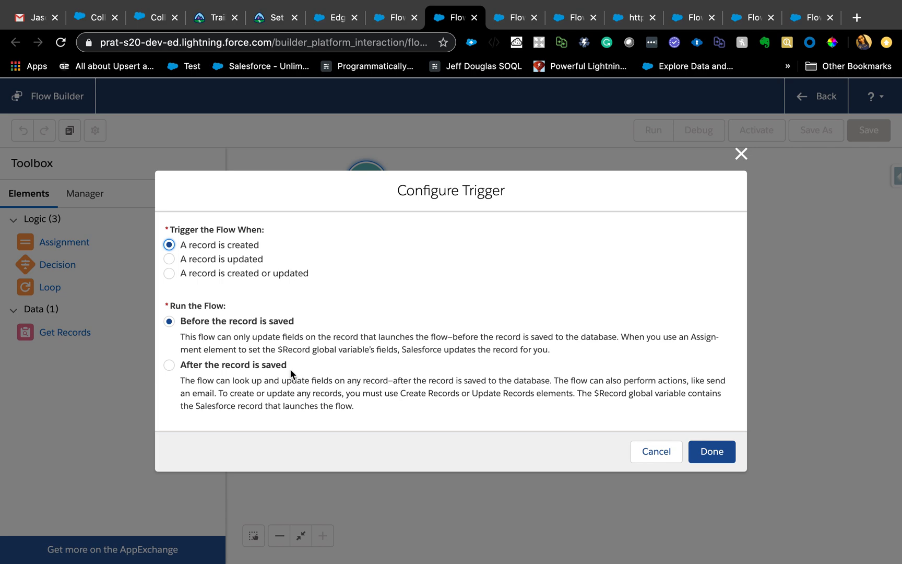
mouse_move(240, 376)
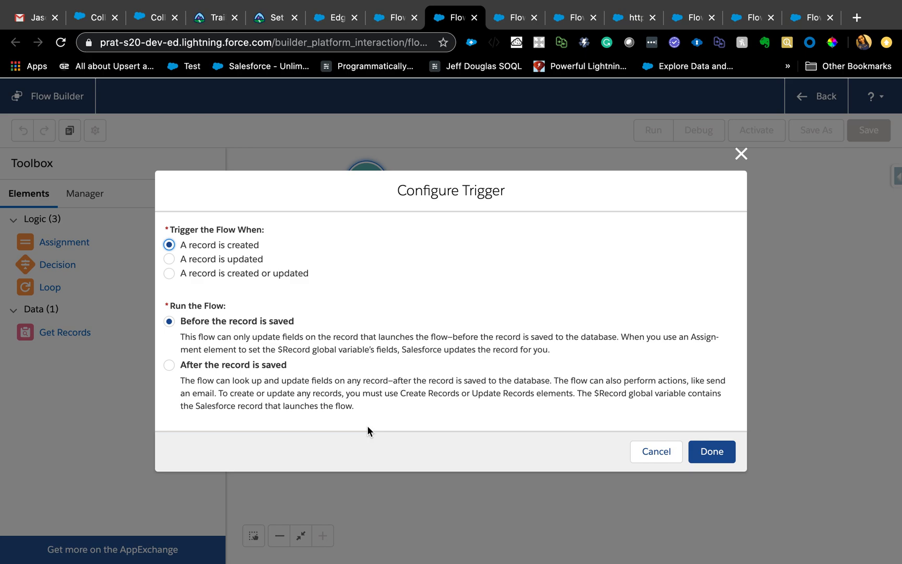
mouse_move(274, 321)
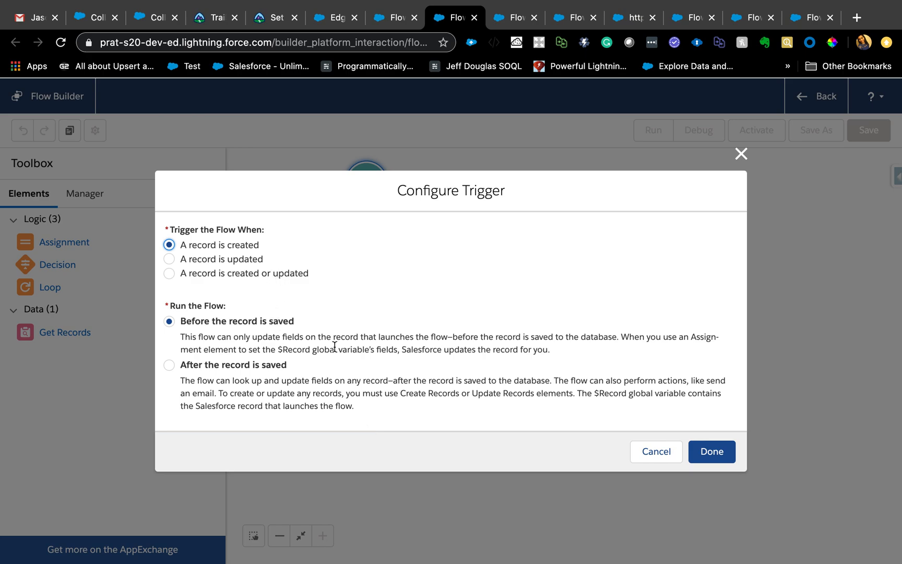
mouse_move(309, 372)
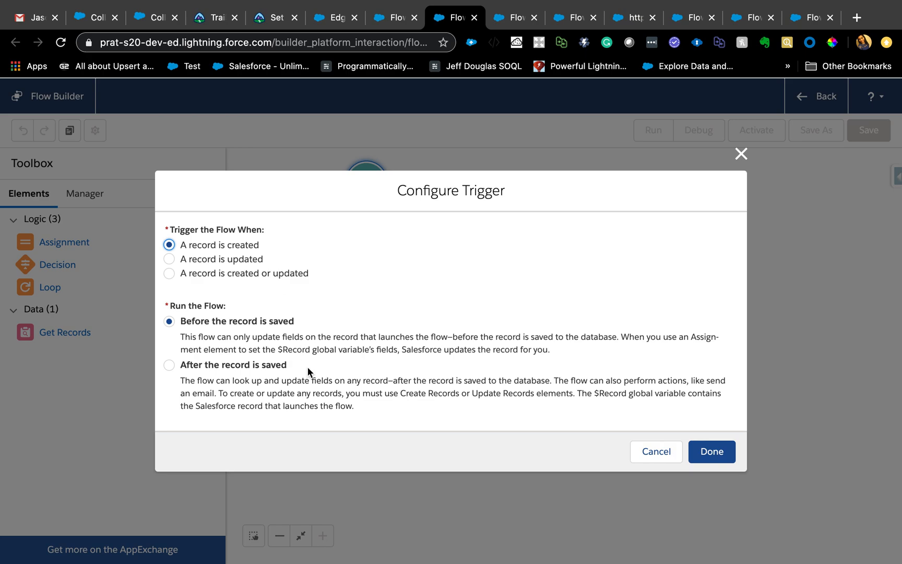
mouse_move(316, 474)
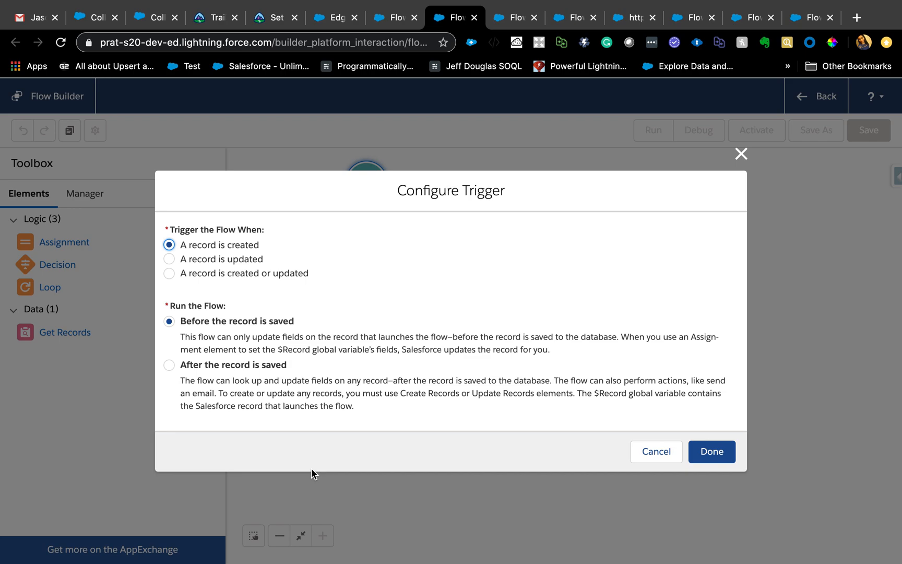
mouse_move(250, 374)
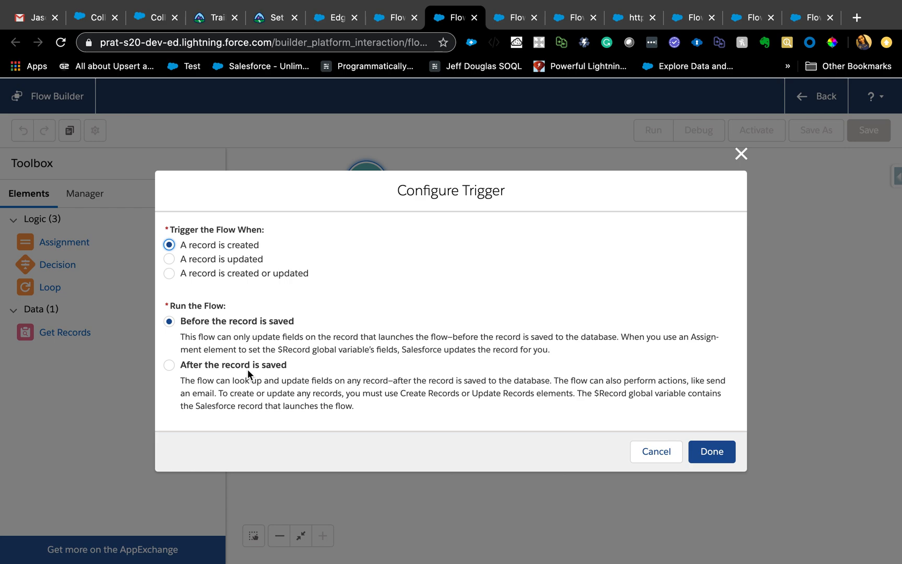
mouse_move(170, 376)
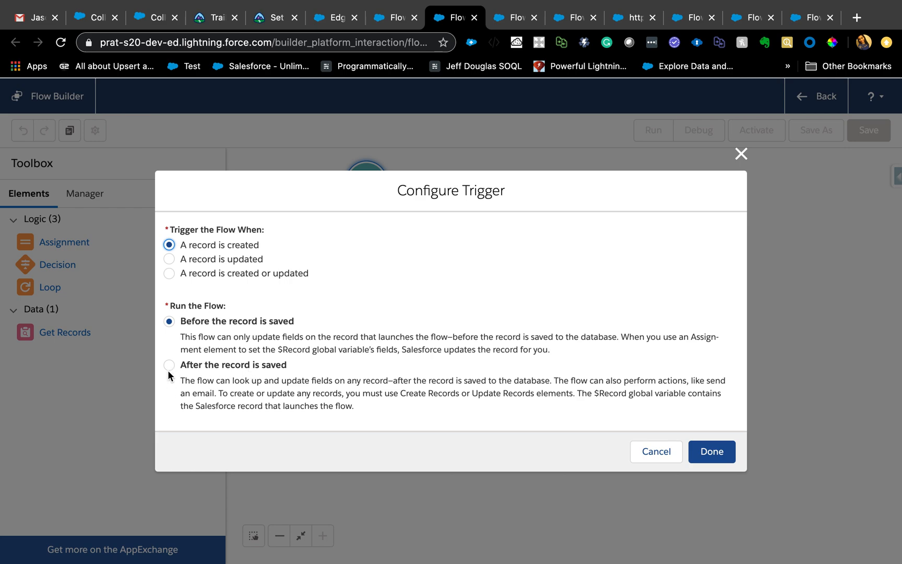
mouse_move(202, 248)
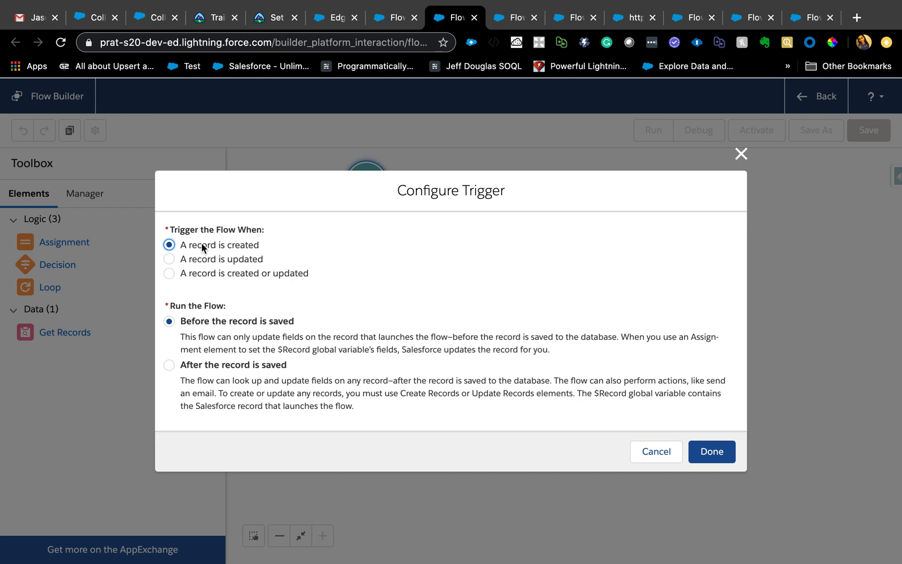
mouse_move(230, 252)
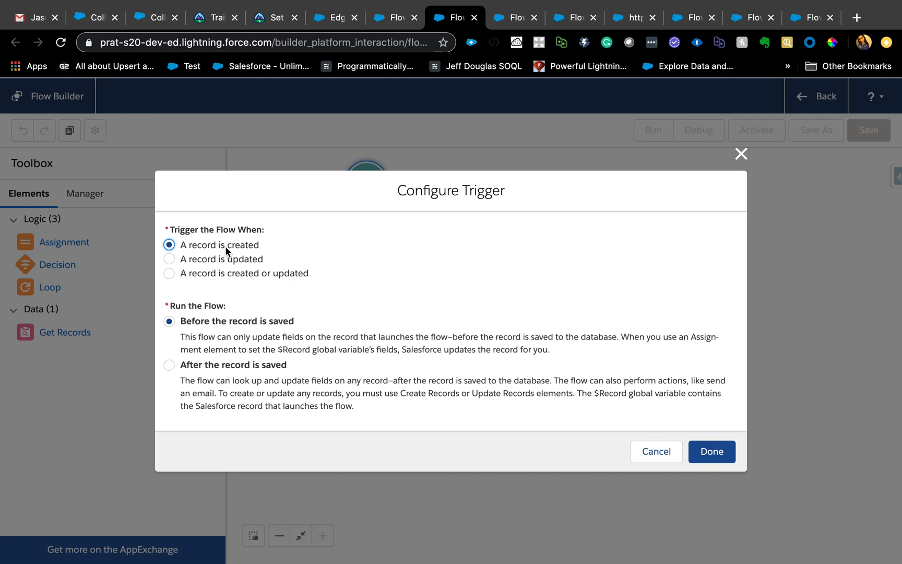
click(169, 365)
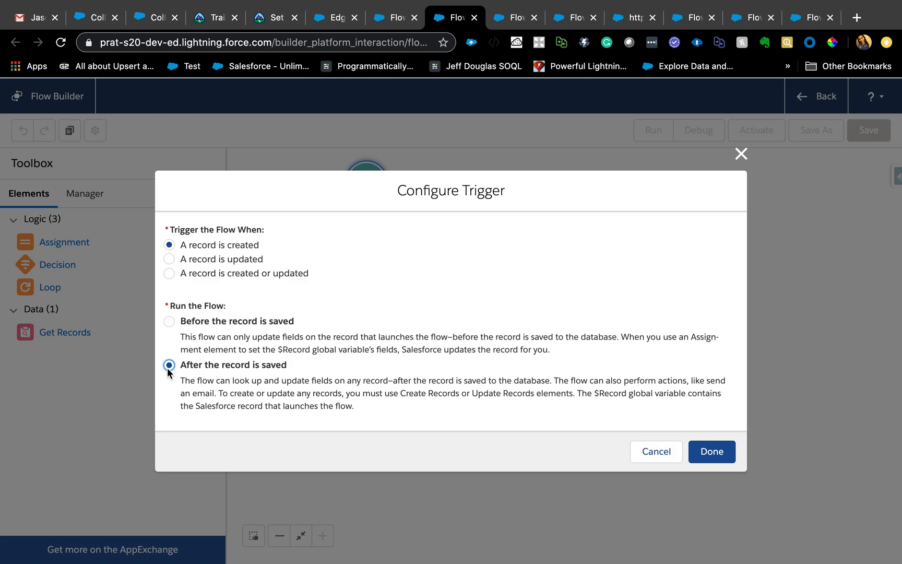
click(711, 452)
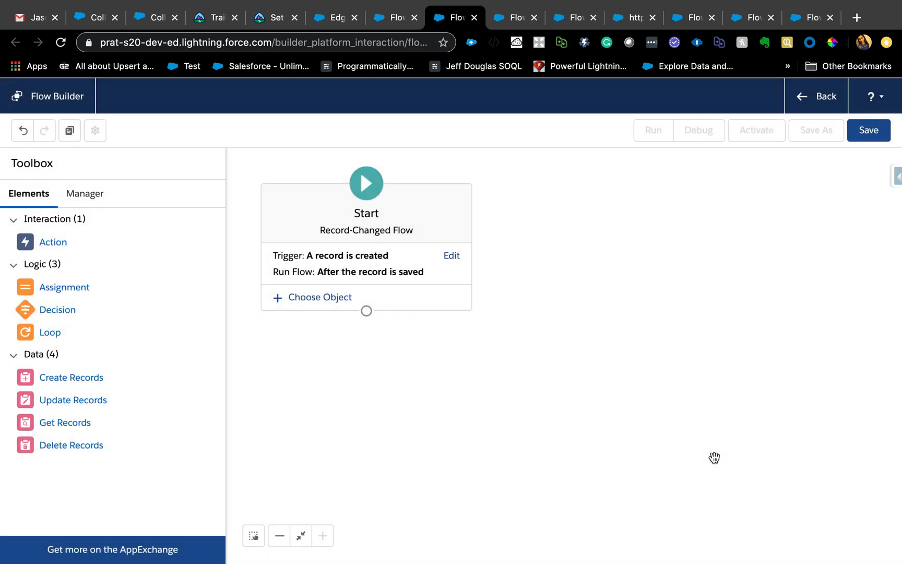
mouse_move(317, 301)
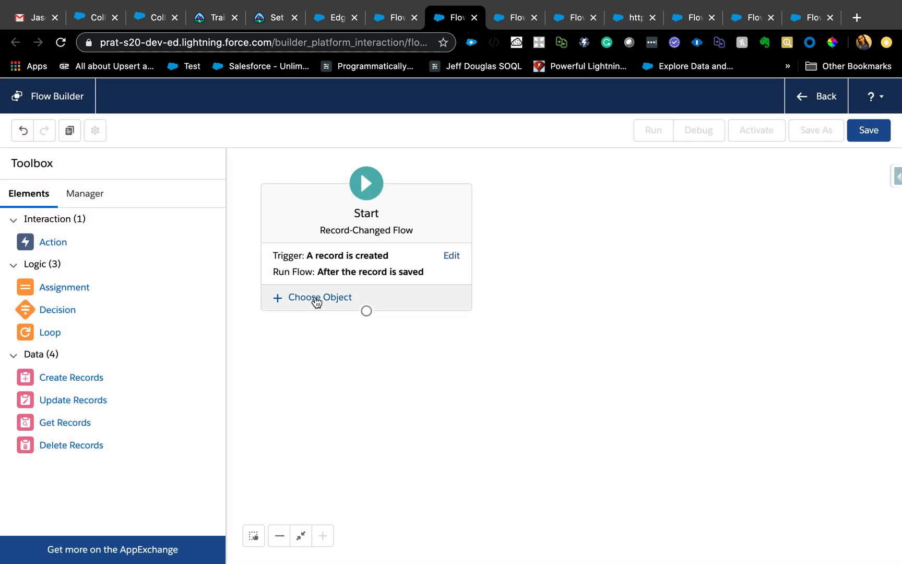
Set Opportunity as the object that triggers the flow
click(319, 297)
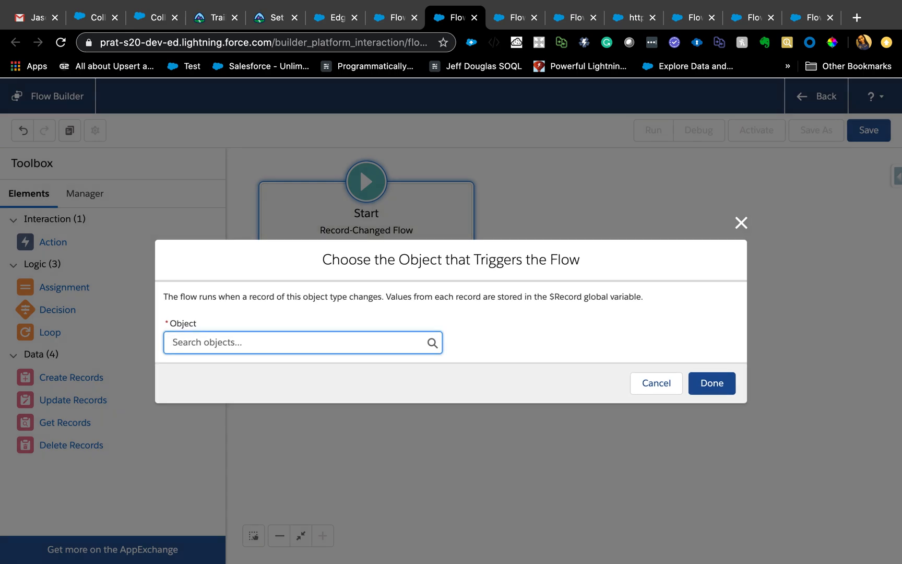
text(oppo)
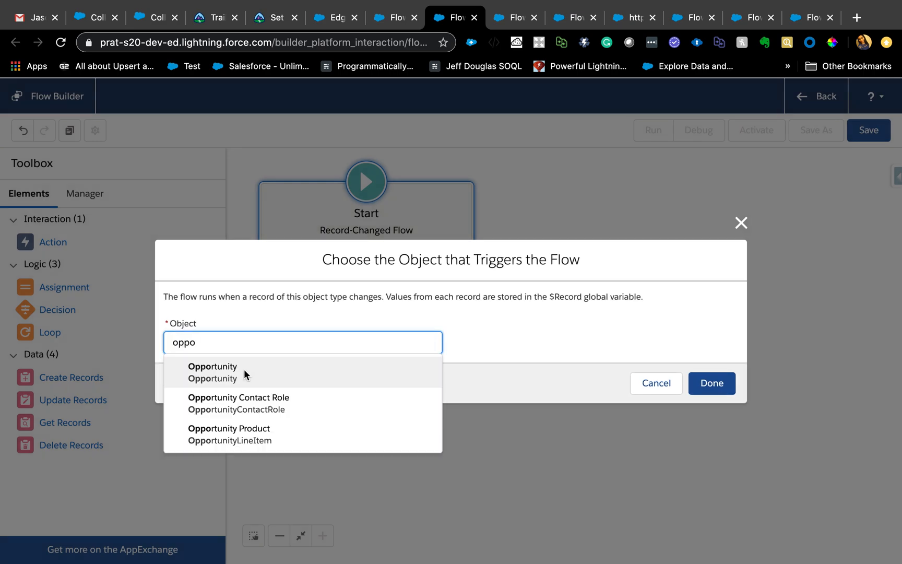
click(212, 367)
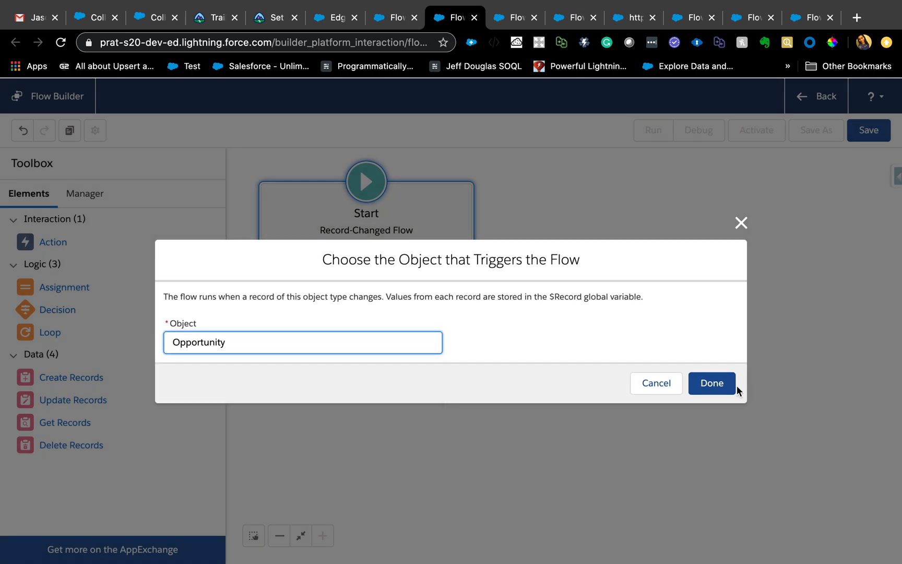
click(712, 384)
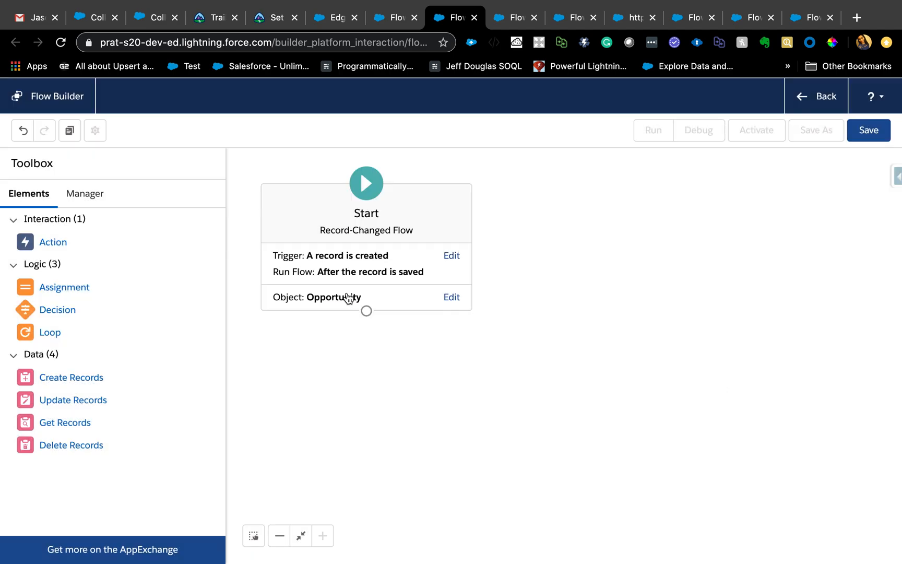
mouse_move(333, 297)
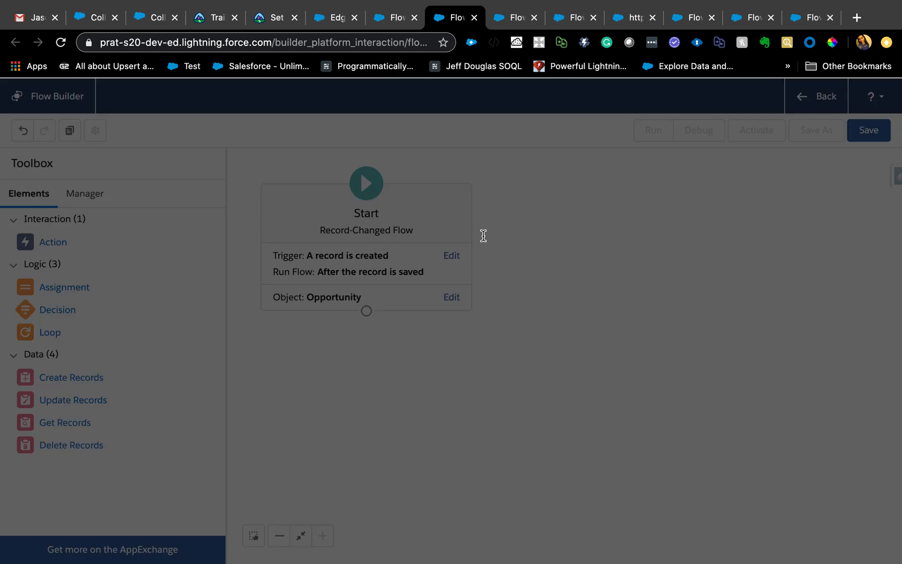
Label the decision Stage, with outcome 'Stage is Propecting' requiring $Record.StageName equals Prospecting
text(Sta)
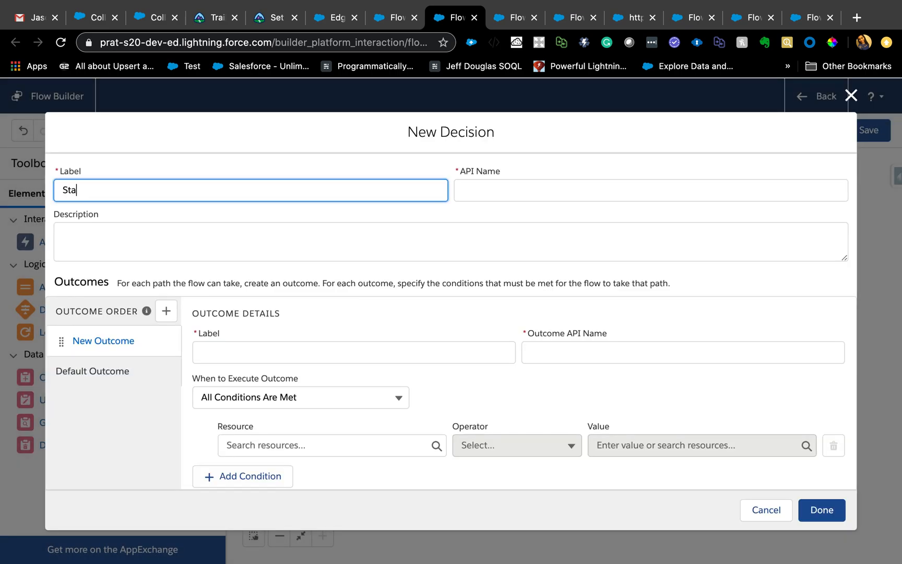
click(353, 352)
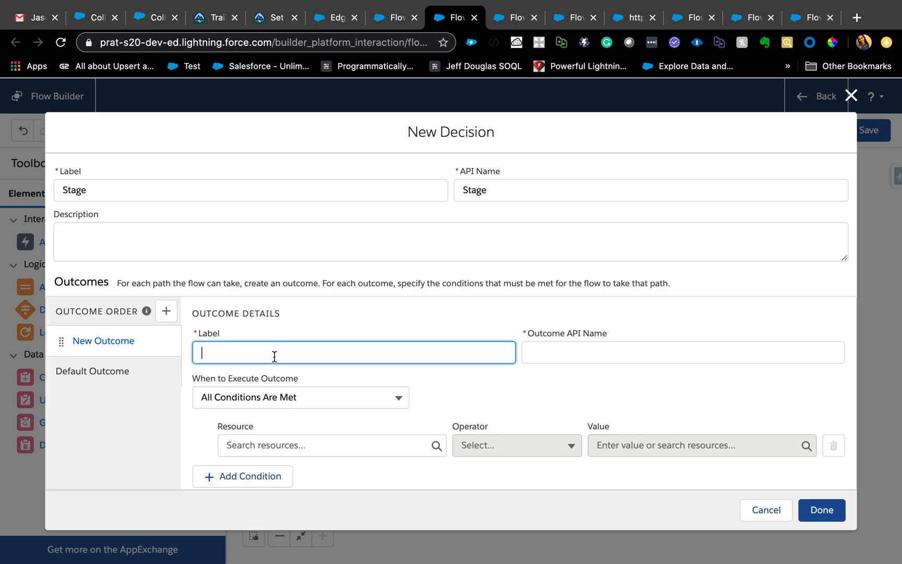
text(Stage is Propsecting)
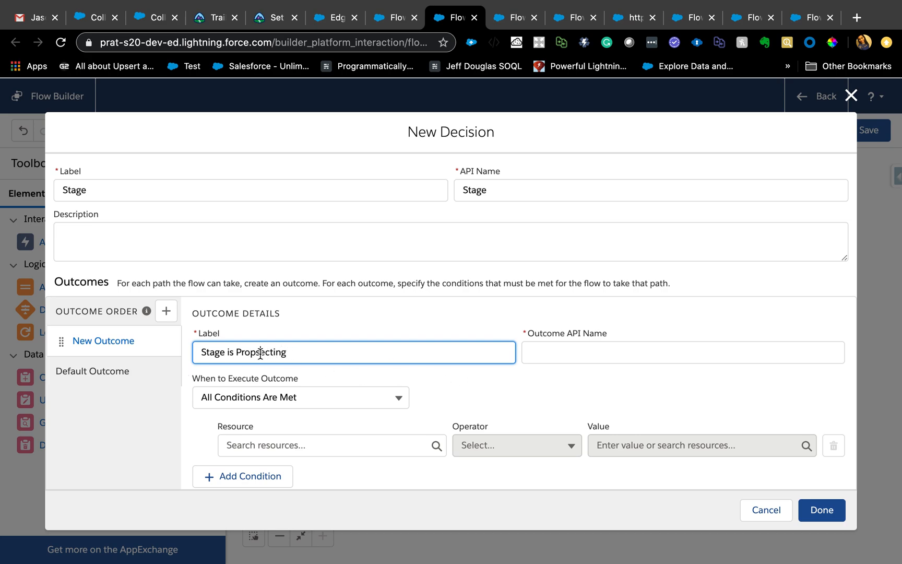
click(331, 445)
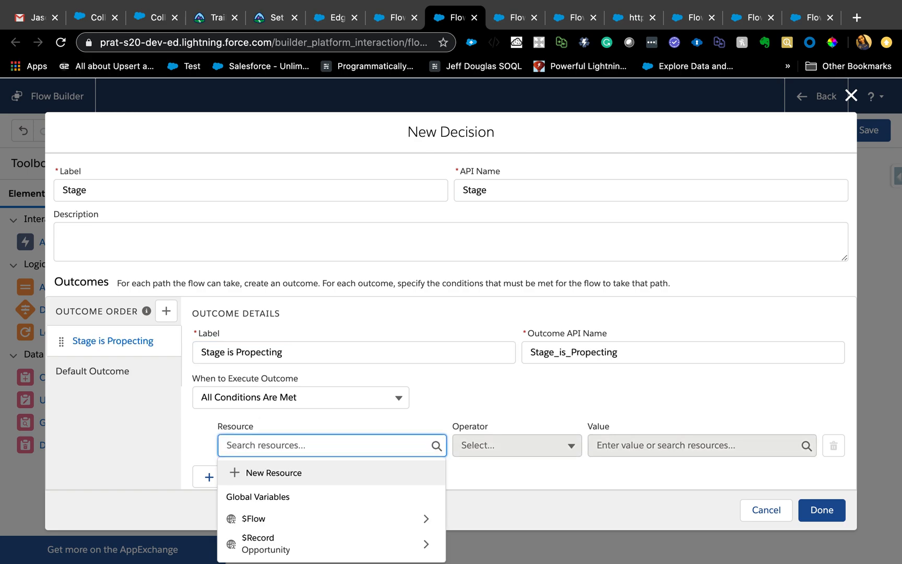
text(rec)
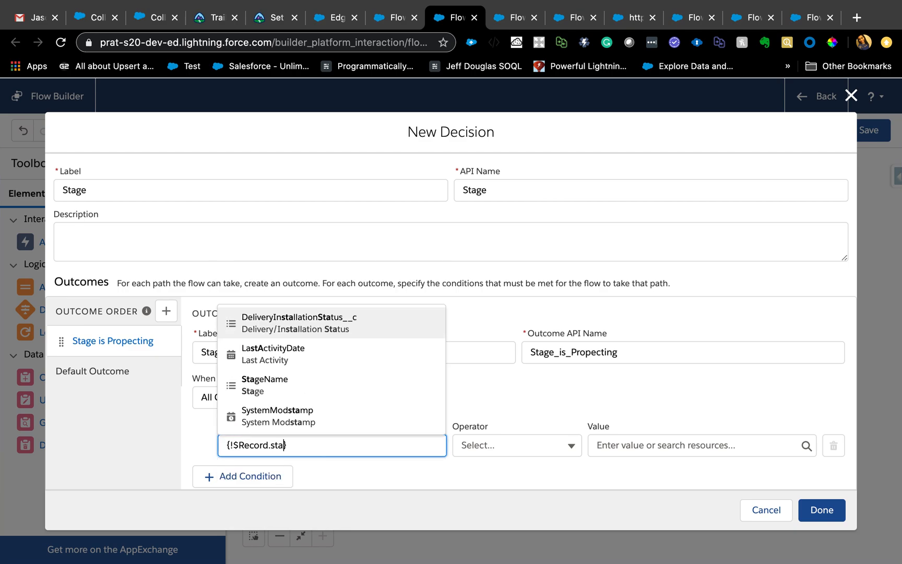
click(264, 385)
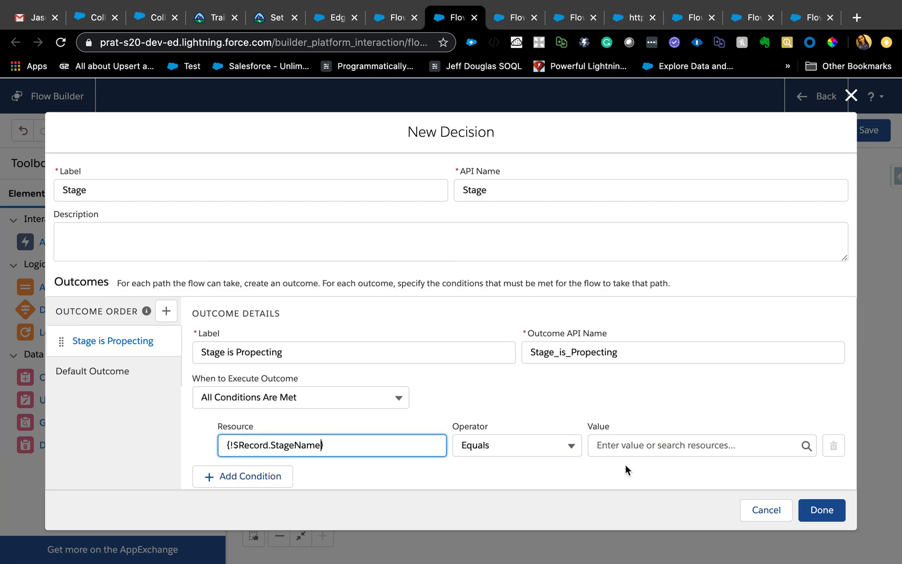
click(697, 445)
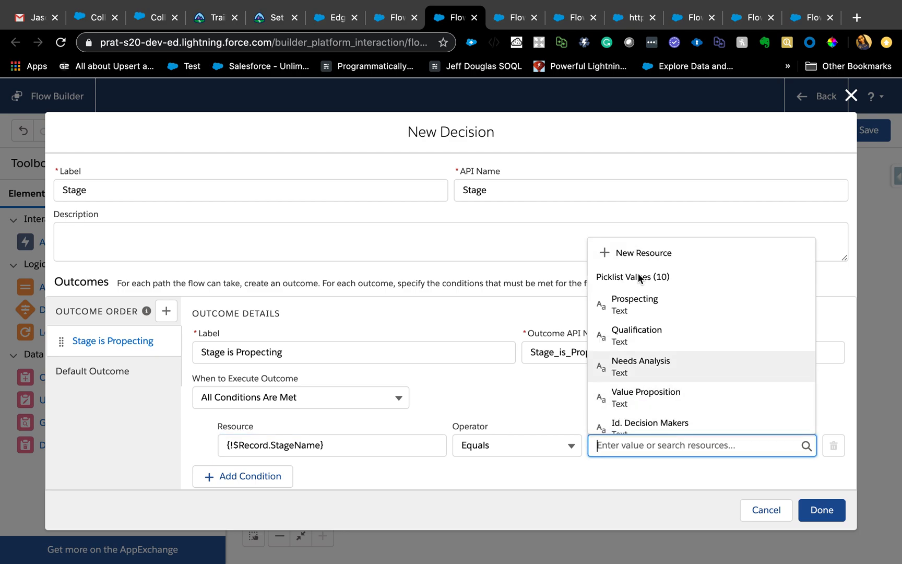
click(634, 299)
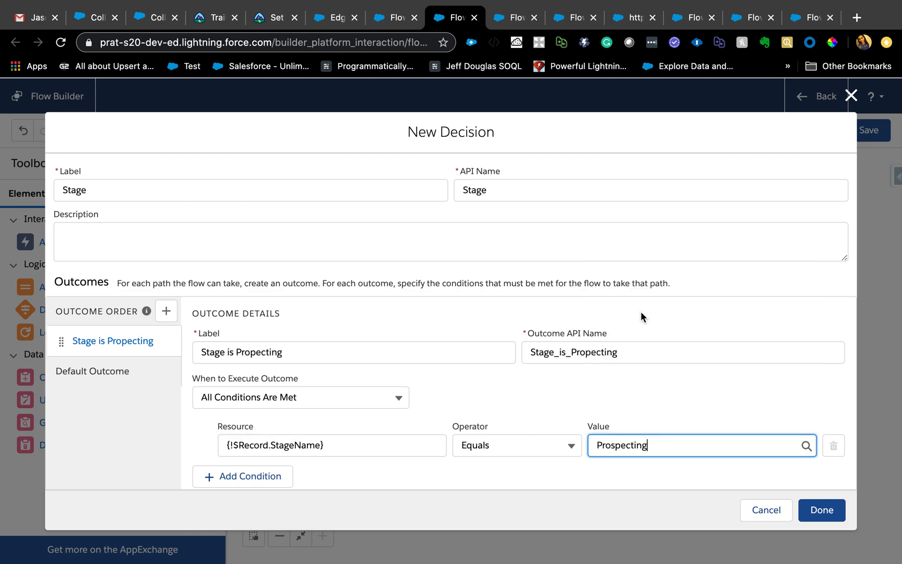
mouse_move(681, 480)
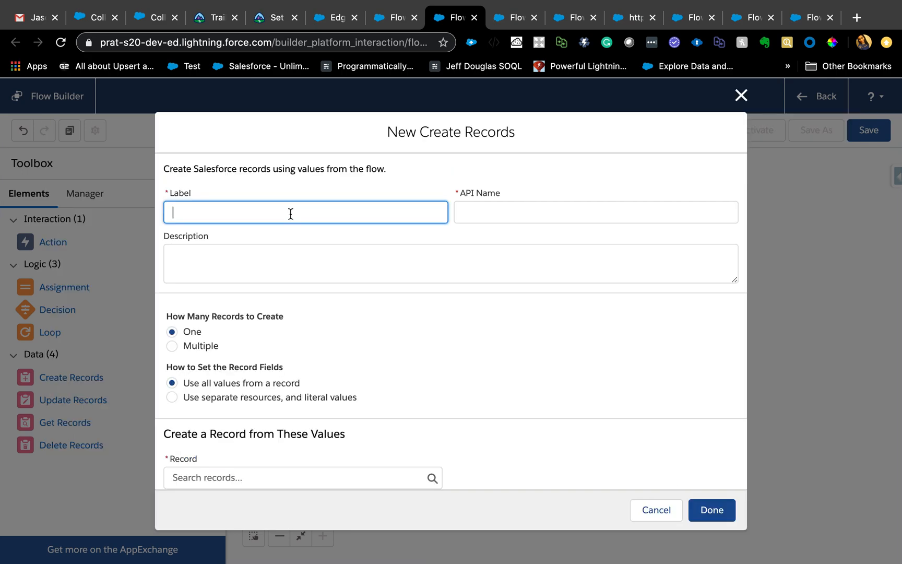
Label the Create Records element 'Create Task' and begin a new resource for its record
text(Create Task)
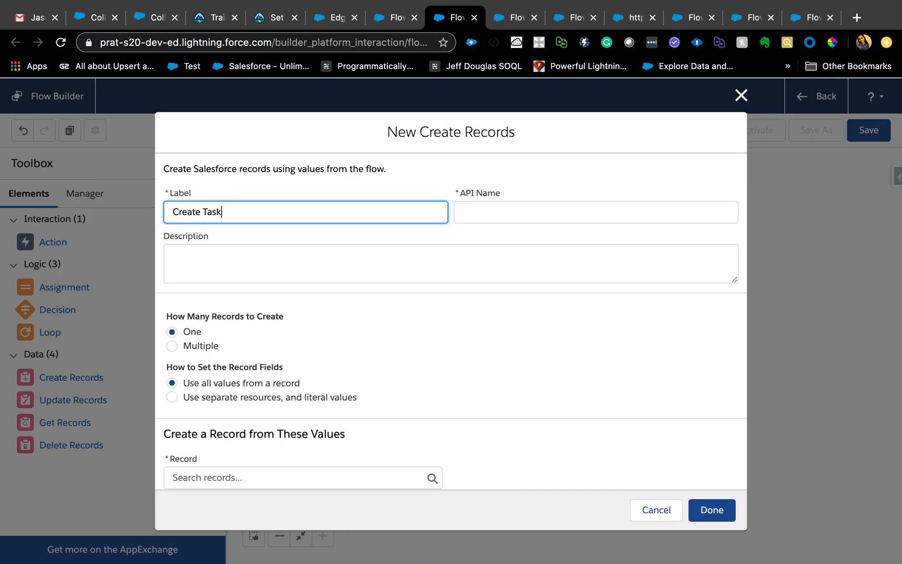
mouse_move(176, 351)
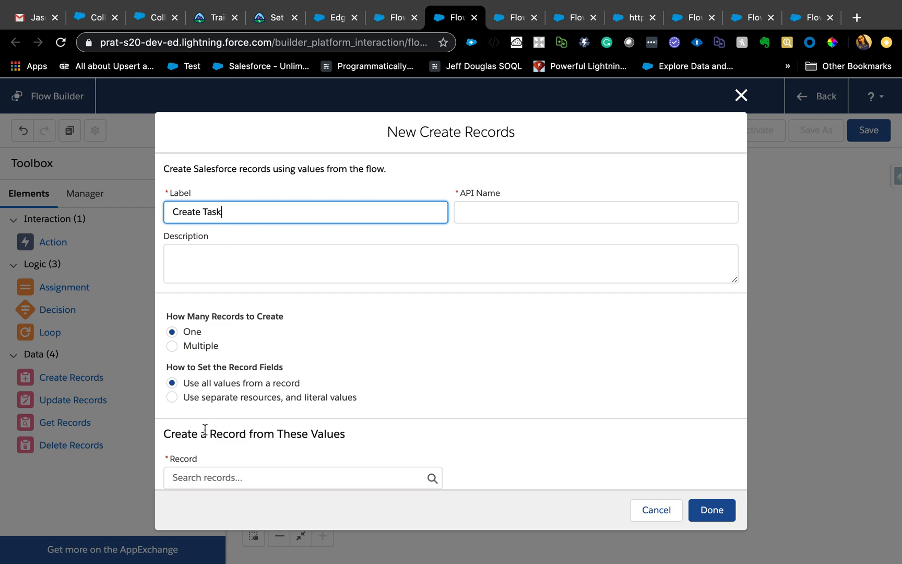
click(301, 478)
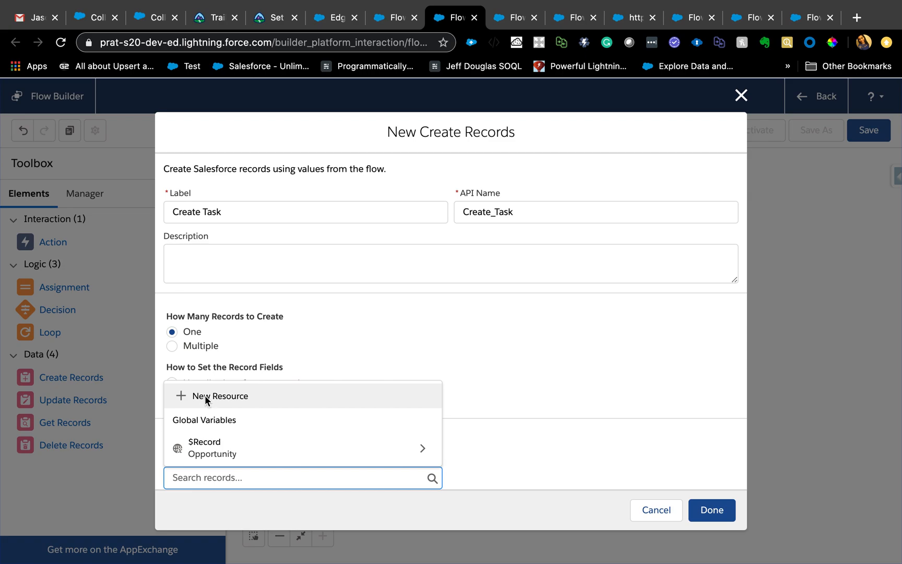
click(219, 396)
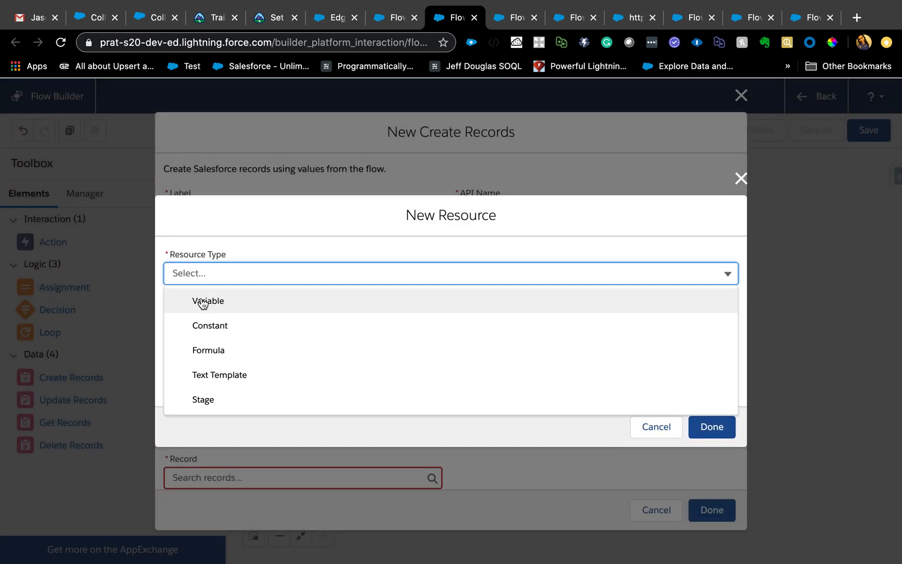
Define Task record variable varTask as Create Task's record source and confirm the element
click(208, 301)
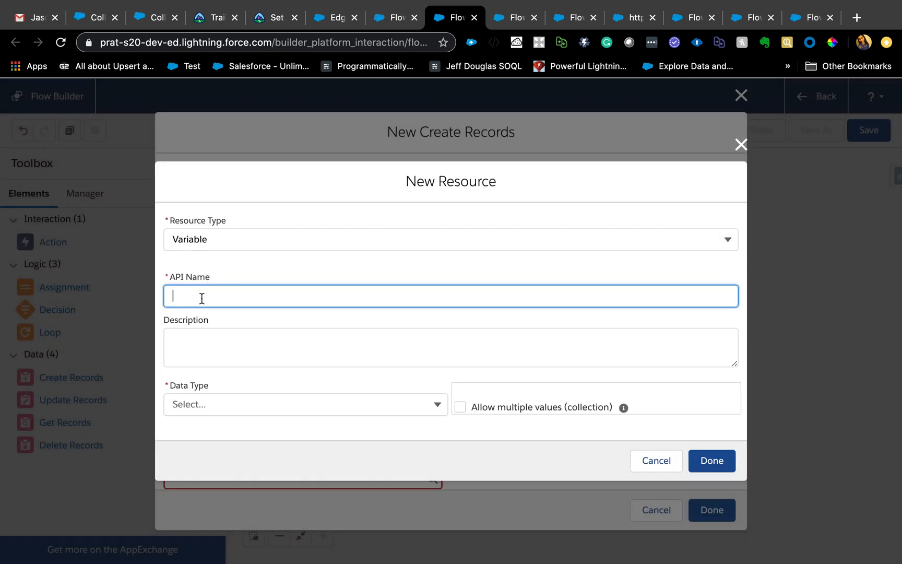
text(varTask)
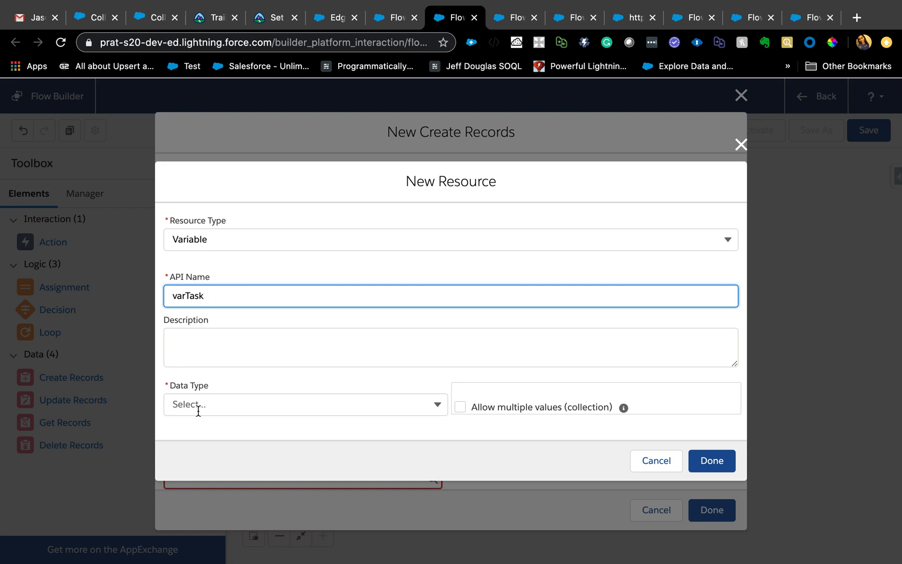
click(304, 404)
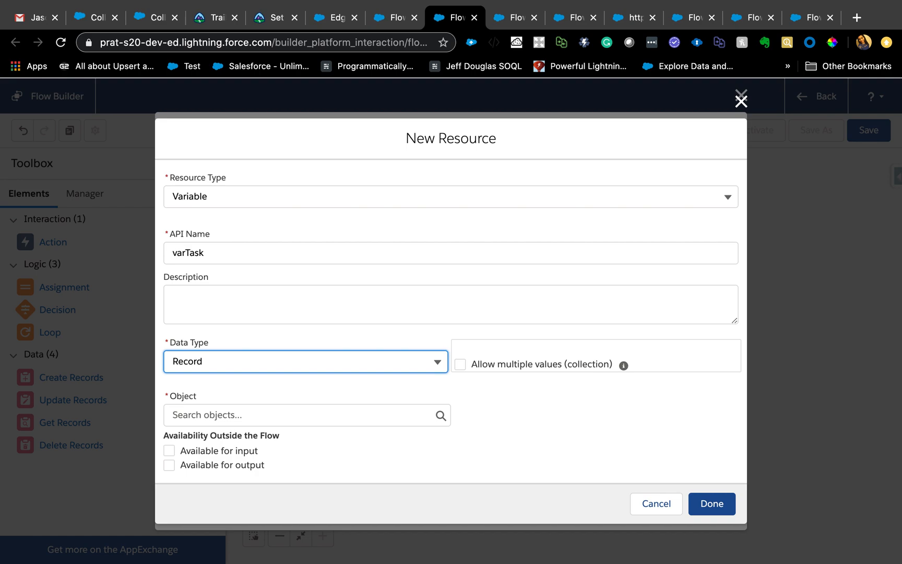
text(task)
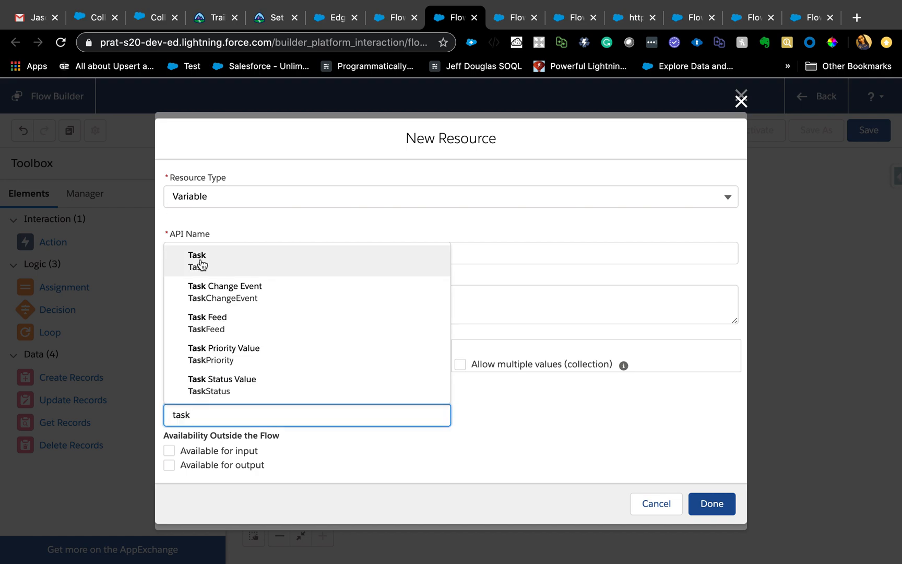
click(197, 259)
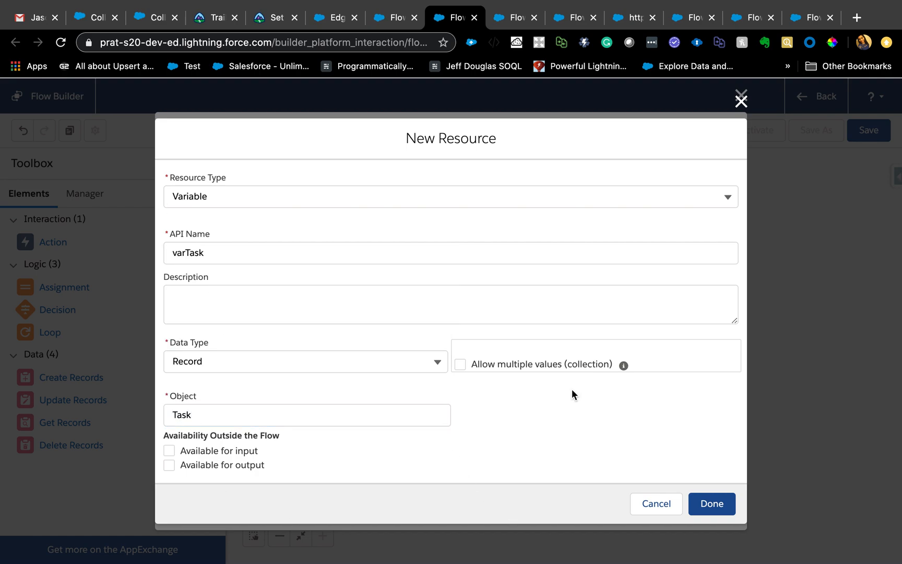
click(712, 504)
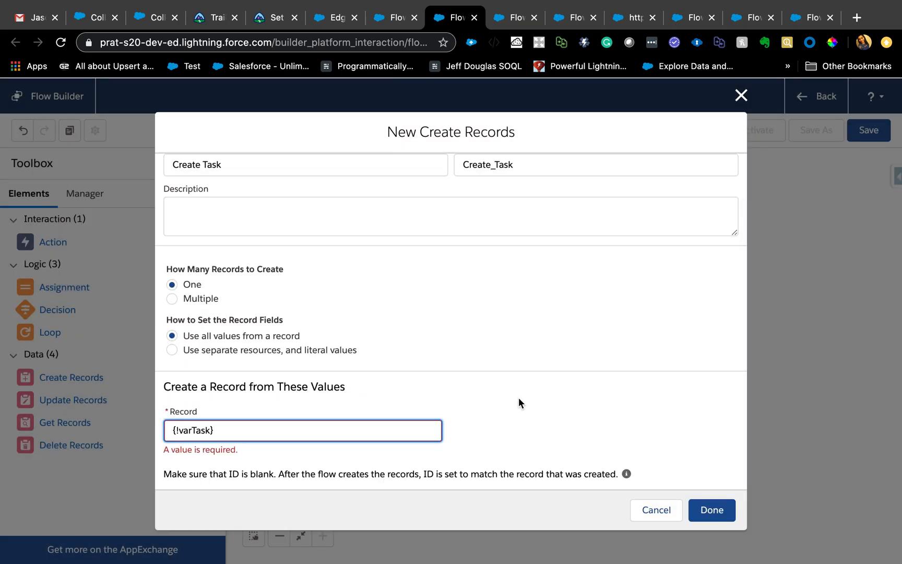
click(656, 510)
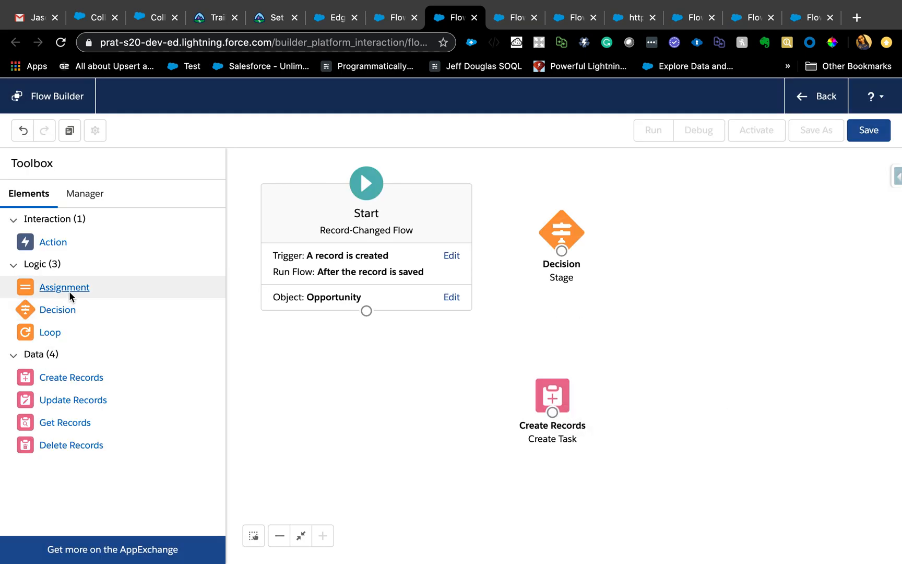
Add an Assignment element labelled 'Assign task fields'
click(64, 287)
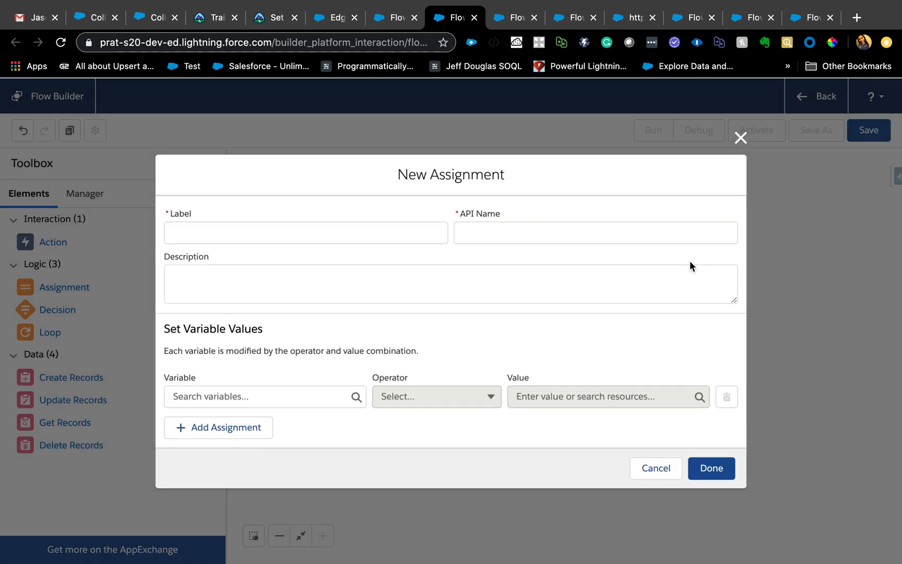
text(Assign)
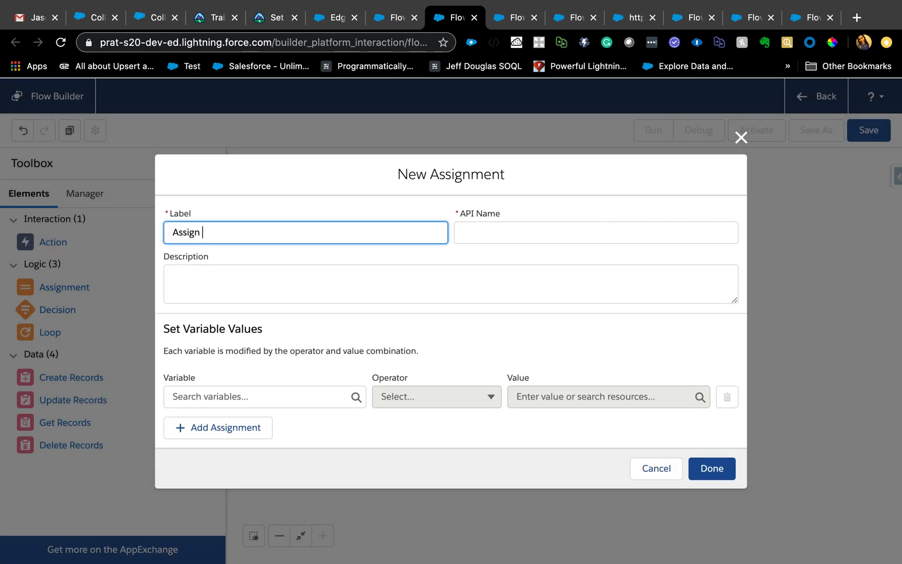
text(task fields)
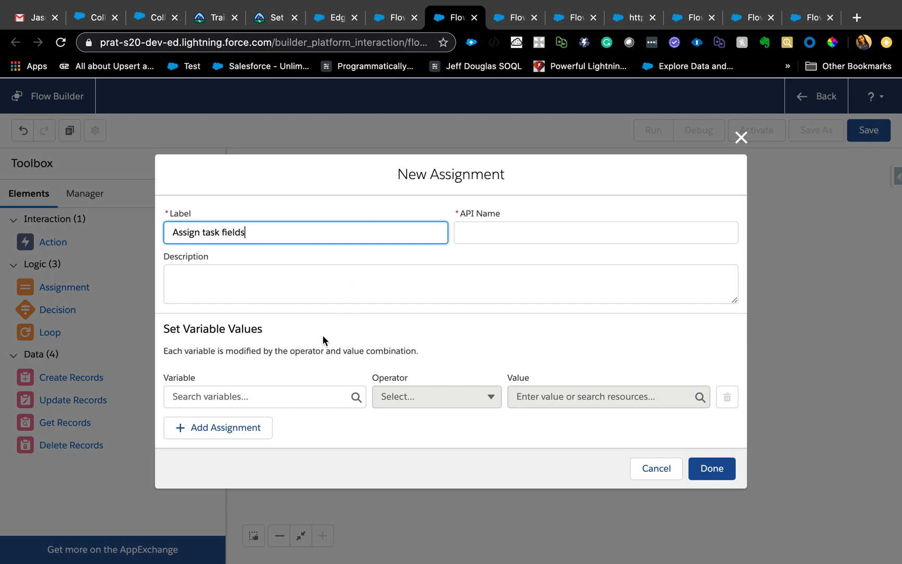
Assign varTask.WhatId the opportunity's $Record.Id and begin a second assignment row
click(264, 397)
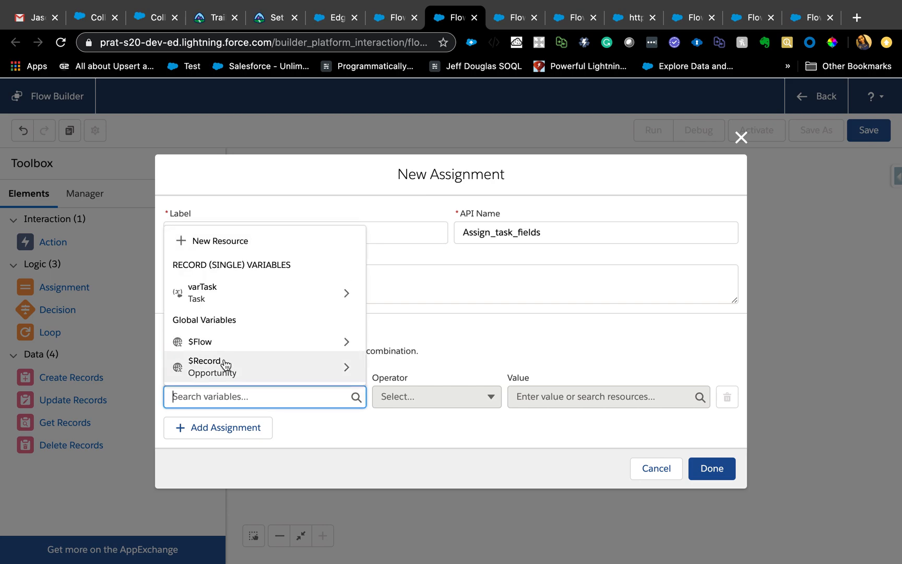
click(201, 292)
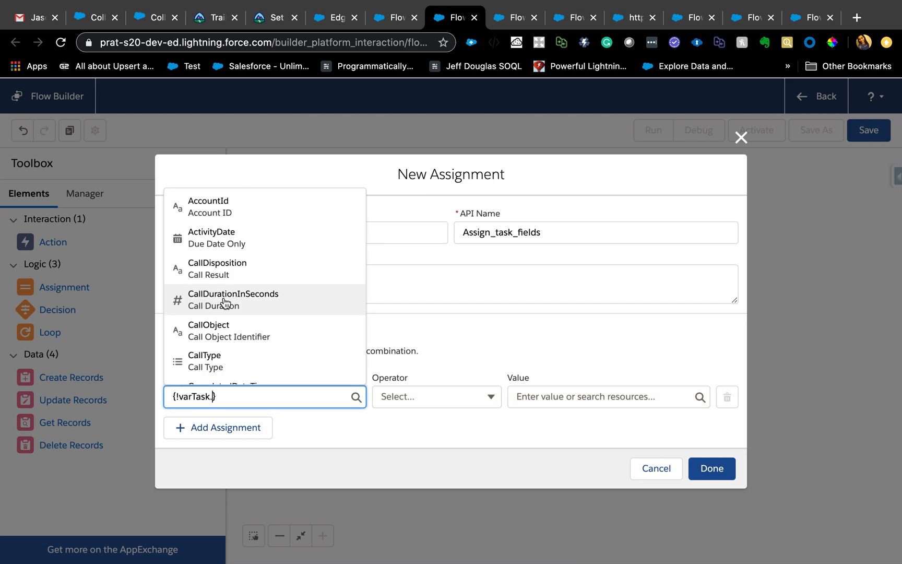
text(rela)
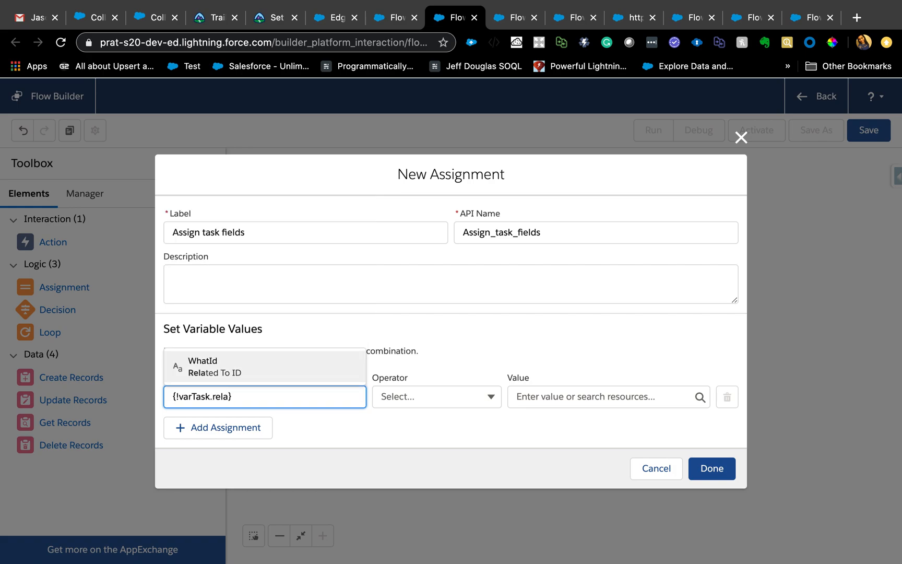
click(203, 366)
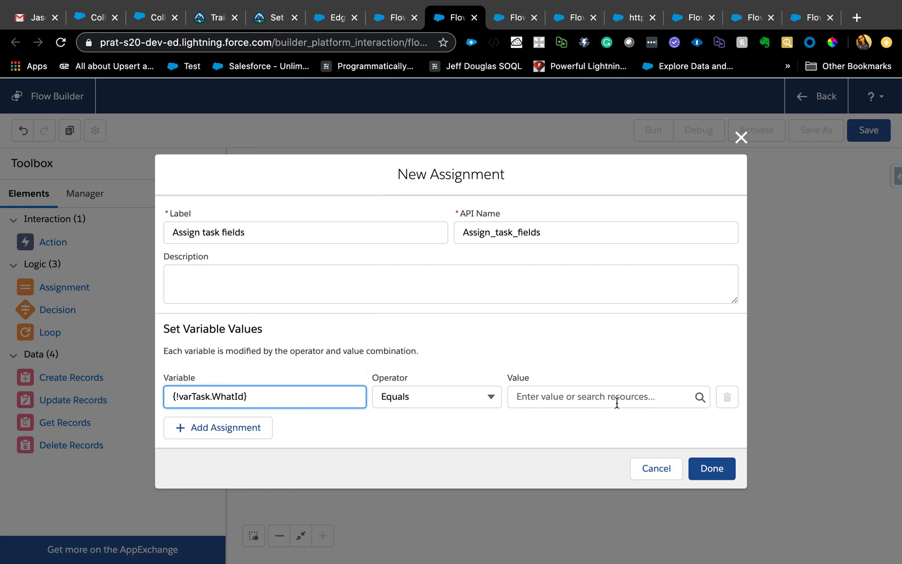
text(re)
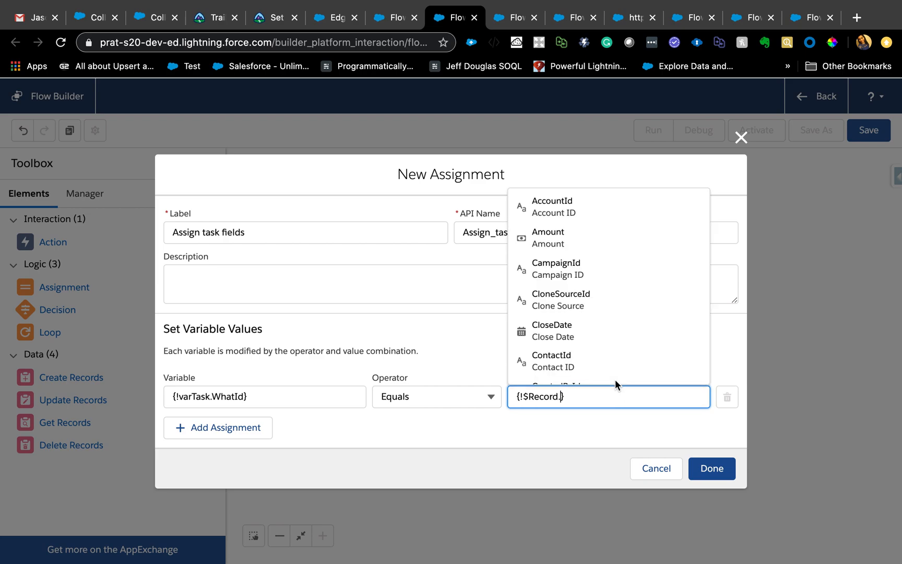
text(Oppo)
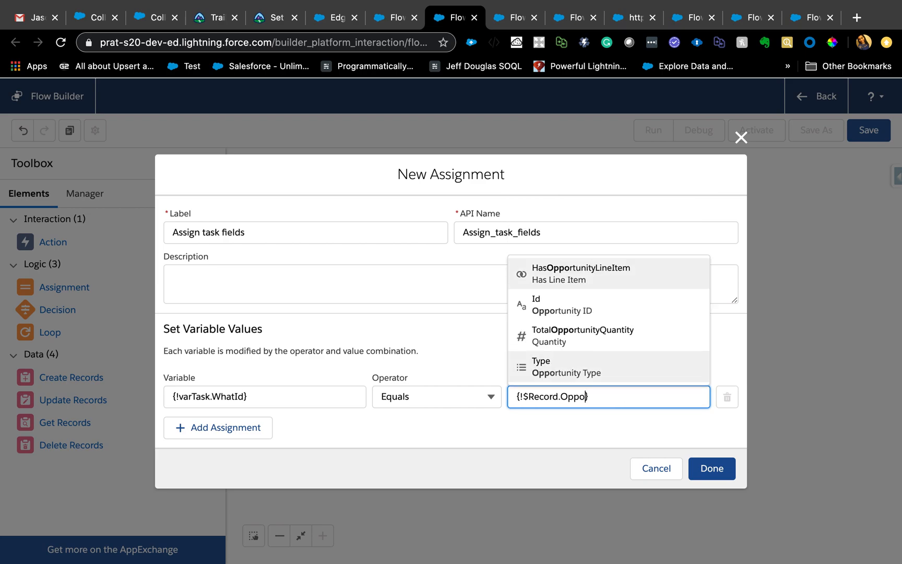
click(561, 304)
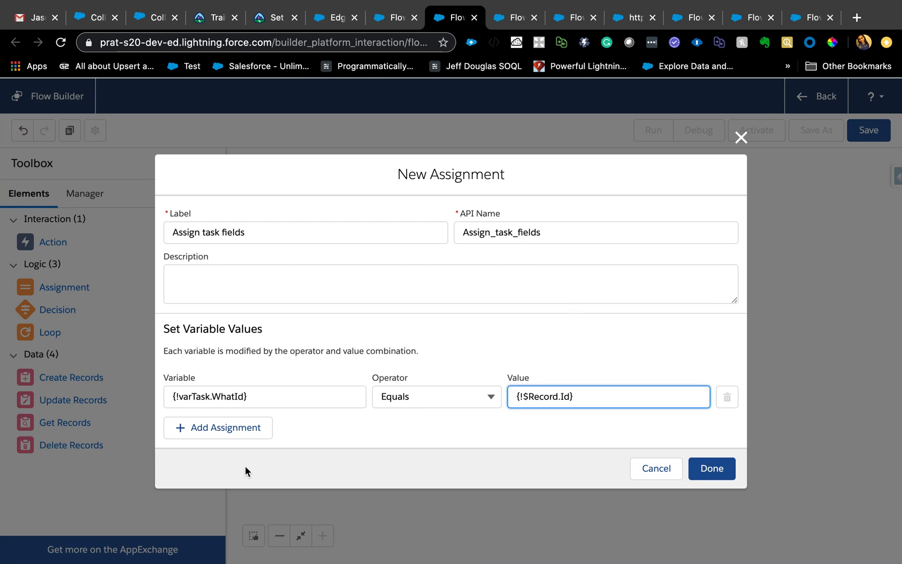
click(218, 428)
text({!varTask.)
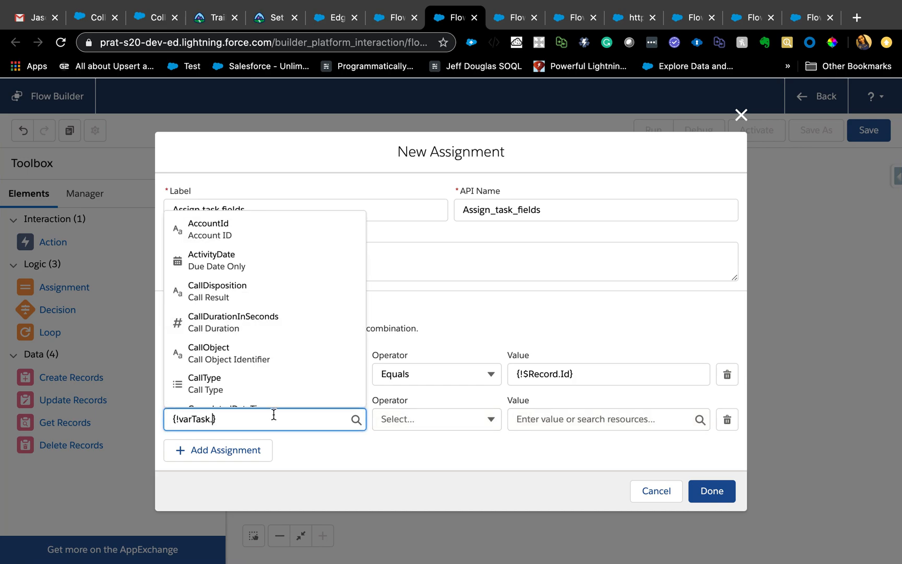
Set varTask.OwnerId from the record owner and Status to 'Not Started'
text(own)
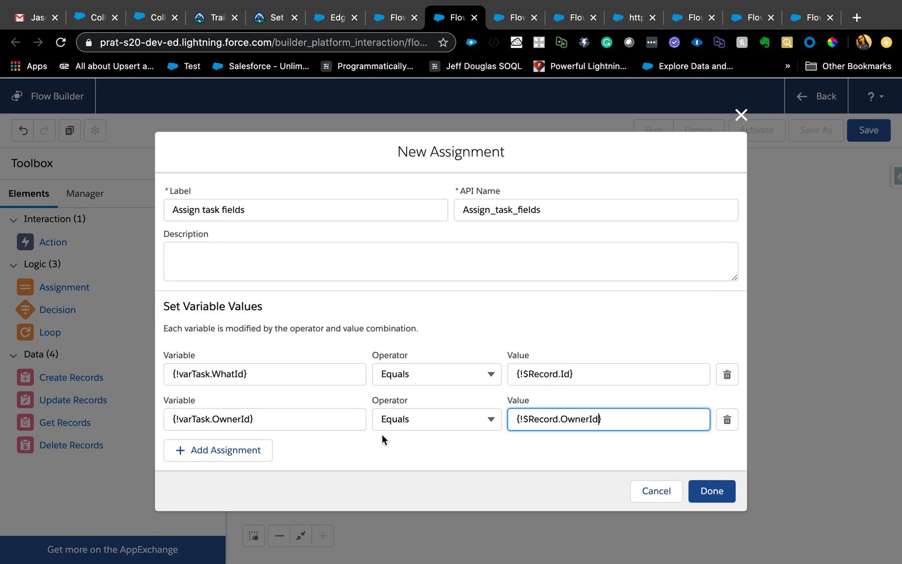
click(218, 451)
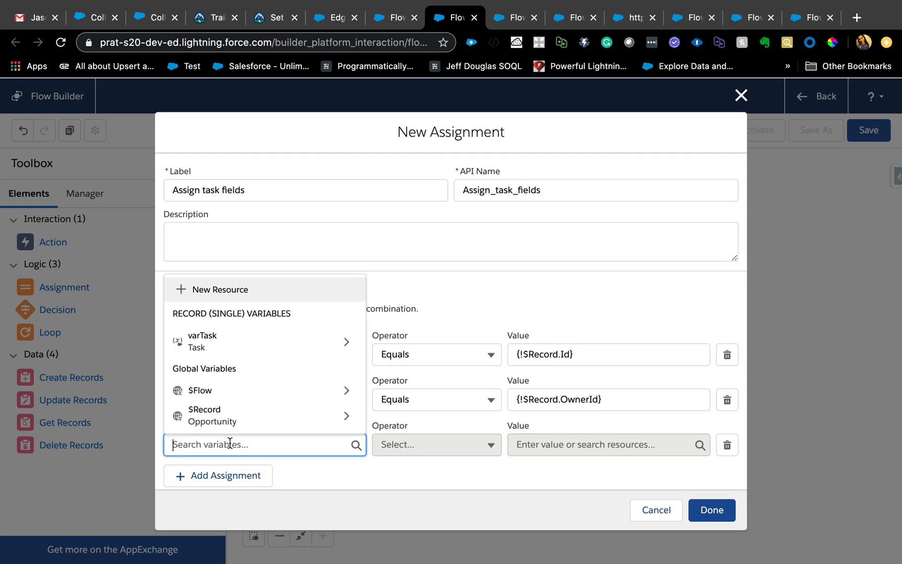
text(tas)
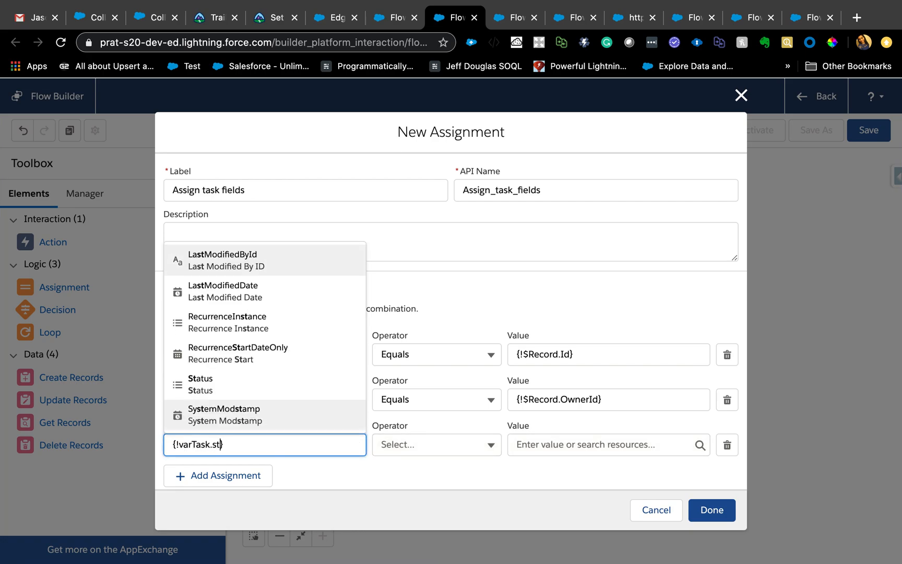
click(201, 383)
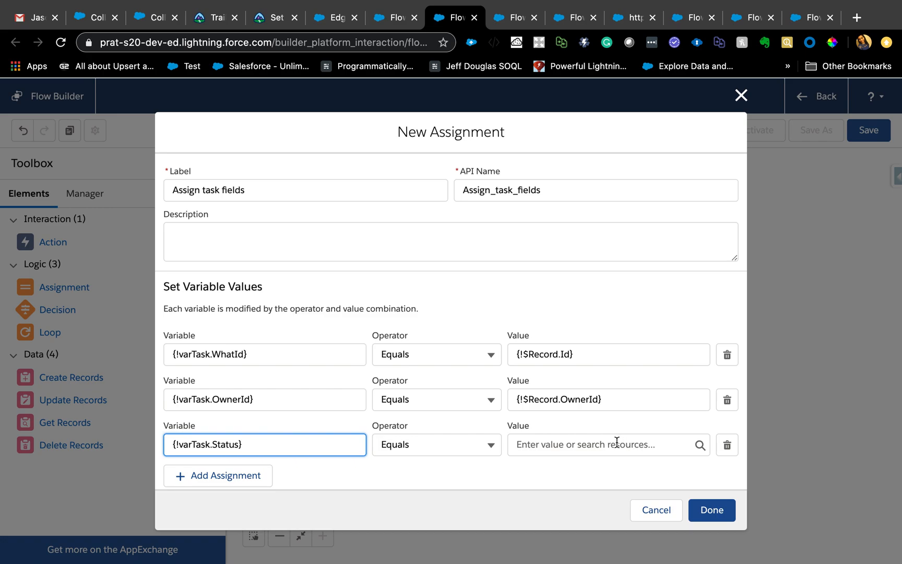
text(Not Started)
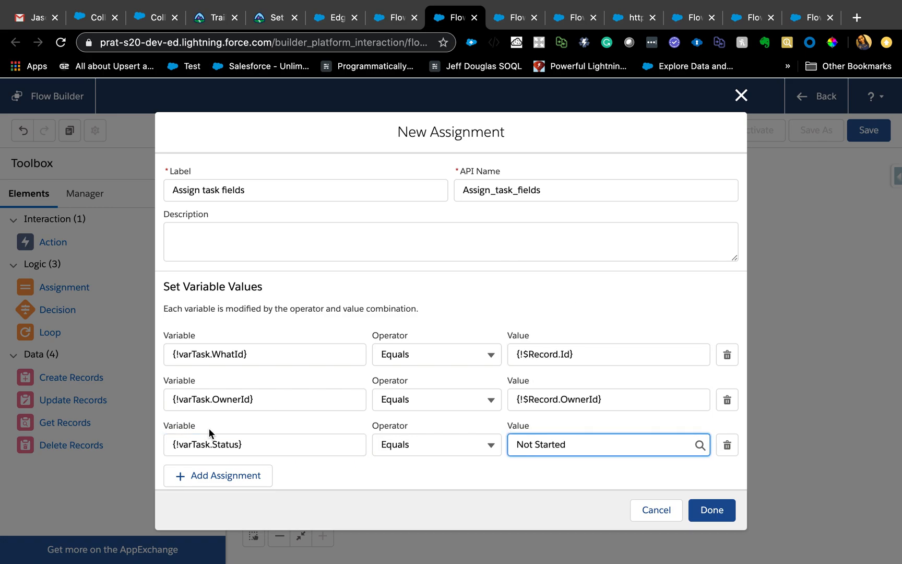
Set Subject from $Record.Name and ActivityDate from $Record.CloseDate, then finish the assignment
click(218, 475)
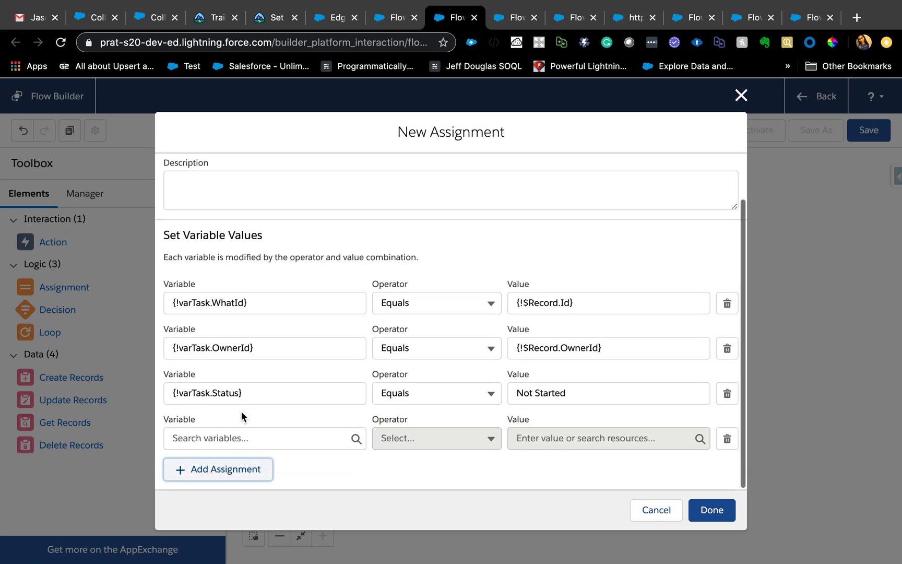
text(vart)
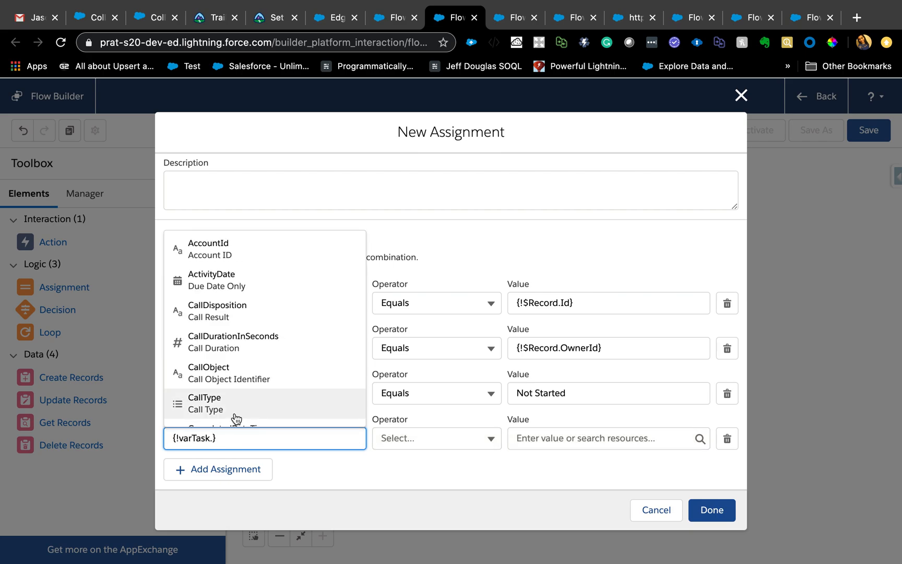
text(su)
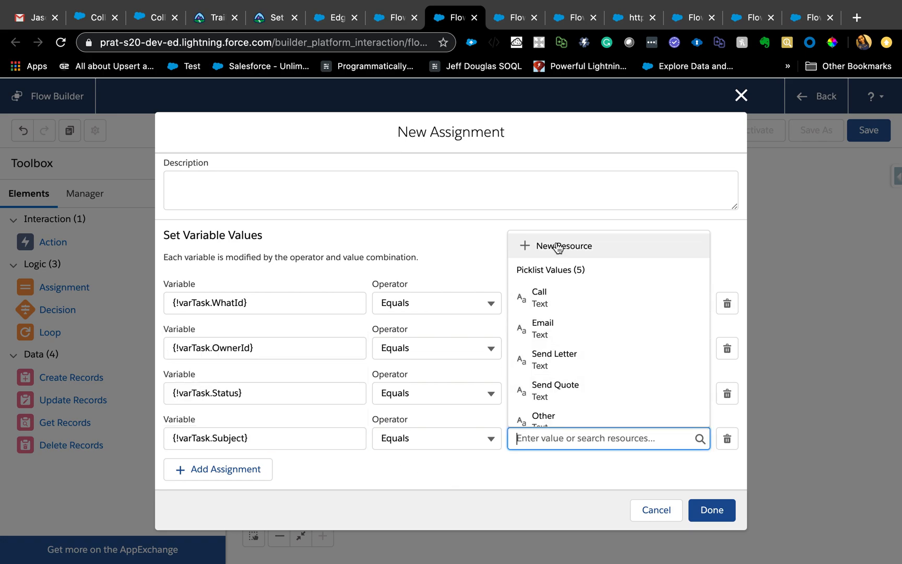
mouse_move(562, 247)
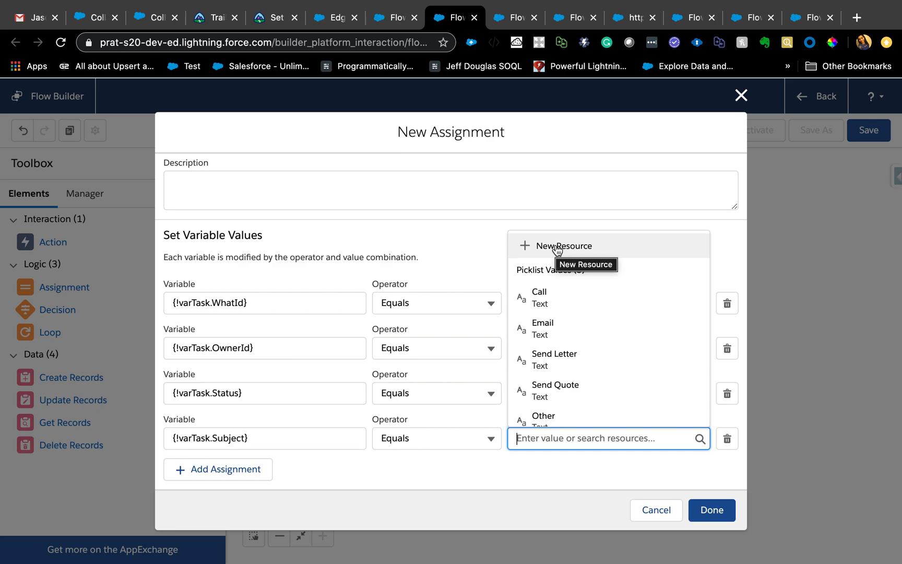
mouse_move(562, 260)
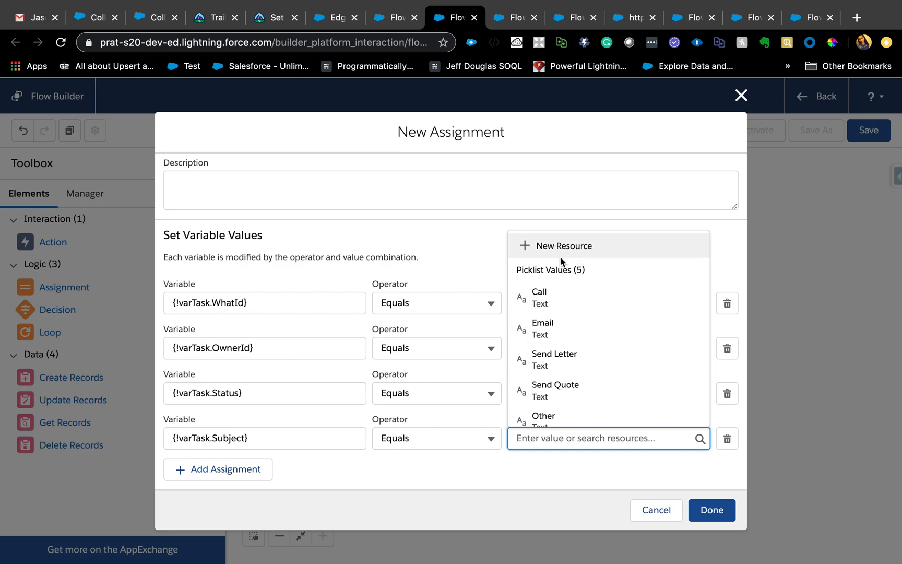
scroll(down, 3)
text({!$Record.Name})
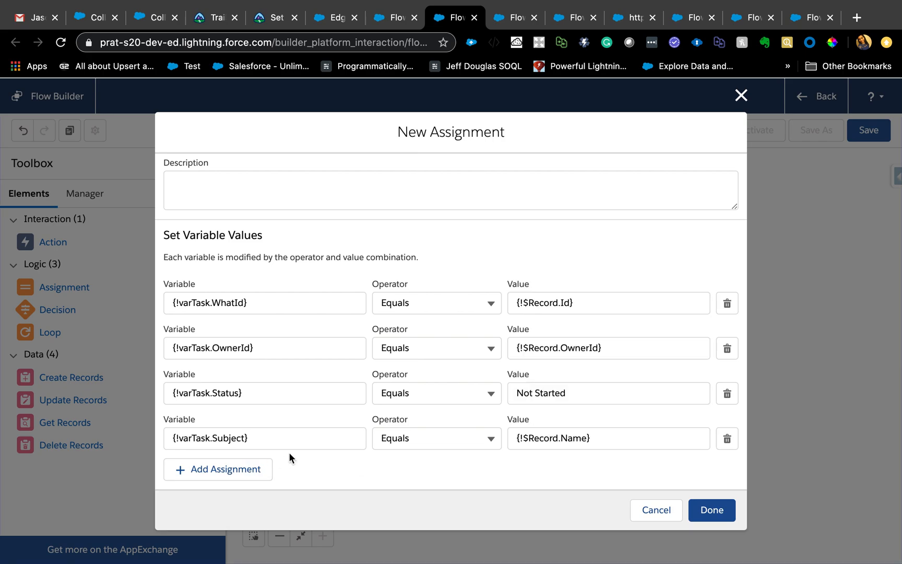
click(218, 469)
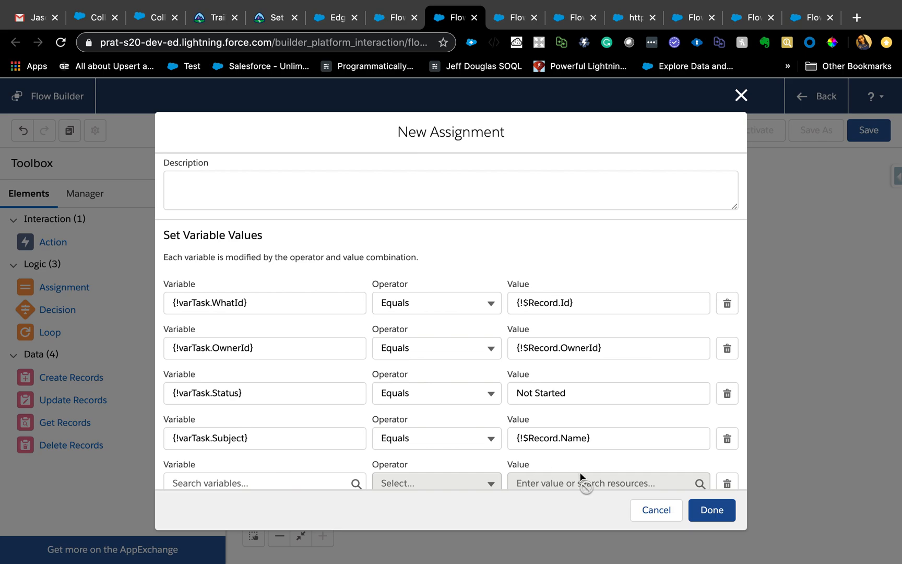
click(262, 482)
text({!varTask.ActivityDate})
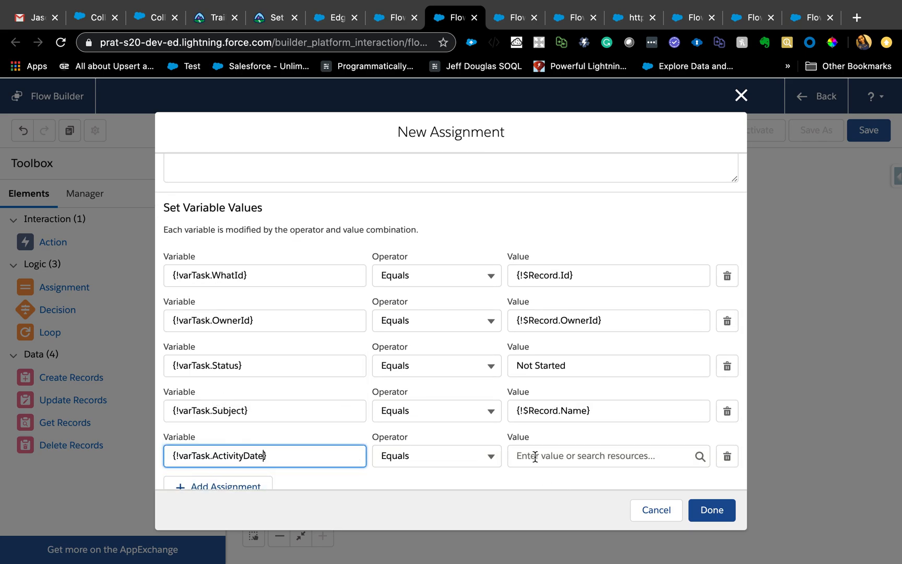
click(604, 456)
text({!$Record.clo})
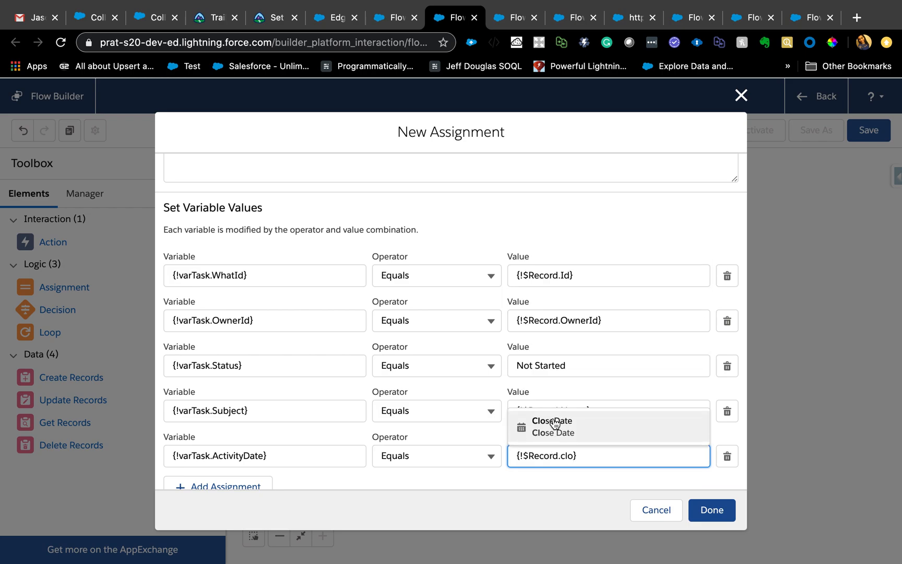
click(552, 426)
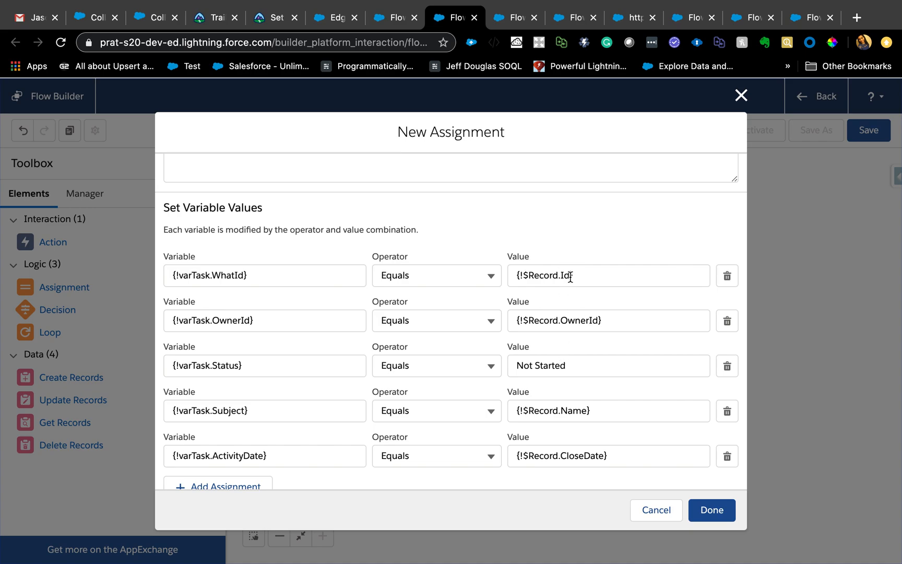
click(712, 510)
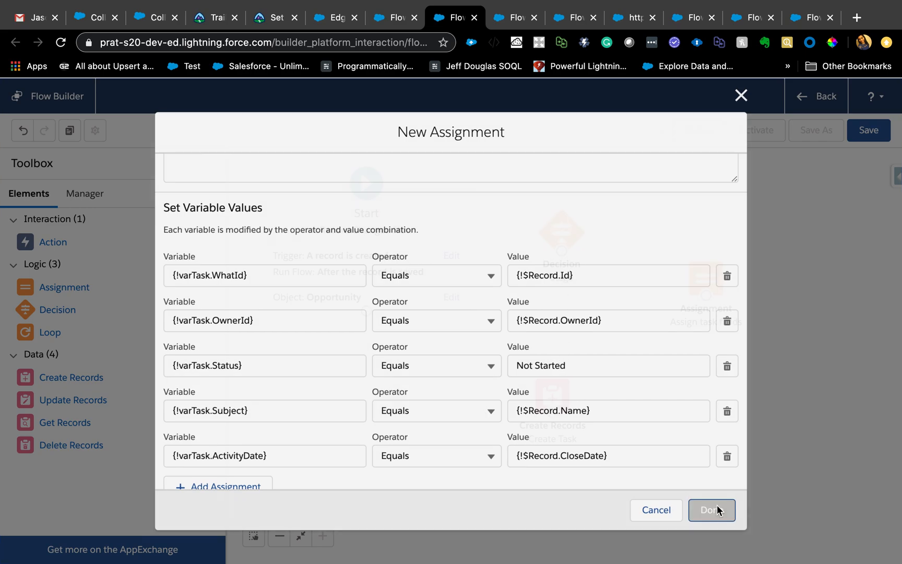
click(711, 510)
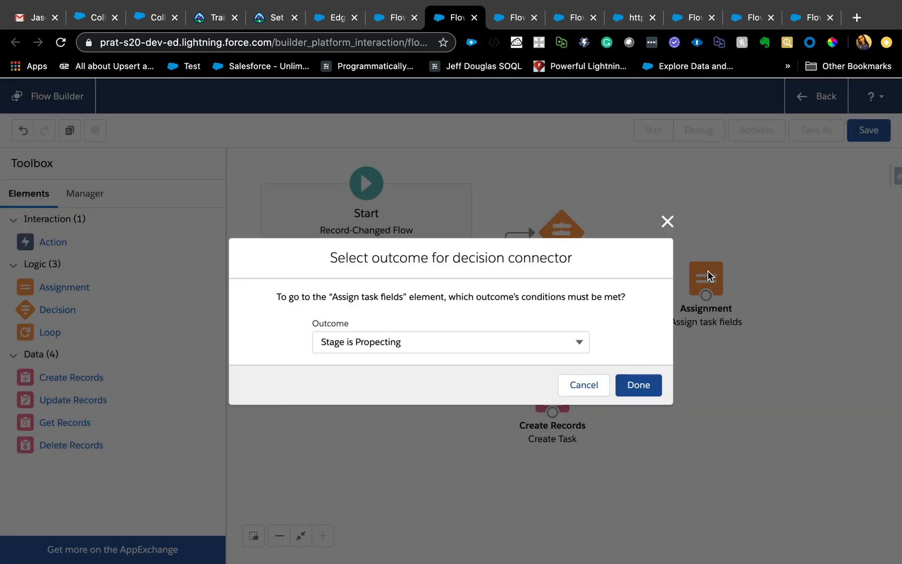
Link the 'Stage is Propecting' outcome to the assignment and start saving with a flow label
click(638, 385)
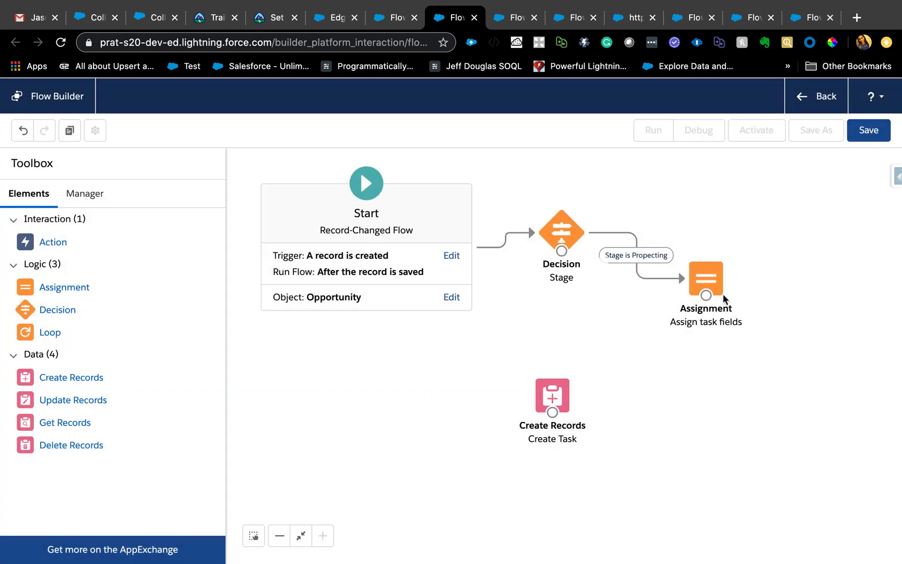
click(868, 130)
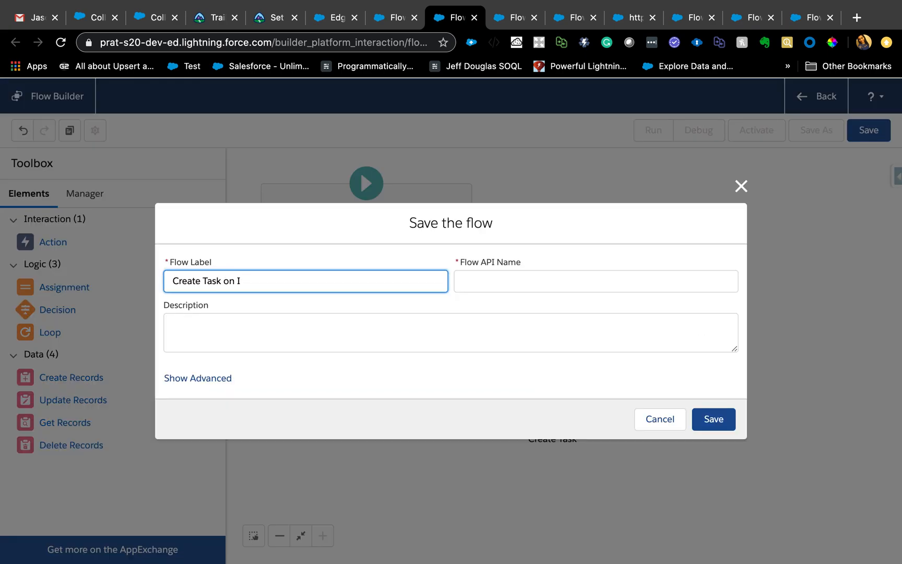
text(op Propp)
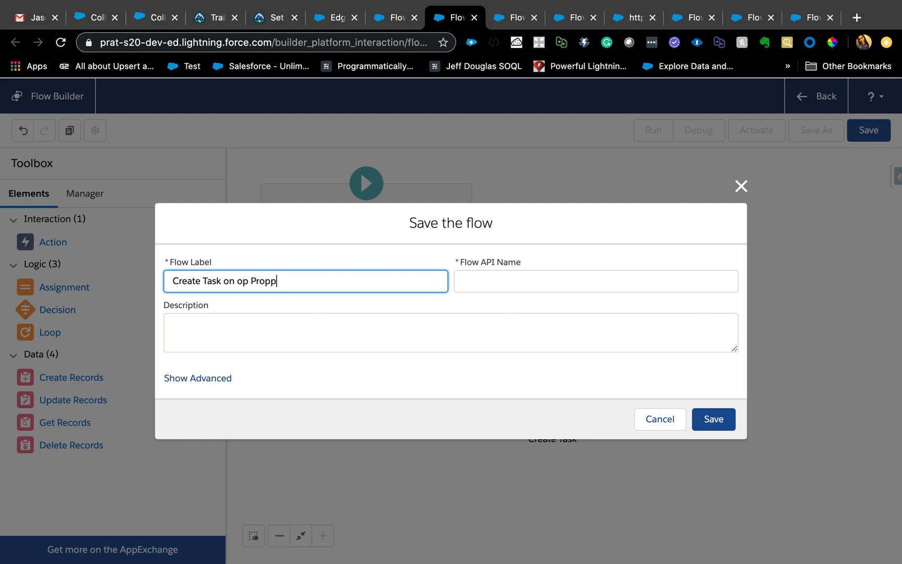
text(rospec)
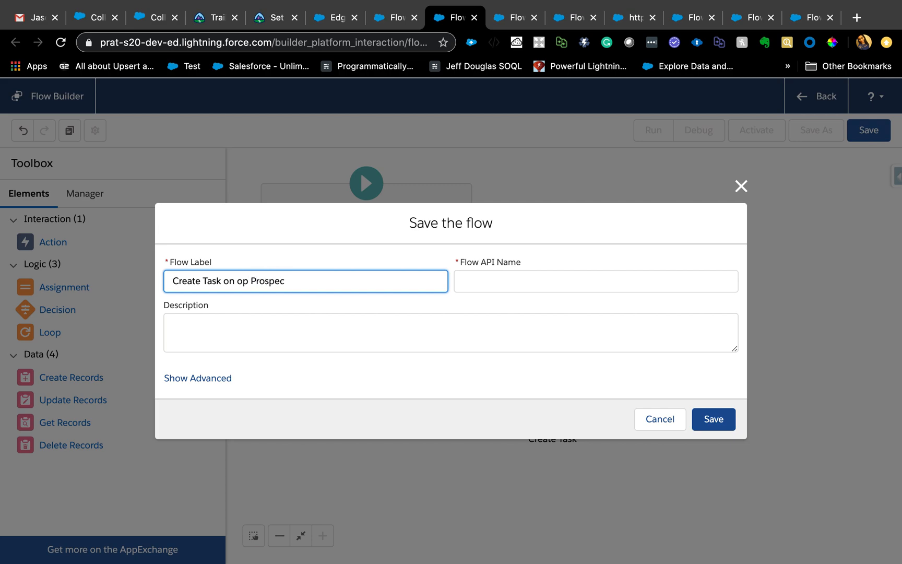
text(ting)
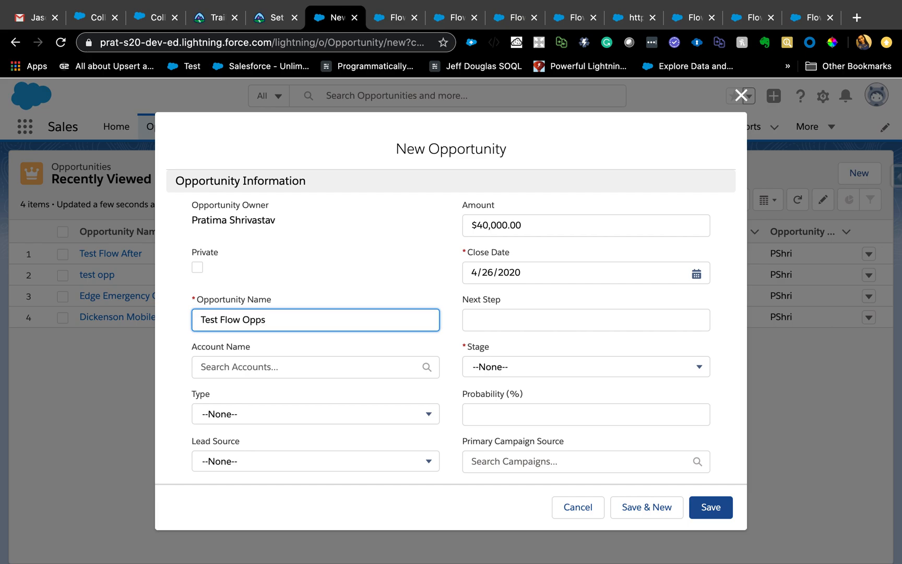
Save 'Test Flow Opps' at Prospecting, check its generated task, then return to the flow
click(585, 367)
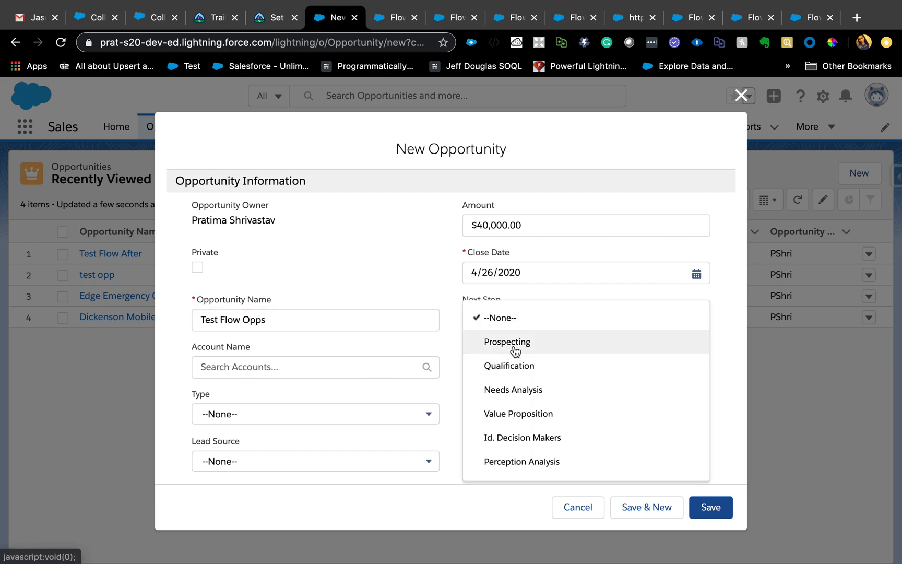
click(507, 341)
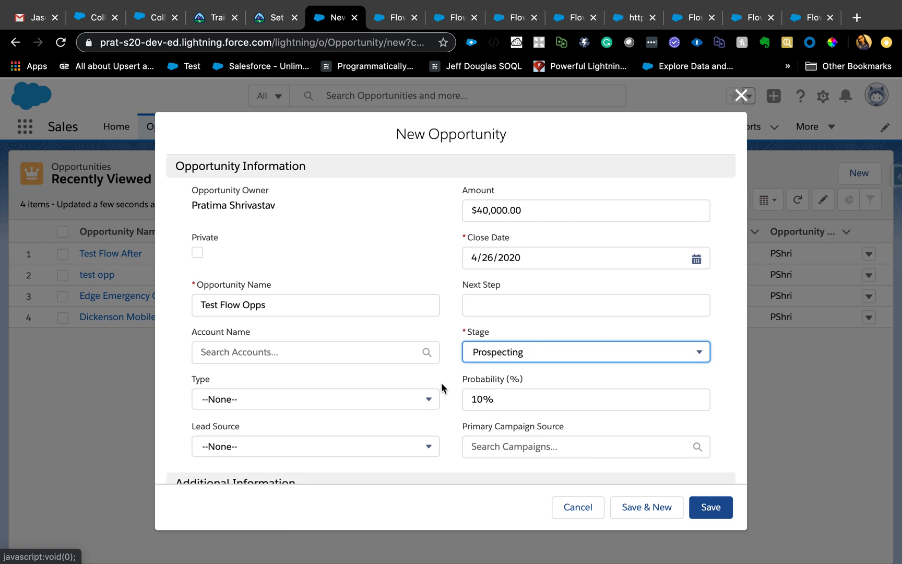
scroll(down, 3)
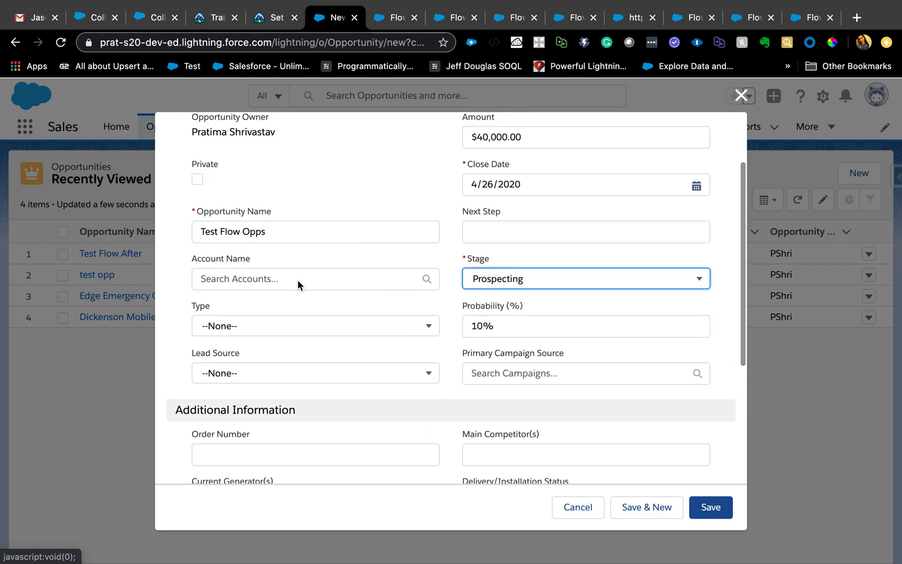
scroll(down, 3)
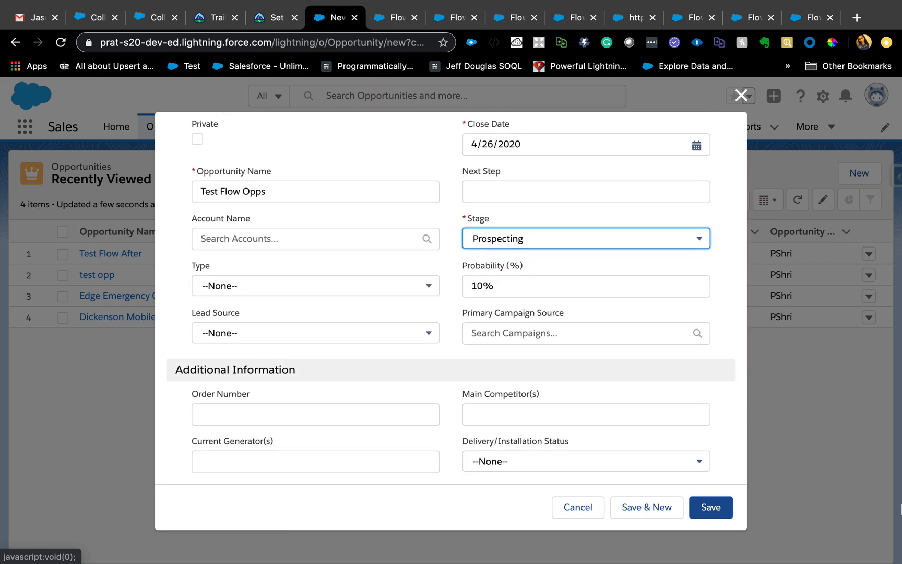
click(711, 507)
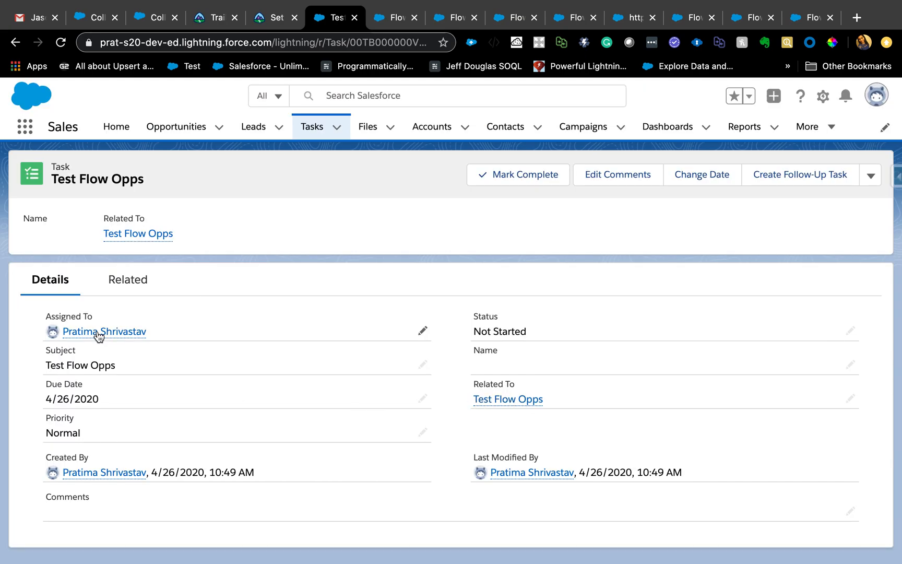
mouse_move(104, 332)
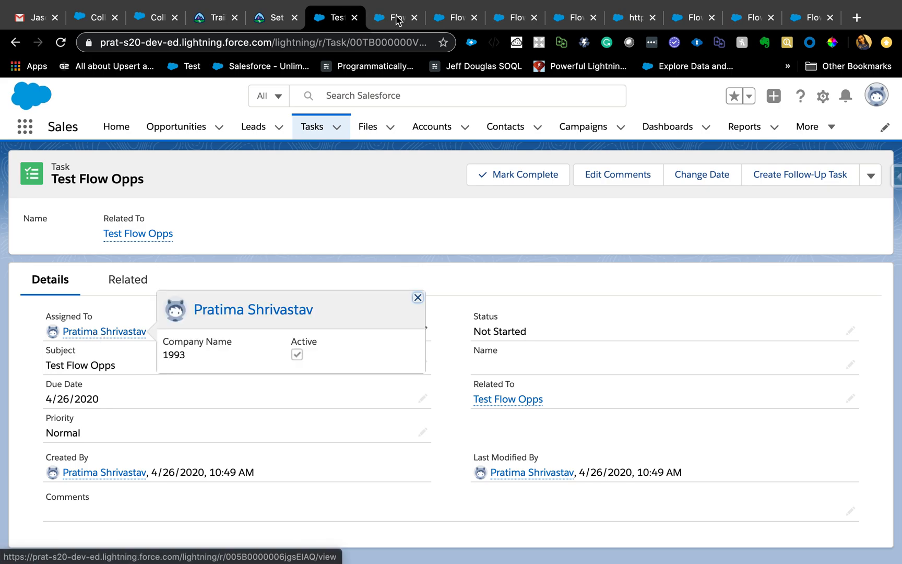
click(418, 297)
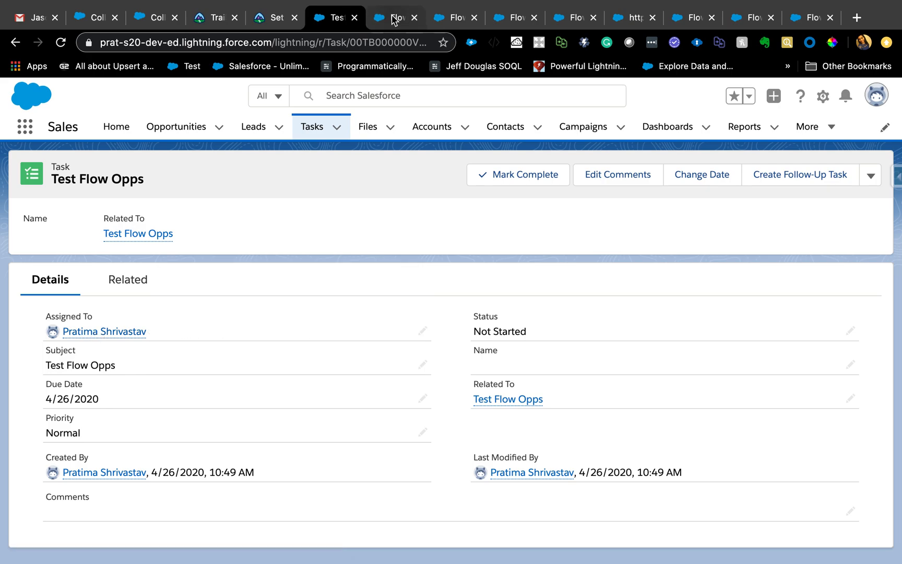
click(455, 17)
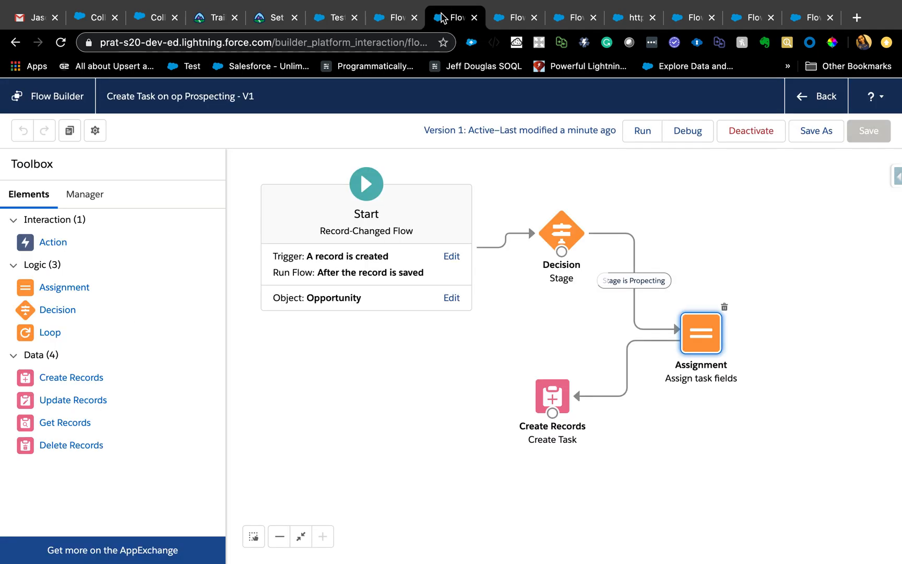
mouse_move(413, 225)
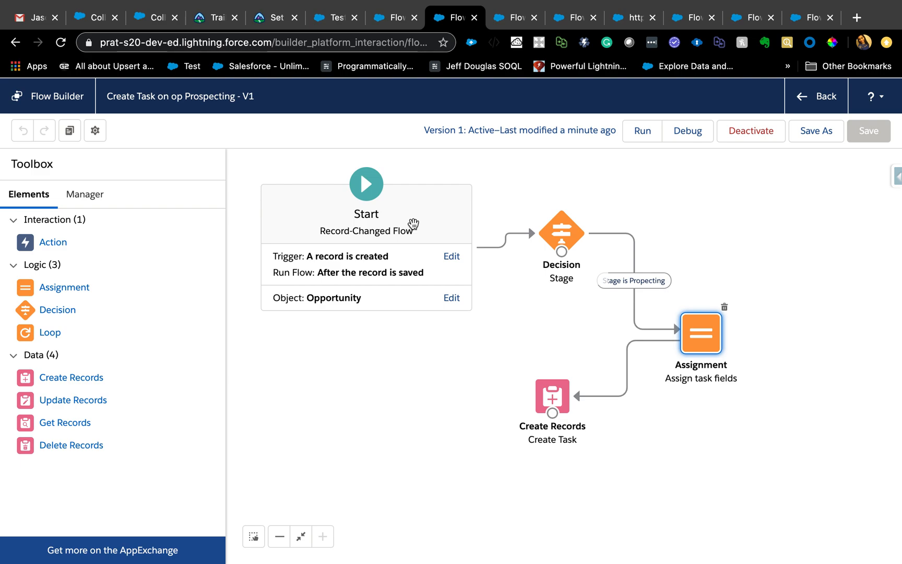
mouse_move(395, 427)
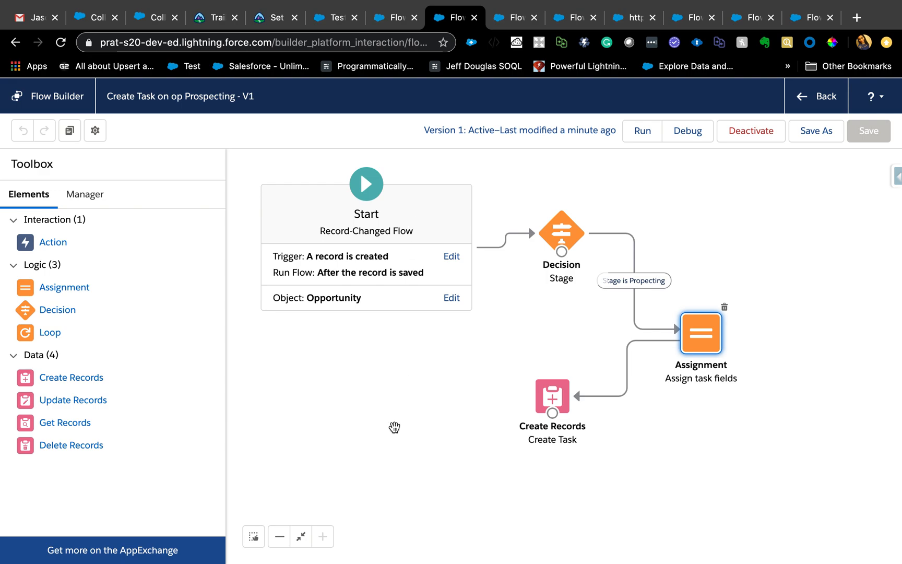
mouse_move(391, 429)
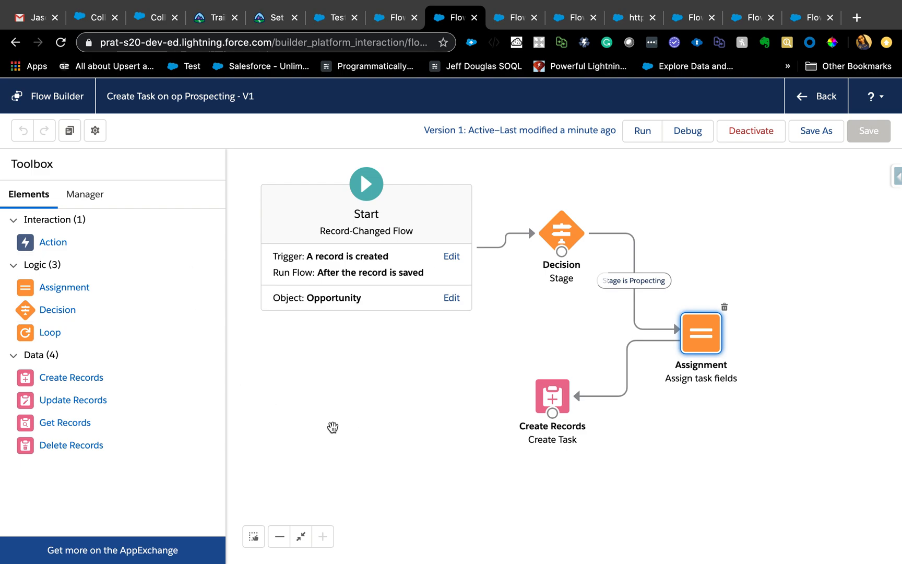
mouse_move(407, 95)
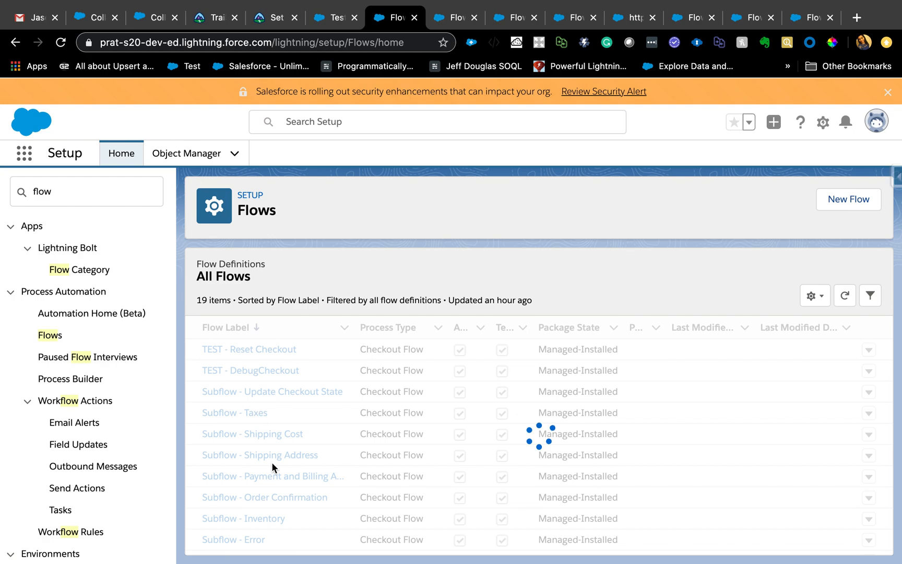
Refresh the All Flows list and open the Autolaunched flow in Flow Builder
click(228, 327)
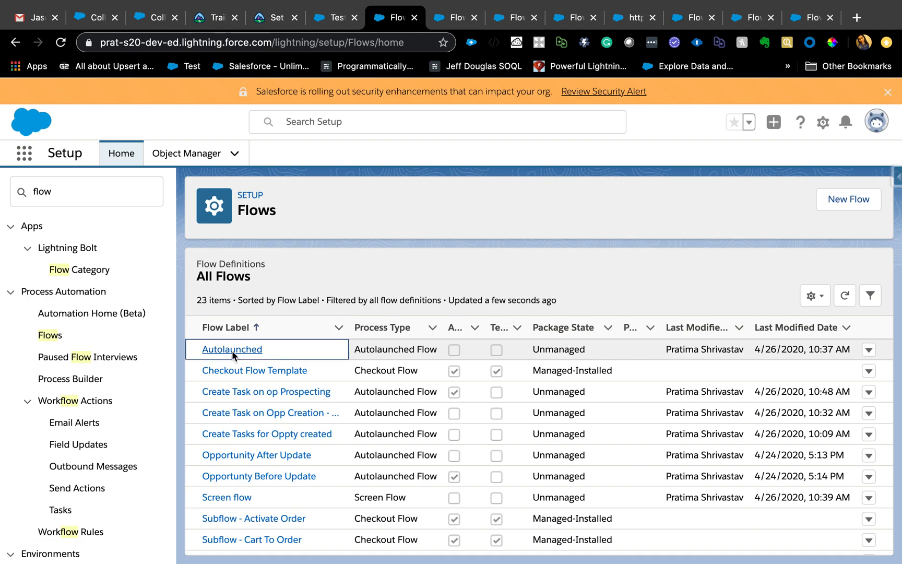
click(232, 349)
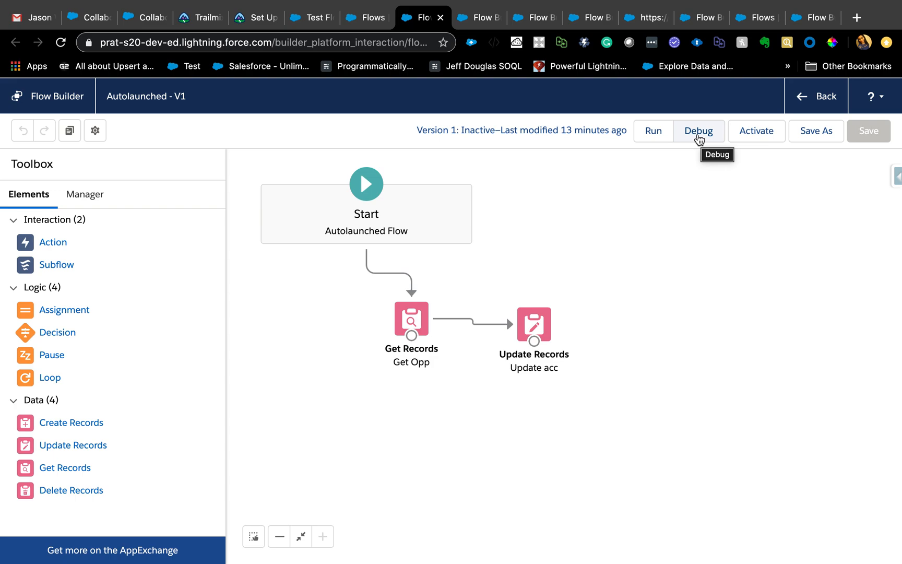
mouse_move(749, 171)
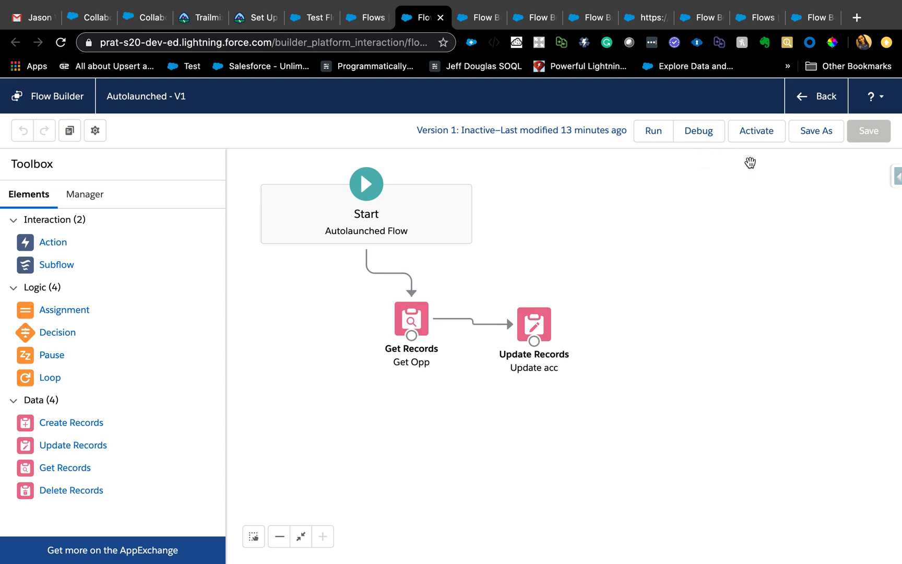
mouse_move(703, 147)
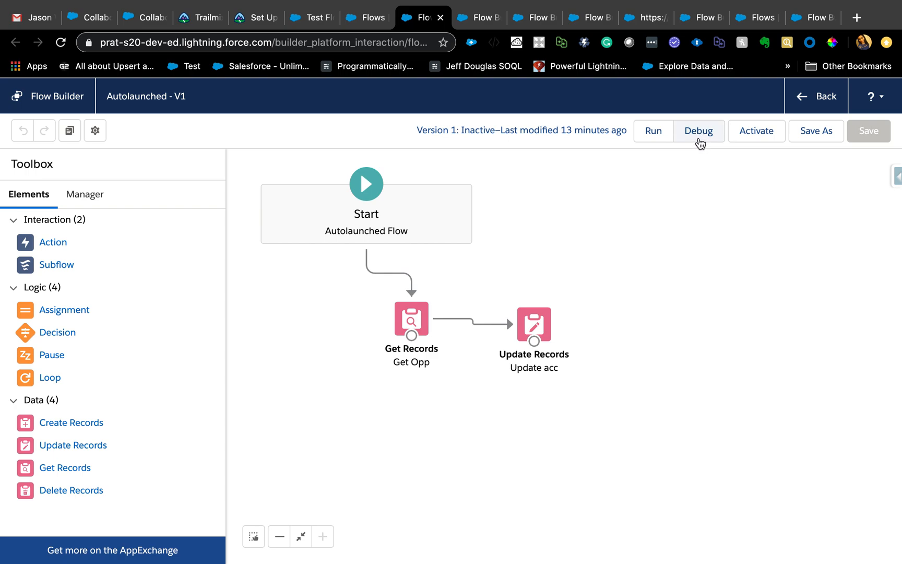
mouse_move(698, 130)
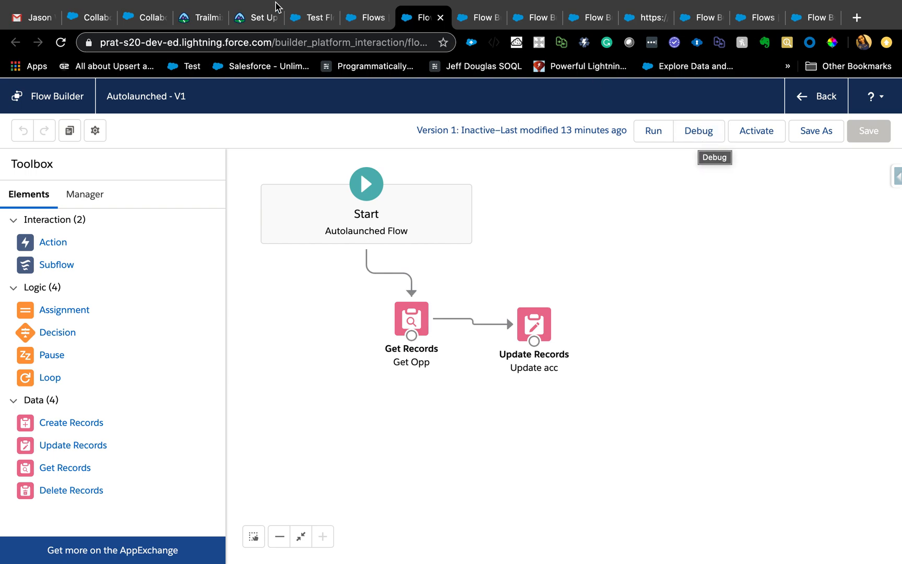
mouse_move(699, 134)
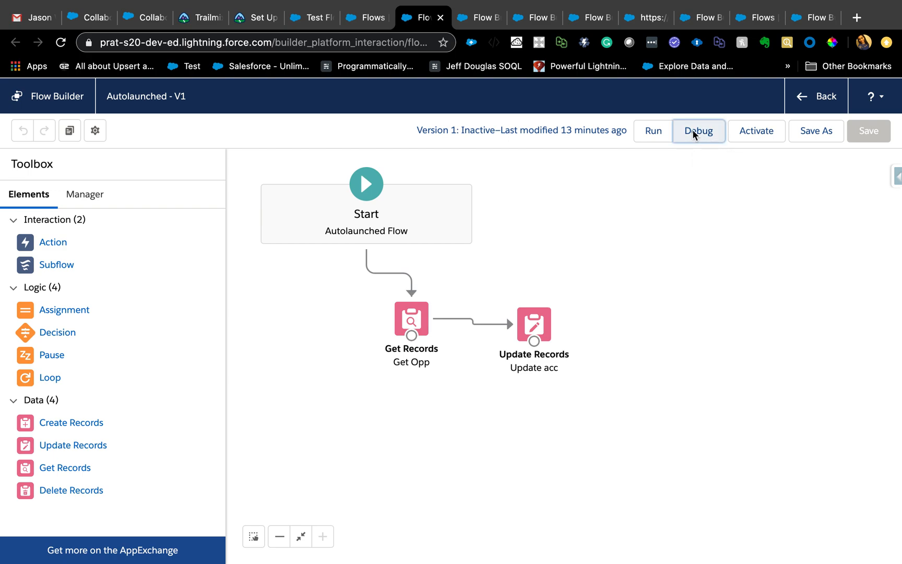
Enable rollback mode for debugging and copy the task record's Id from its URL
click(699, 130)
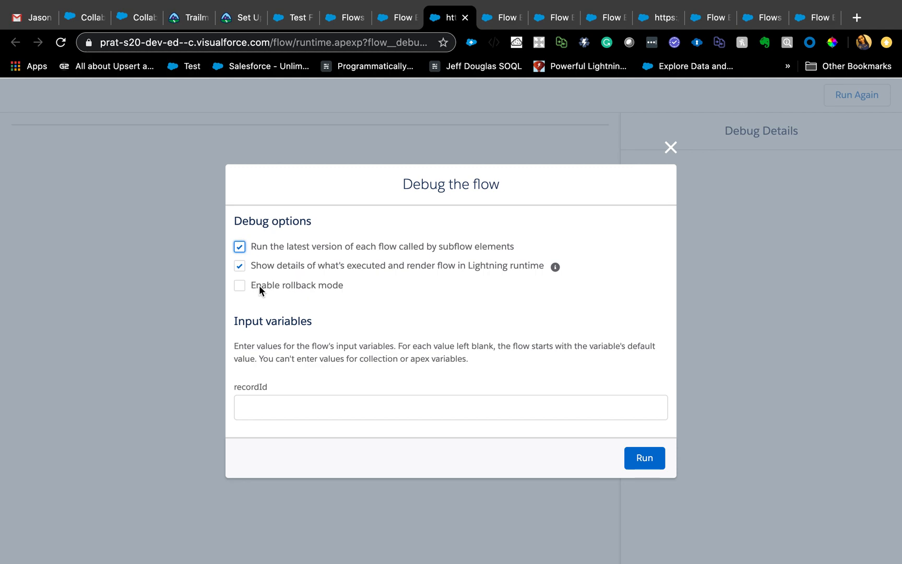
mouse_move(353, 295)
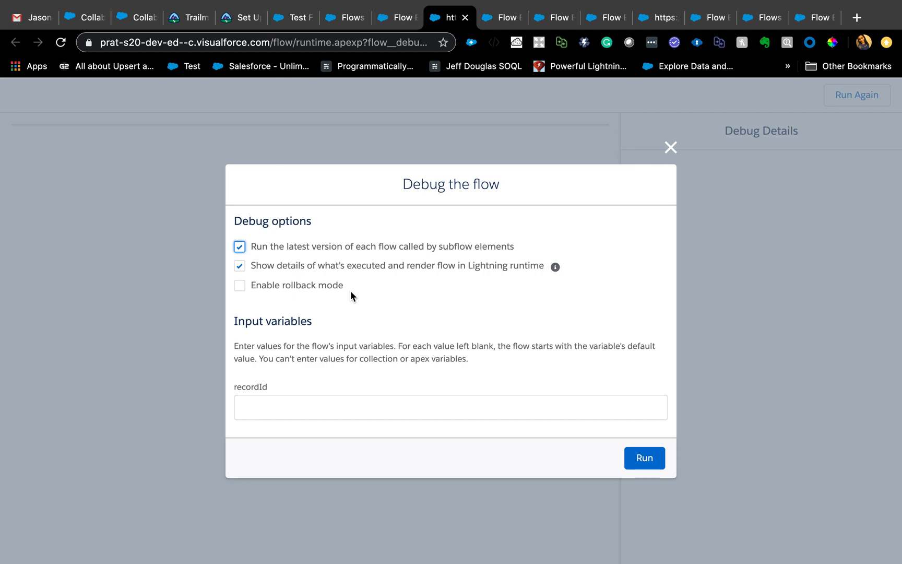
mouse_move(277, 295)
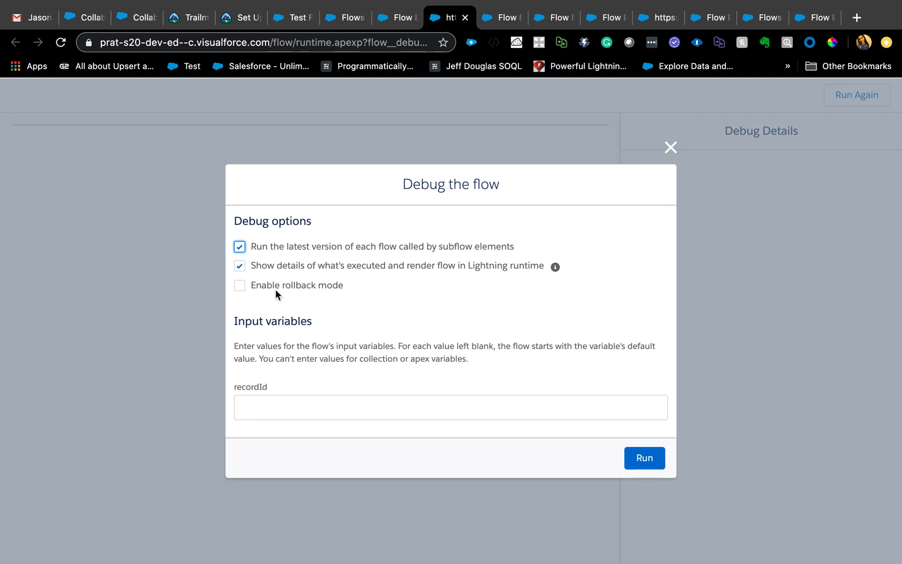
click(239, 286)
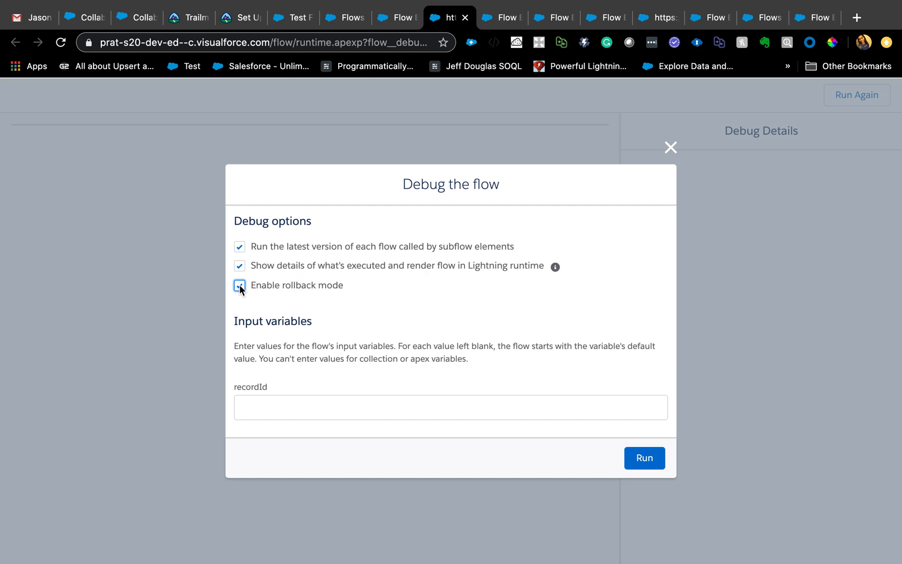
click(239, 285)
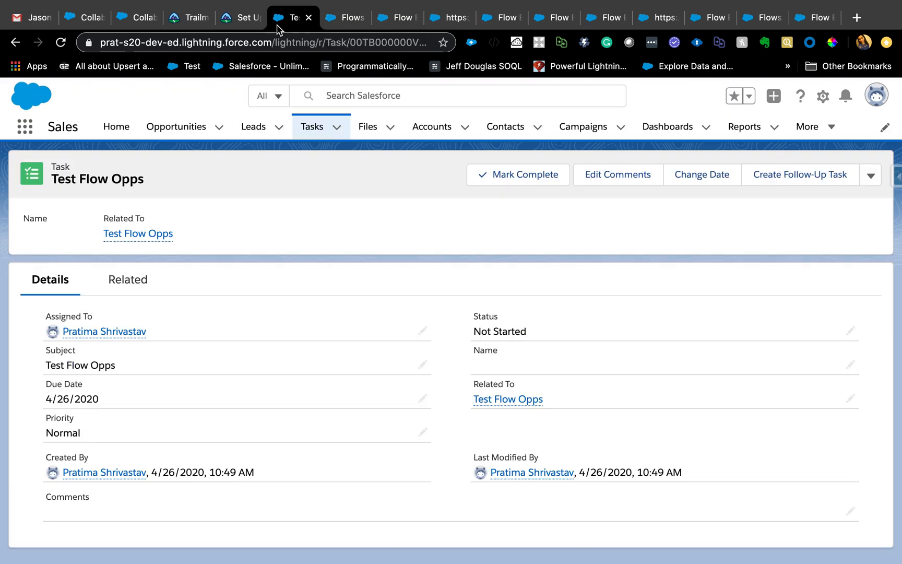
click(259, 41)
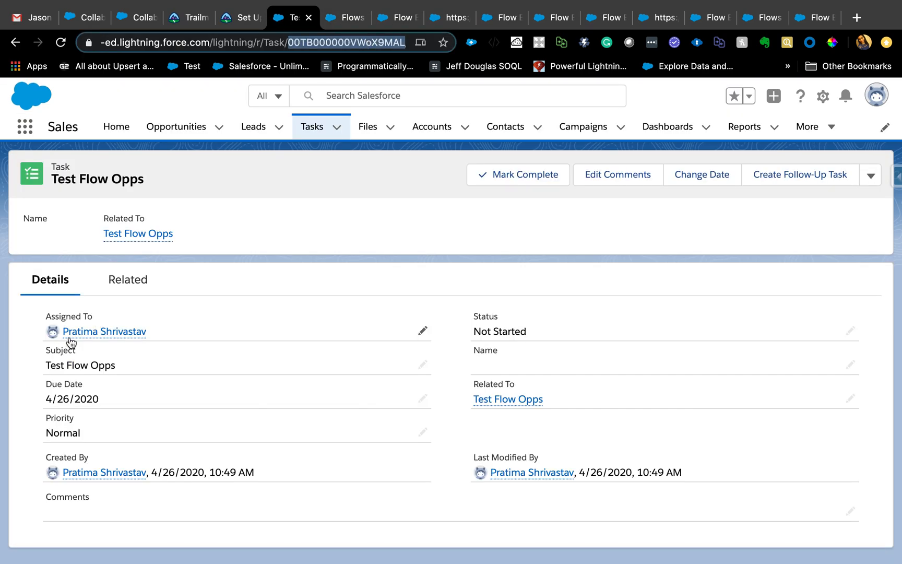
click(137, 233)
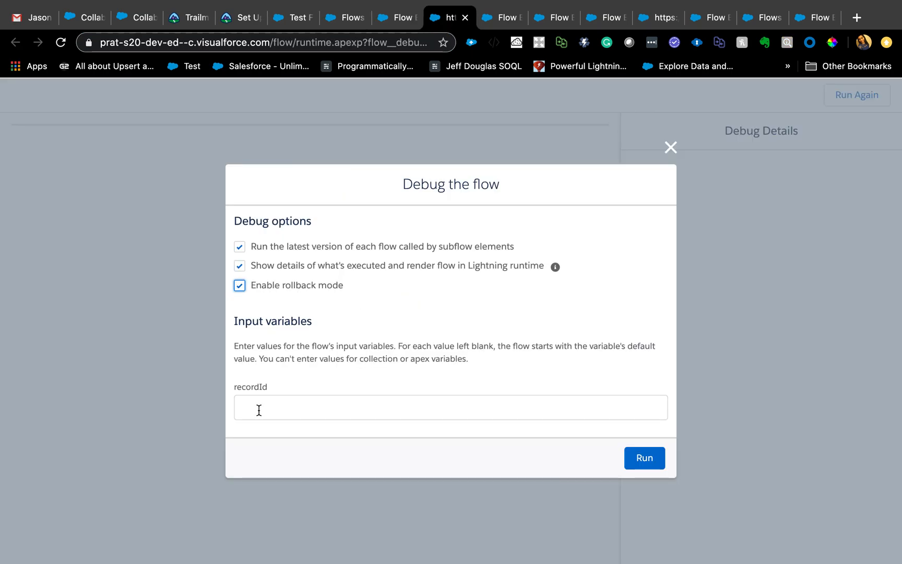
mouse_move(257, 419)
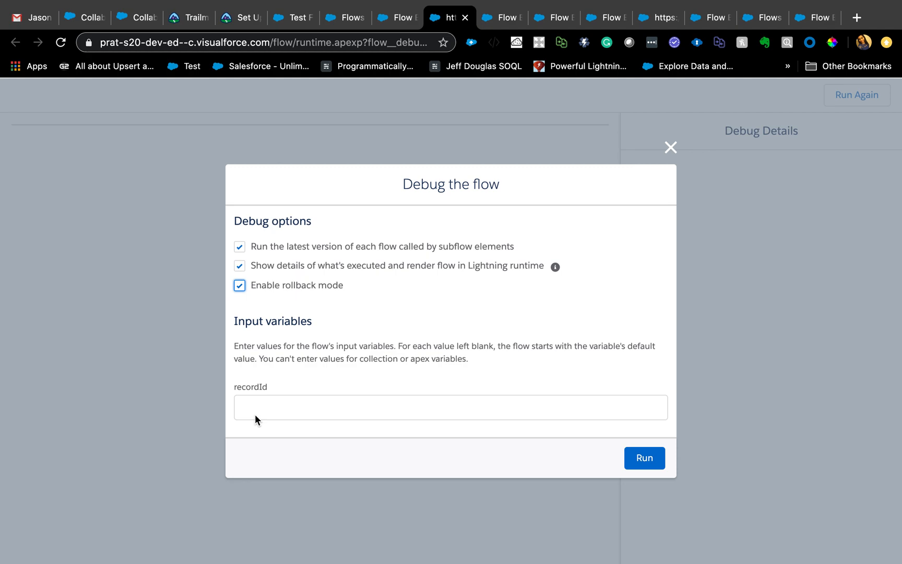
click(671, 147)
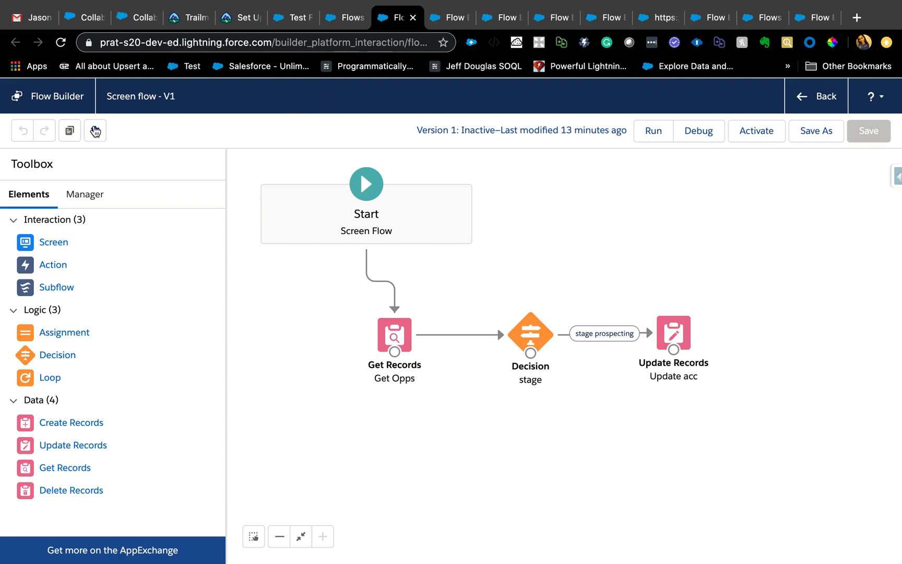
mouse_move(95, 130)
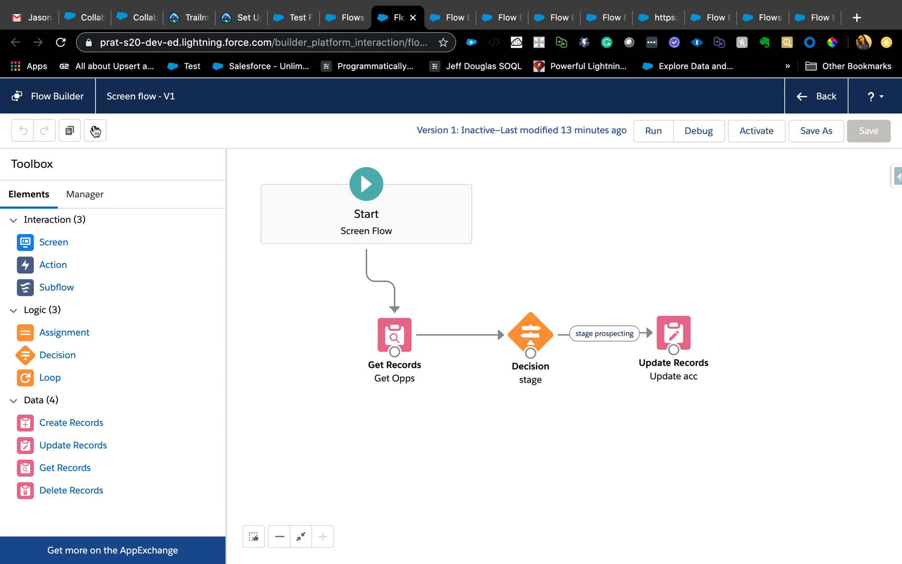
Open the Screen flow's version properties and reveal its advanced settings
click(95, 130)
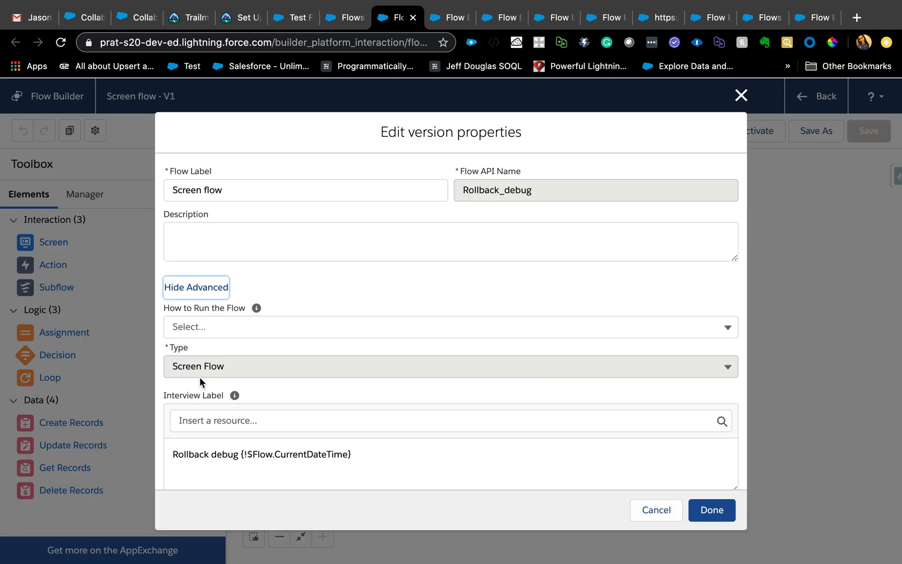
click(451, 327)
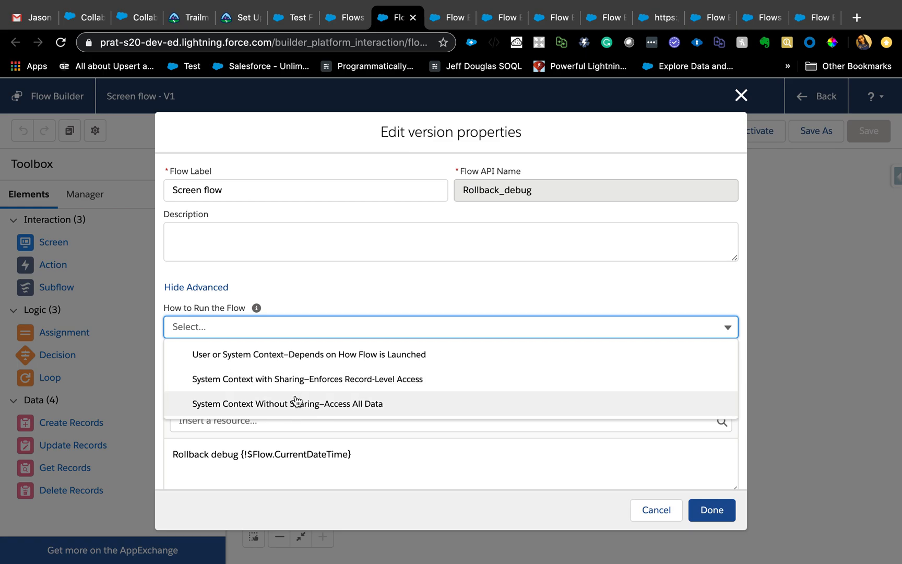
mouse_move(233, 383)
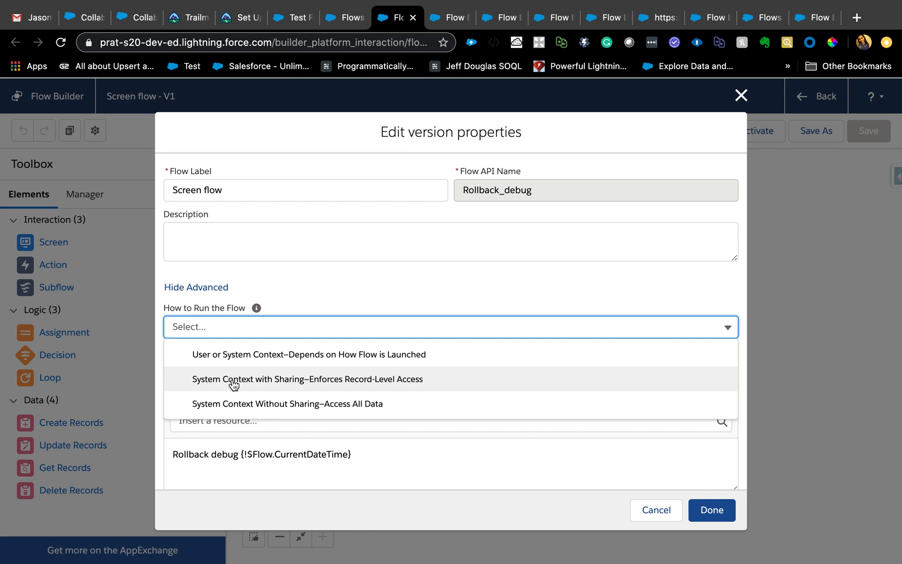
mouse_move(301, 385)
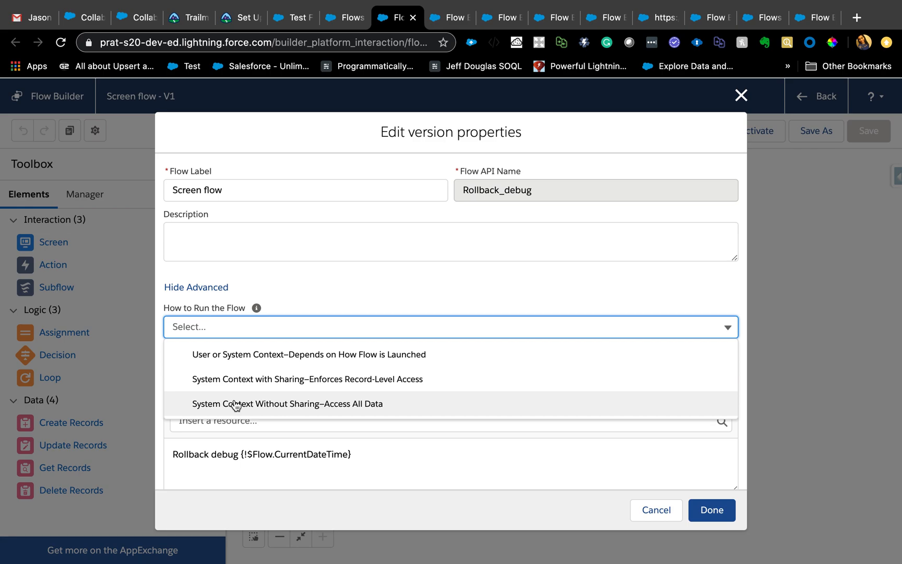
Set How to Run the Flow to System Context Without Sharing—Access All Data
click(287, 404)
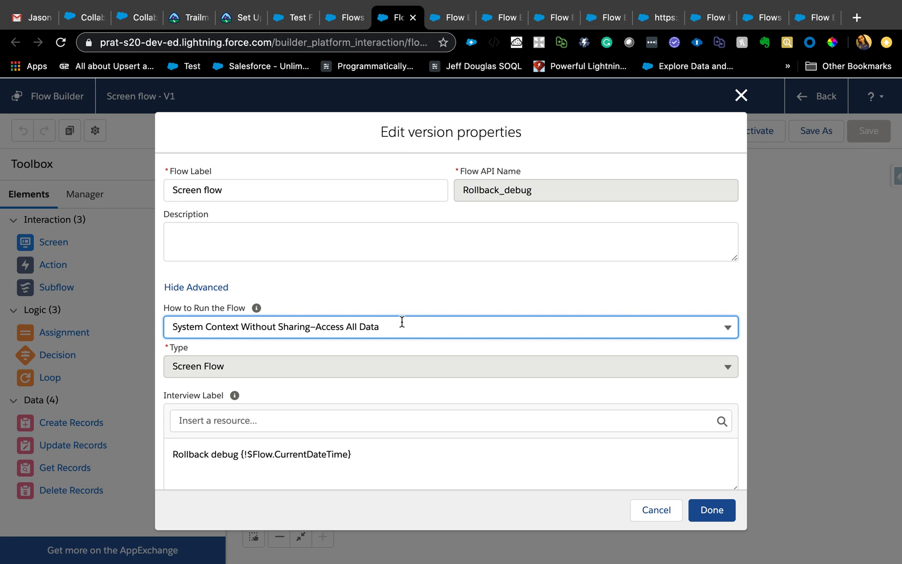
mouse_move(406, 321)
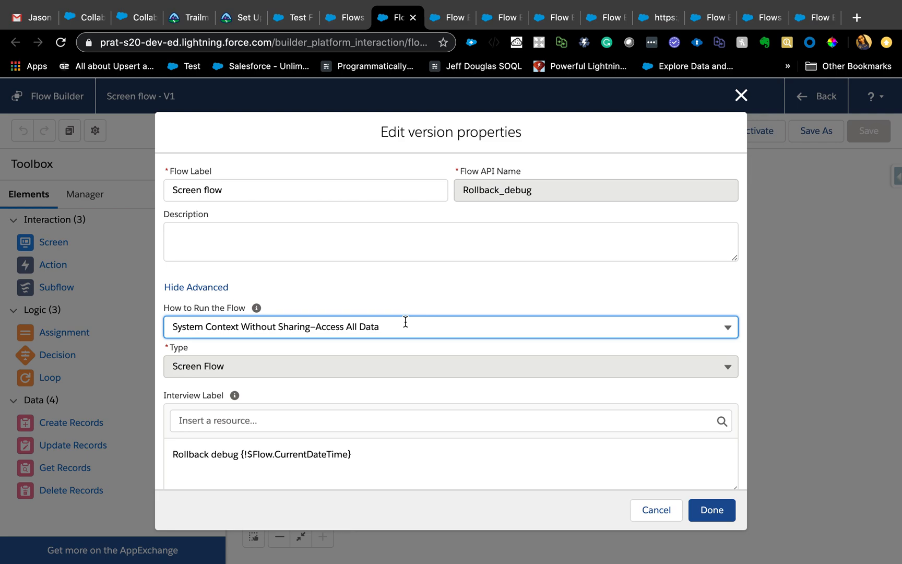
mouse_move(402, 331)
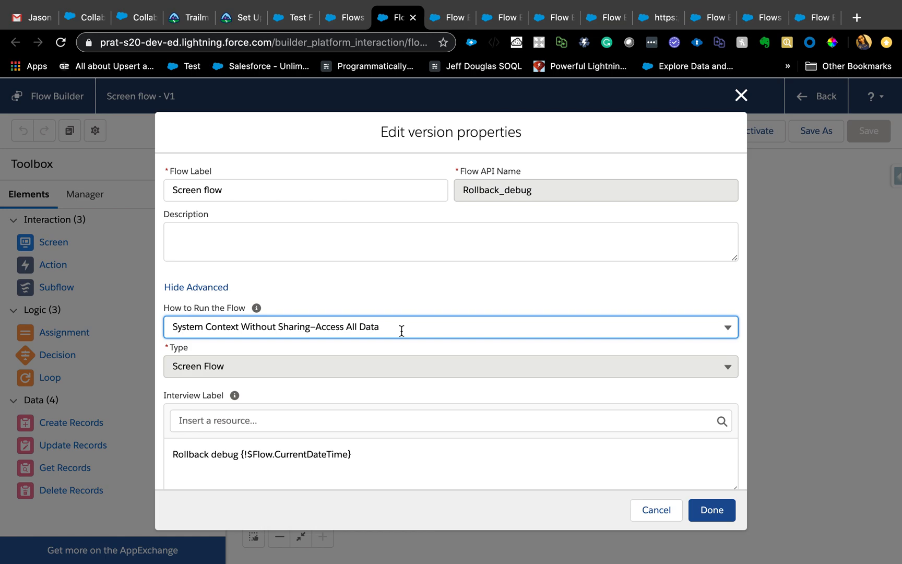
mouse_move(427, 355)
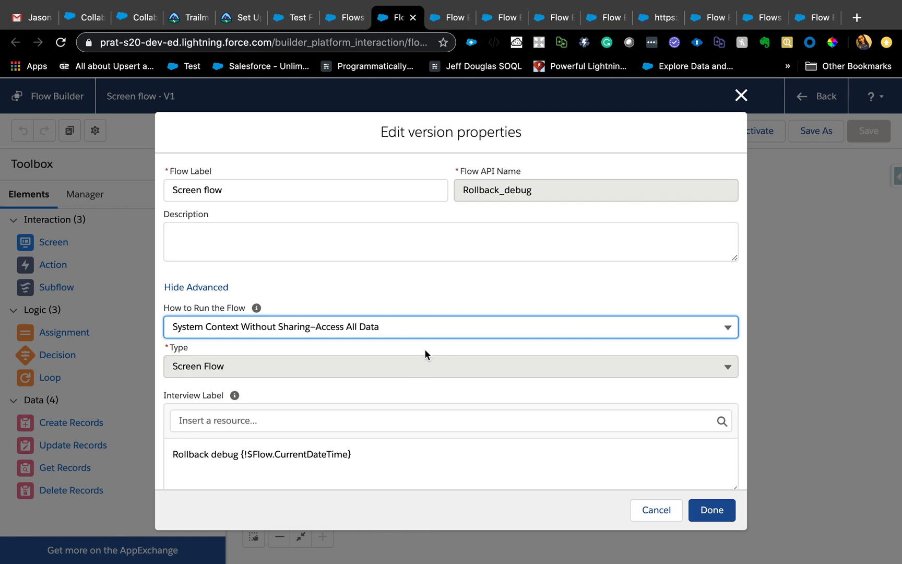
mouse_move(771, 128)
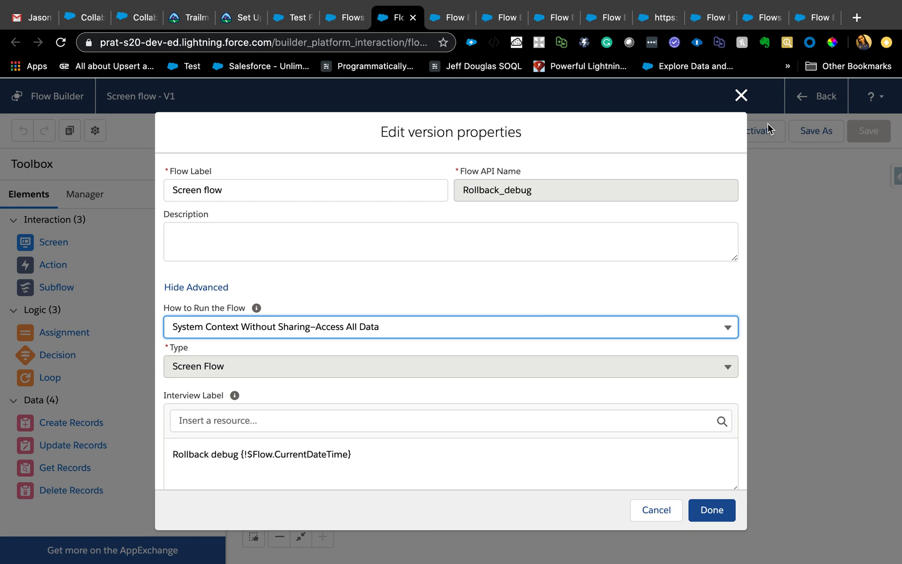
mouse_move(581, 206)
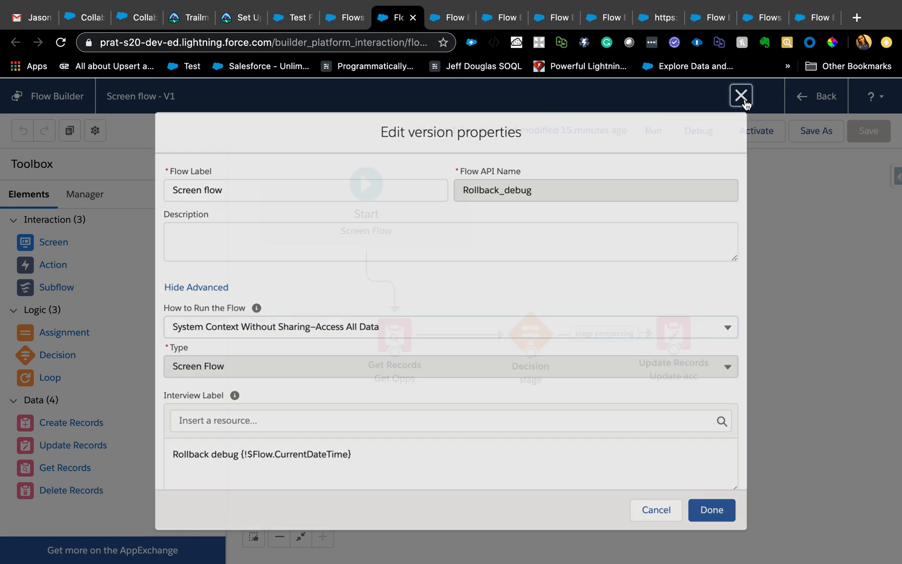
Close the Screen flow's version properties dialog
click(741, 96)
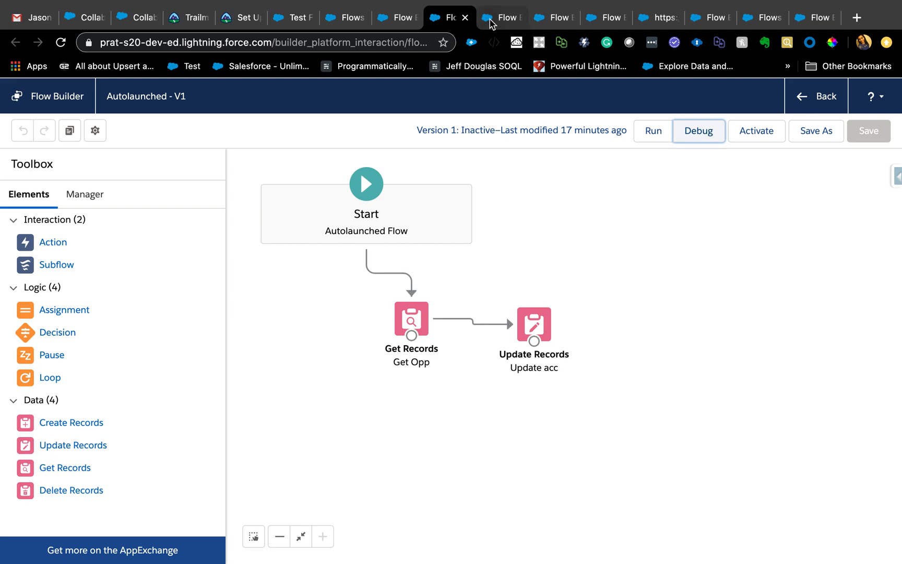
mouse_move(502, 17)
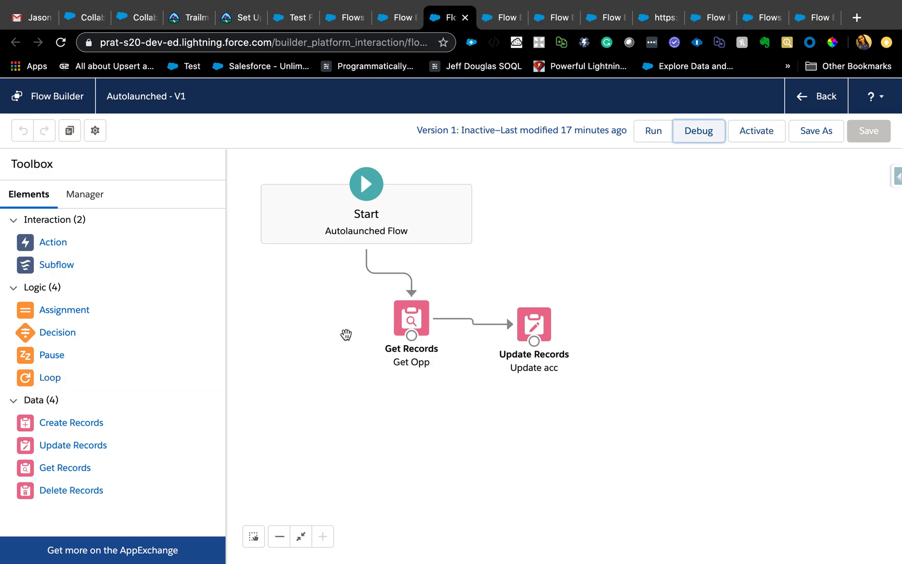
mouse_move(71, 422)
text(Get Account)
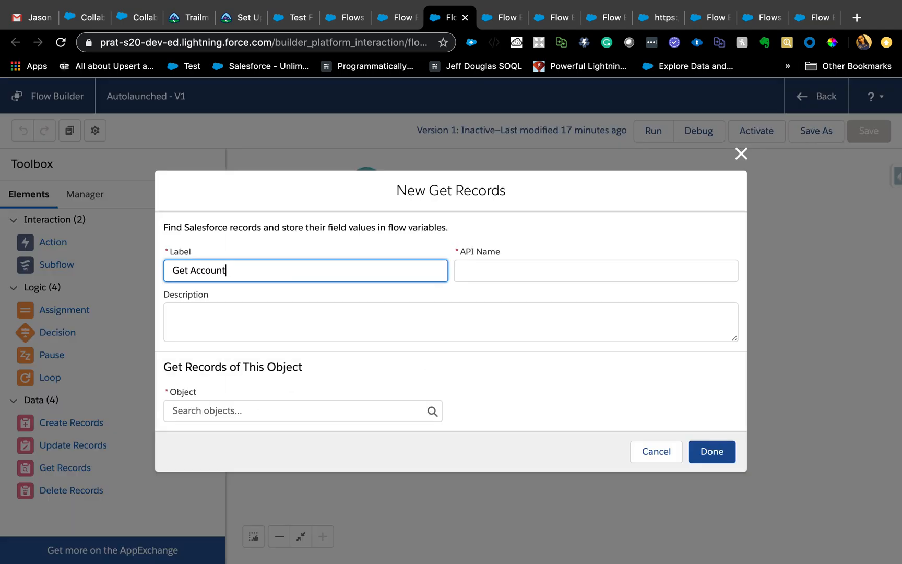
mouse_move(258, 298)
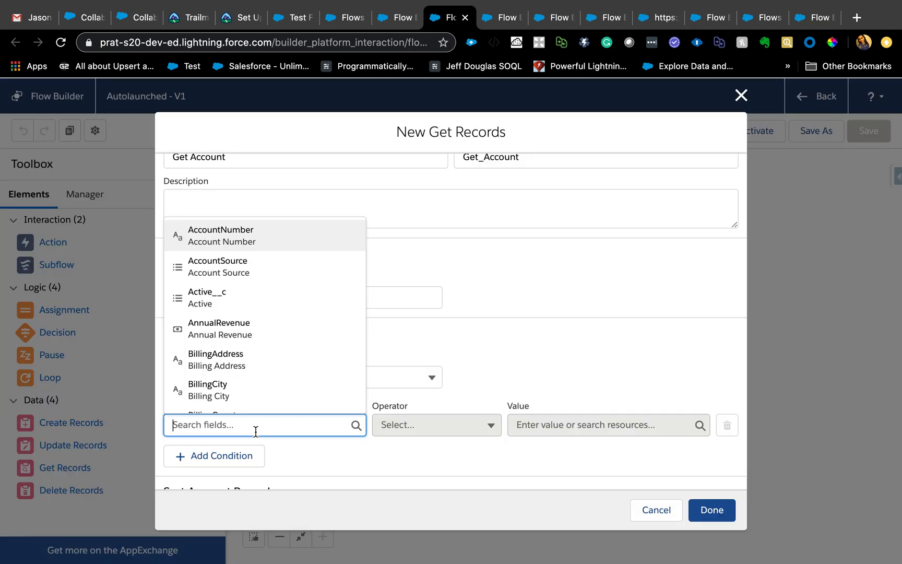
Filter Get Account on Active__c equals Yes, store all records, and confirm the element
click(207, 297)
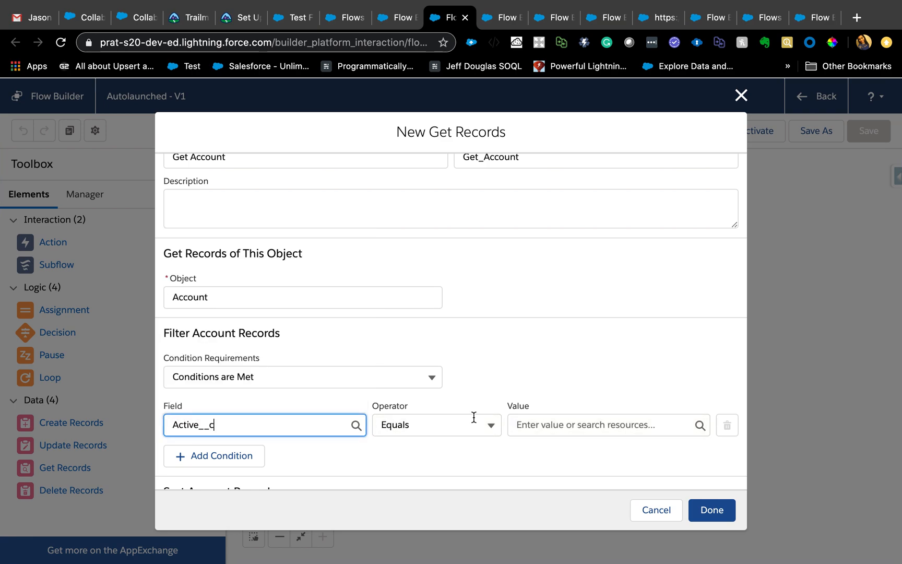
click(604, 424)
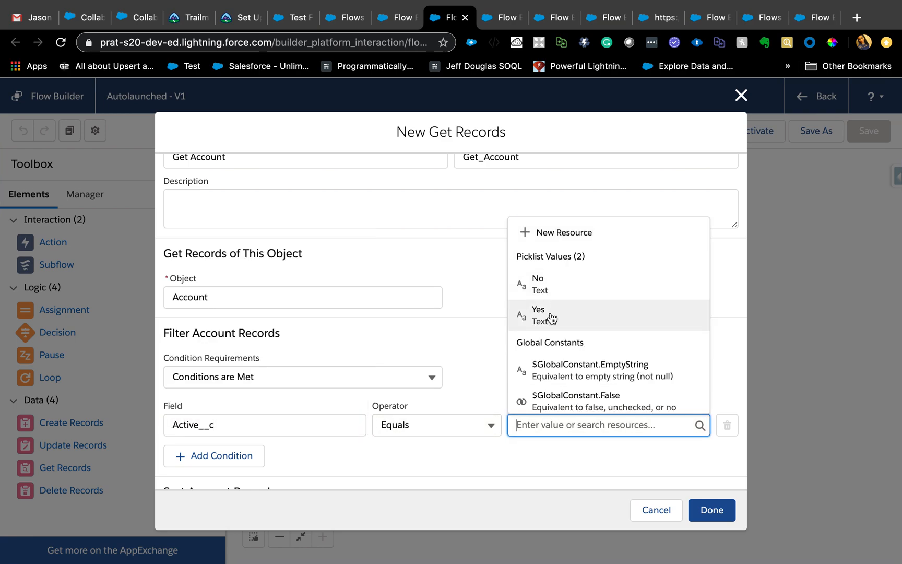
click(537, 314)
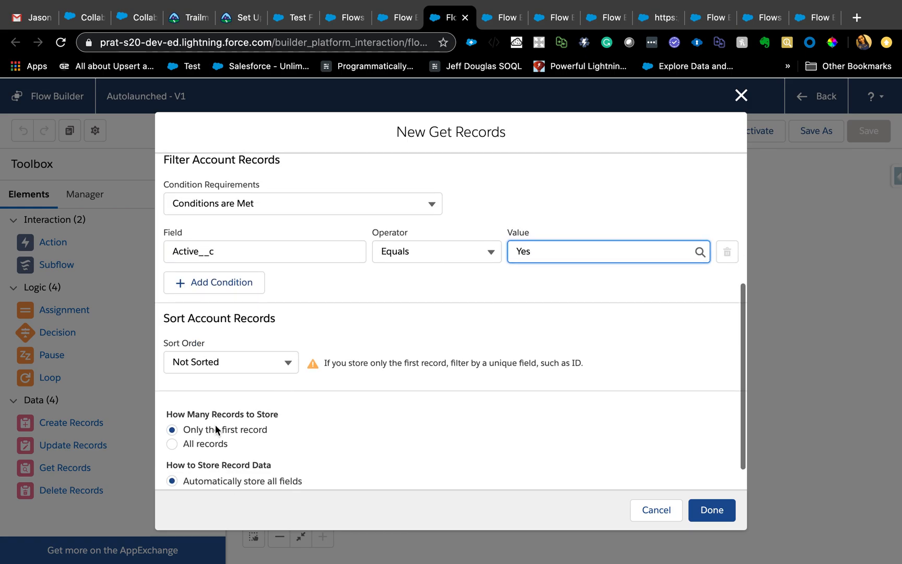
click(173, 429)
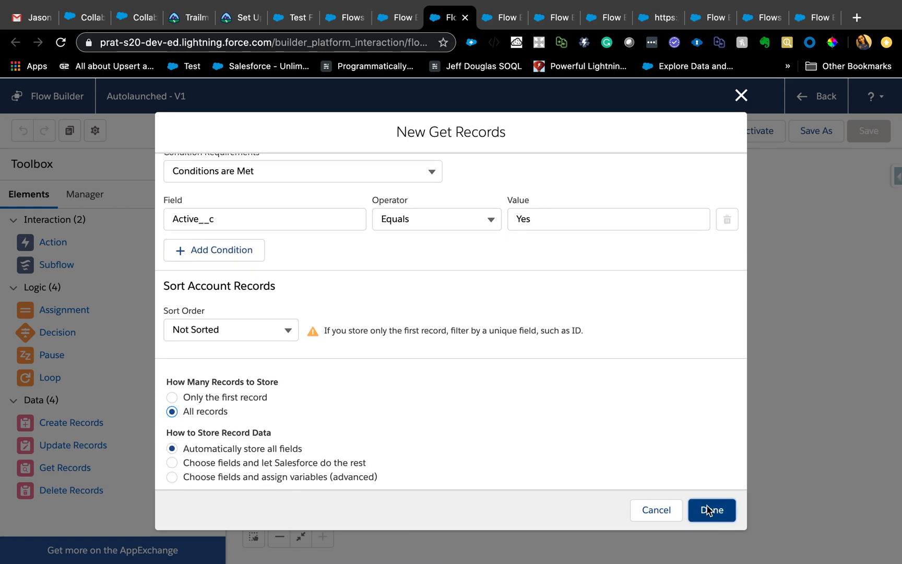
click(712, 510)
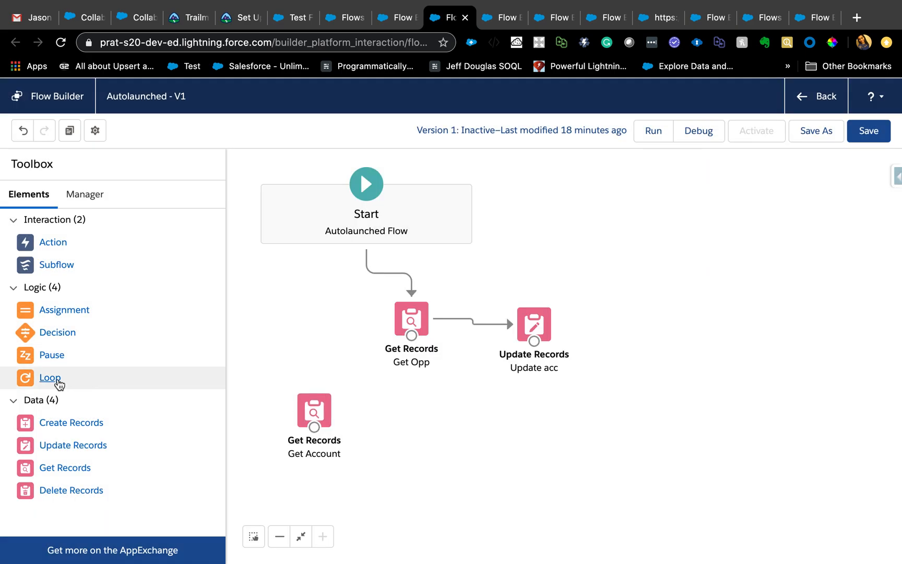
mouse_move(411, 413)
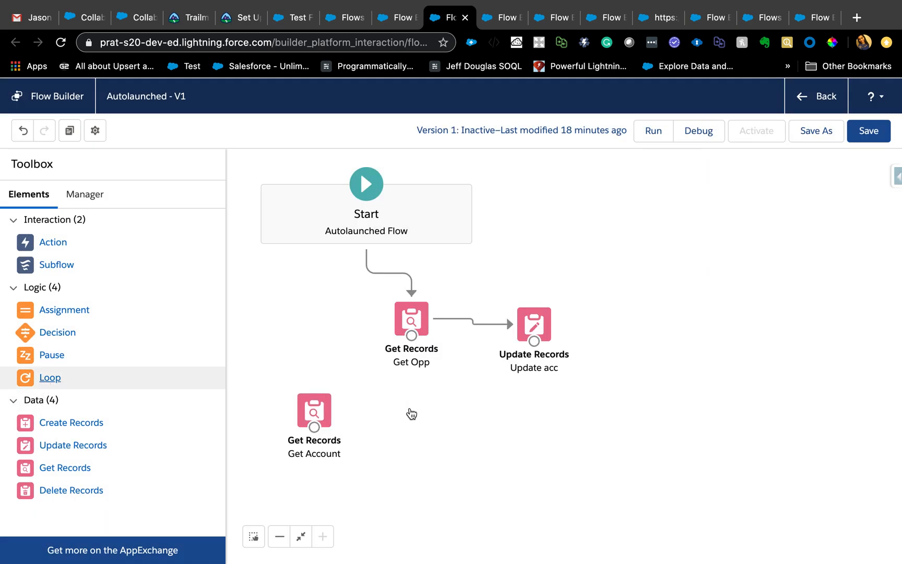
Label the loop 'loop through collection of accounts' over {!Get_Account} and confirm it
click(50, 378)
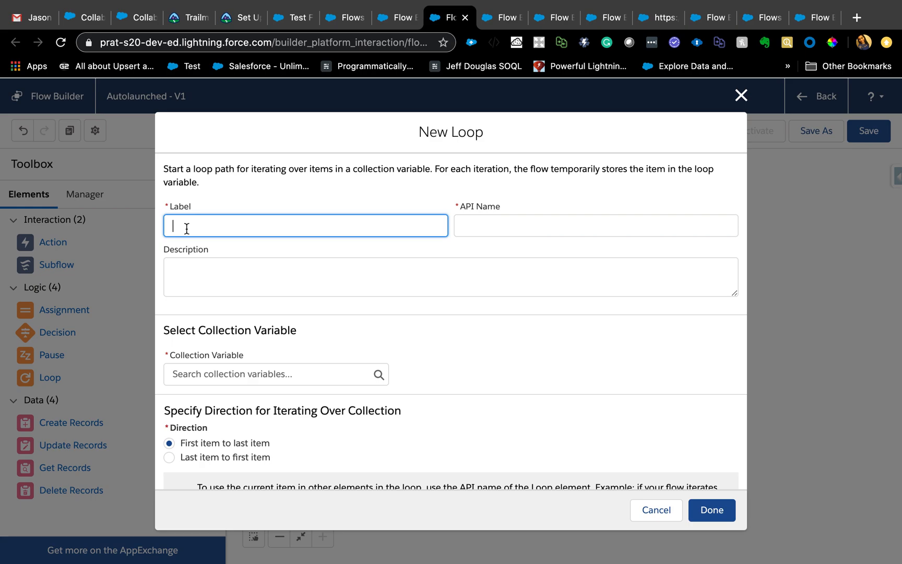
text(loo)
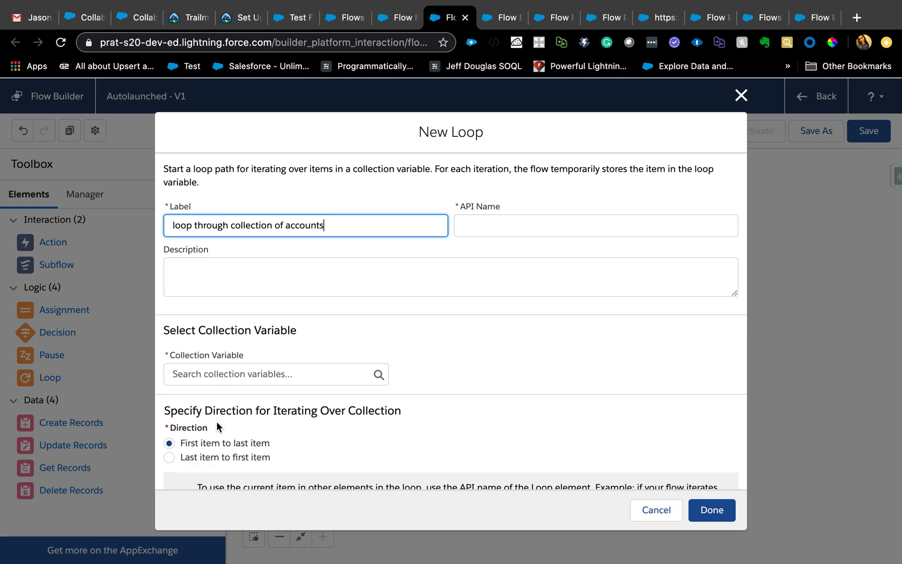
scroll(down, 3)
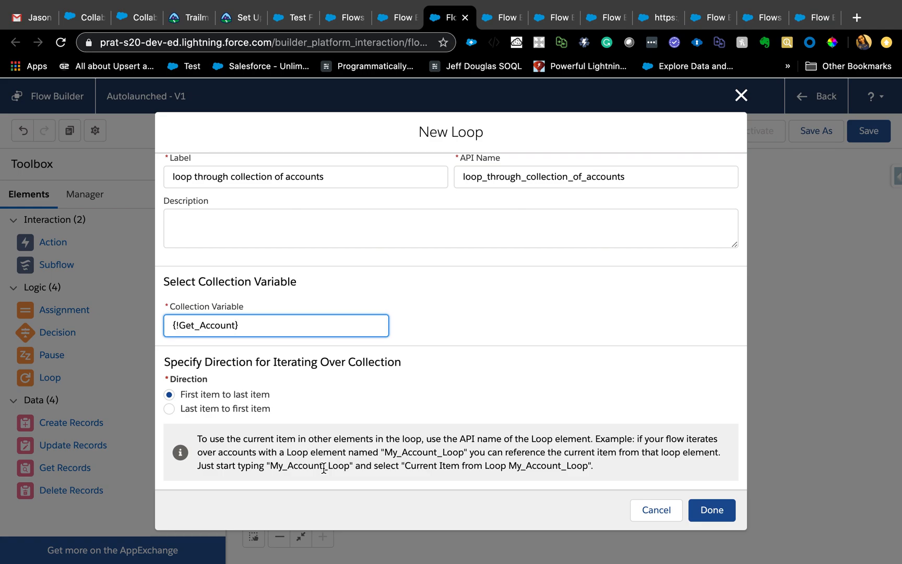
mouse_move(504, 275)
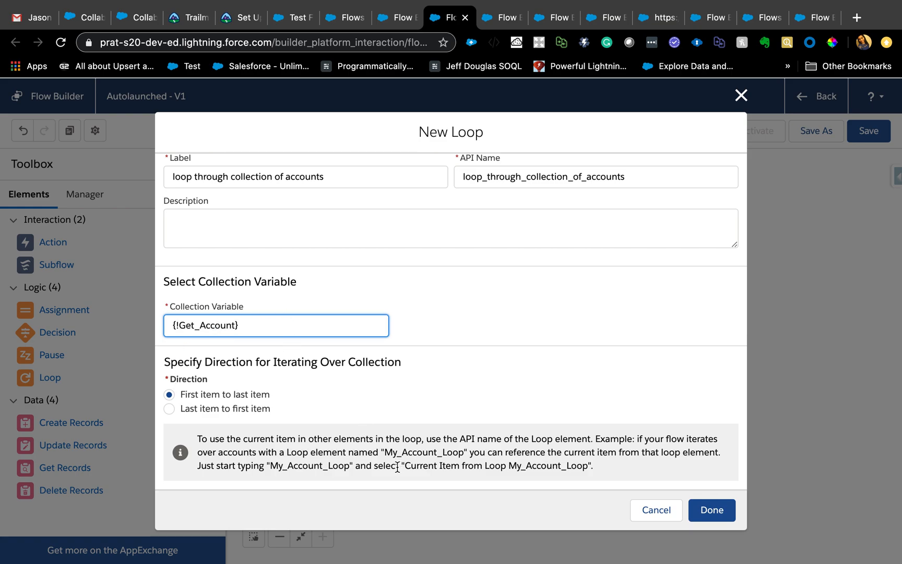
mouse_move(457, 455)
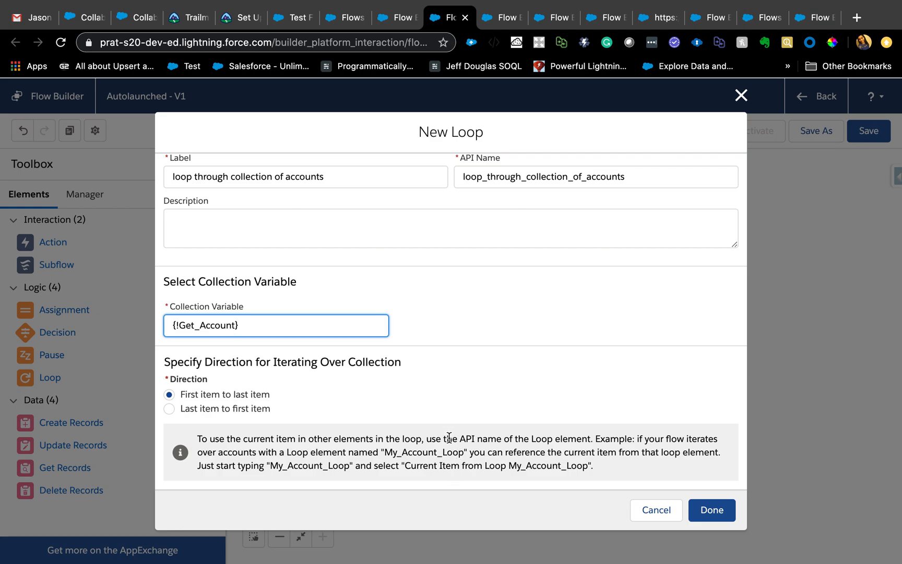
mouse_move(695, 224)
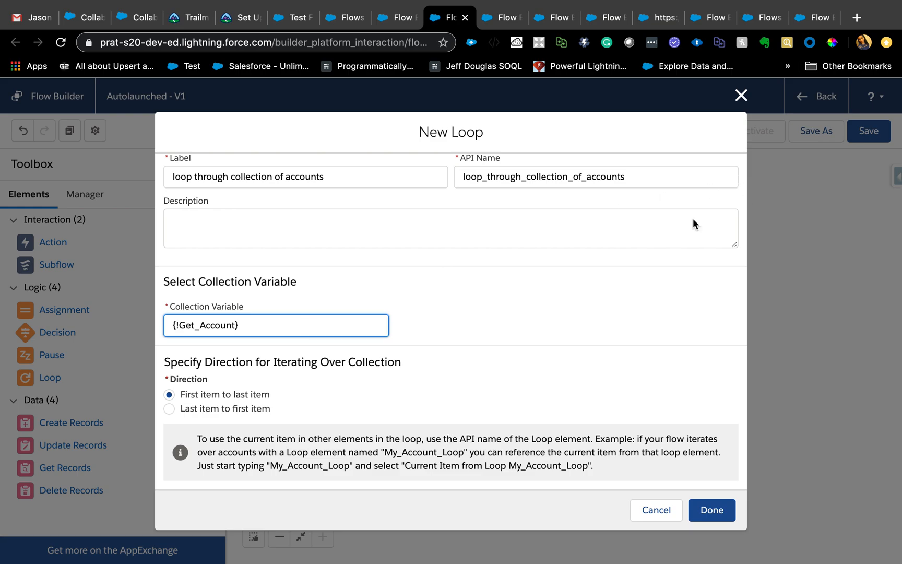
click(711, 510)
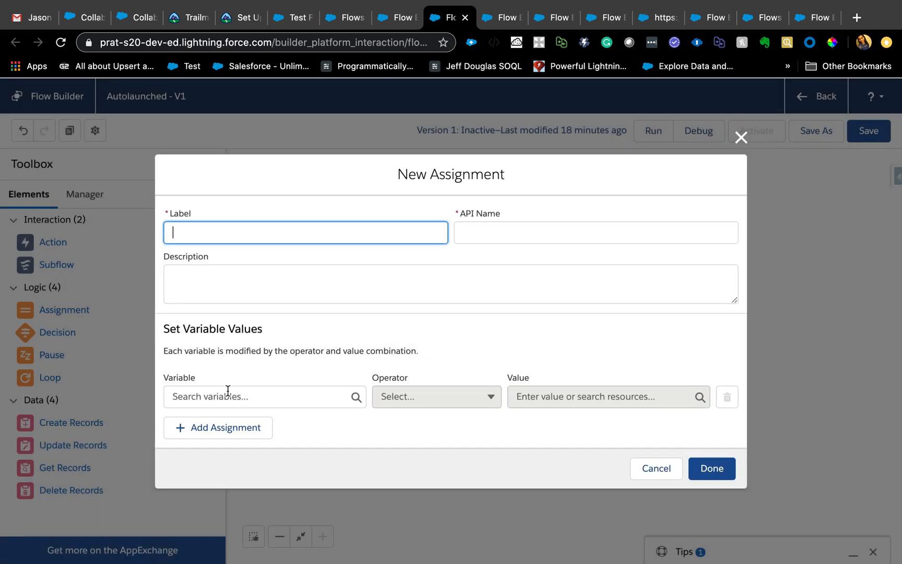
Browse the assignable variables, then discard the assignment without saving
click(259, 396)
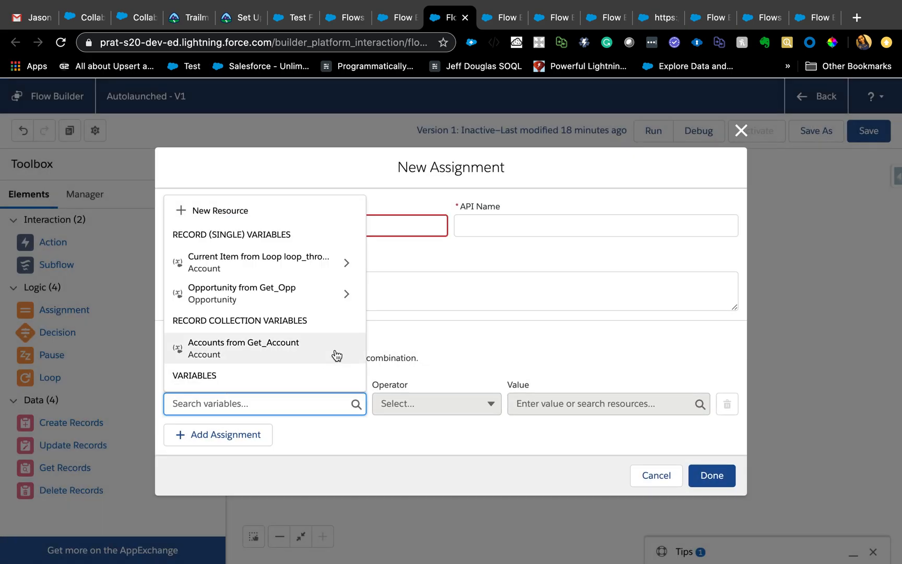
scroll(down, 3)
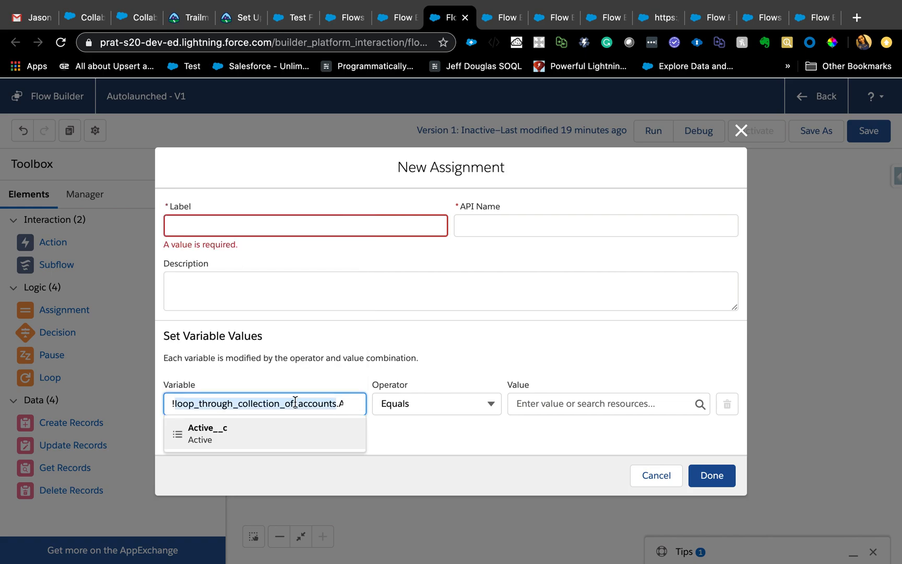
mouse_move(731, 136)
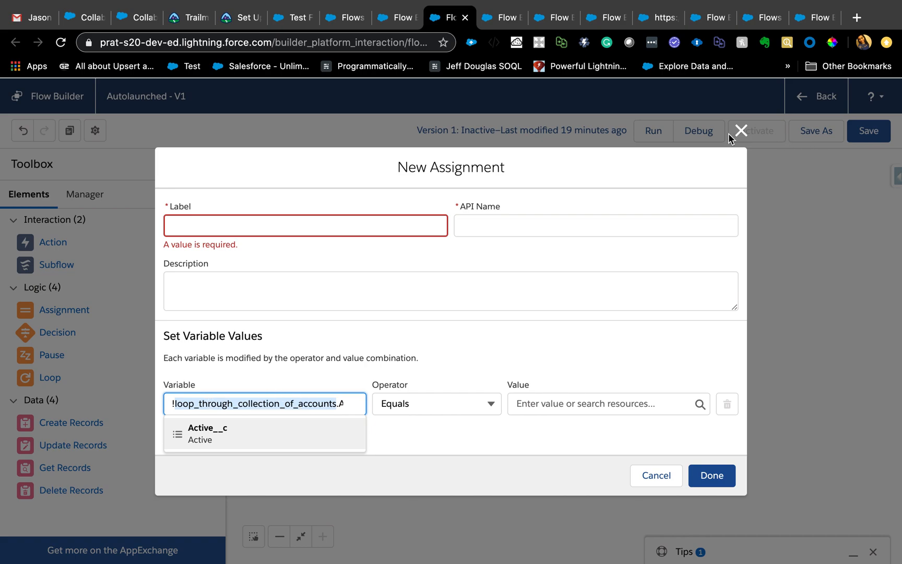
click(742, 130)
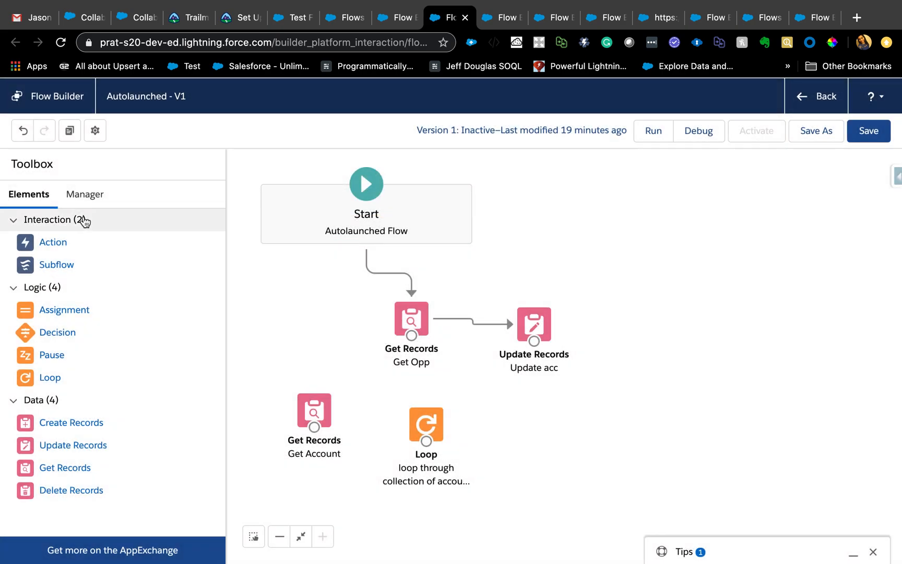
Show the Manager list with Get_Account, the loop's current item and recordId
click(84, 194)
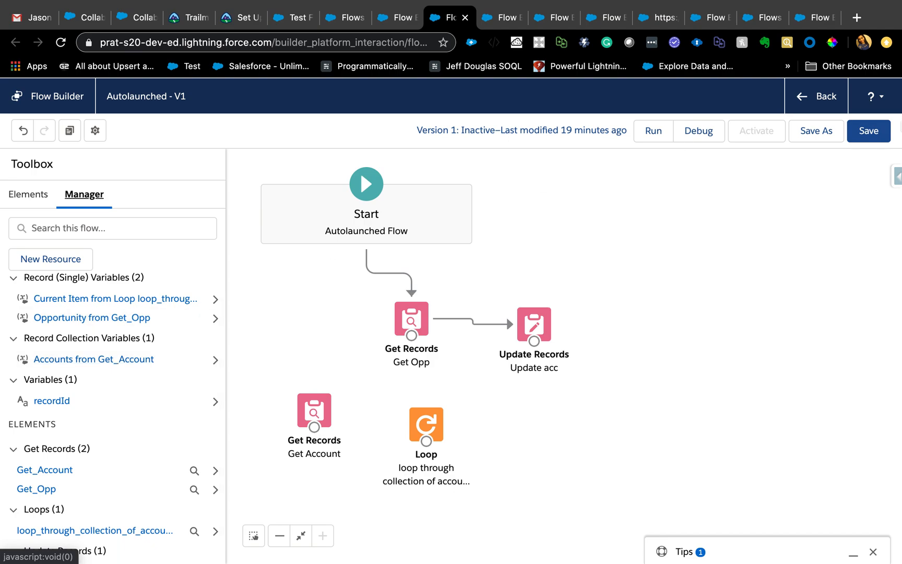
mouse_move(739, 248)
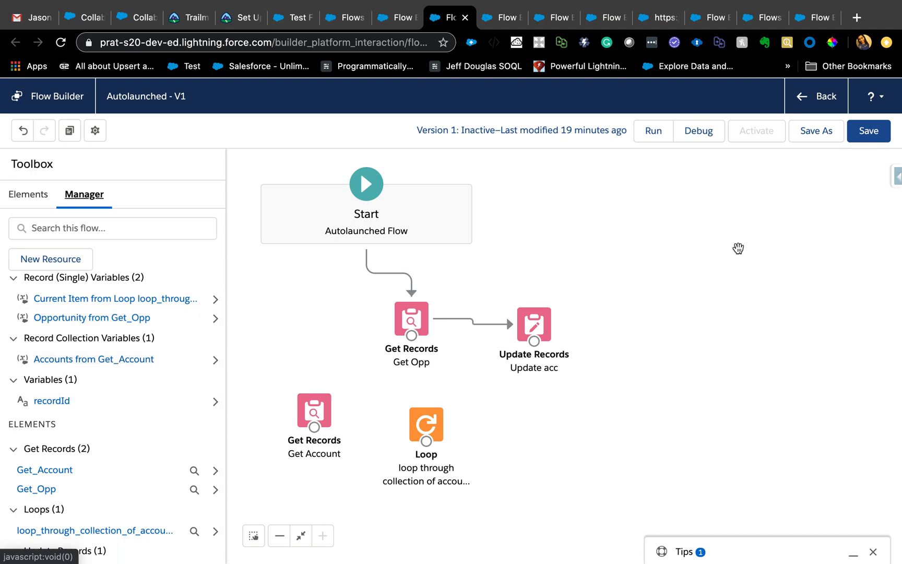